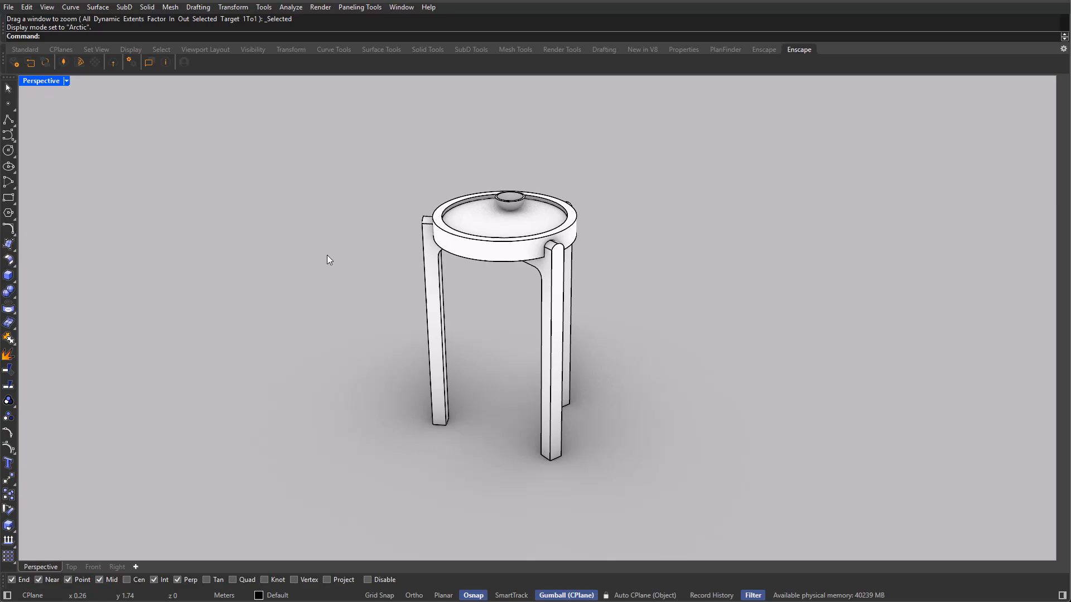
mouse_move(261, 339)
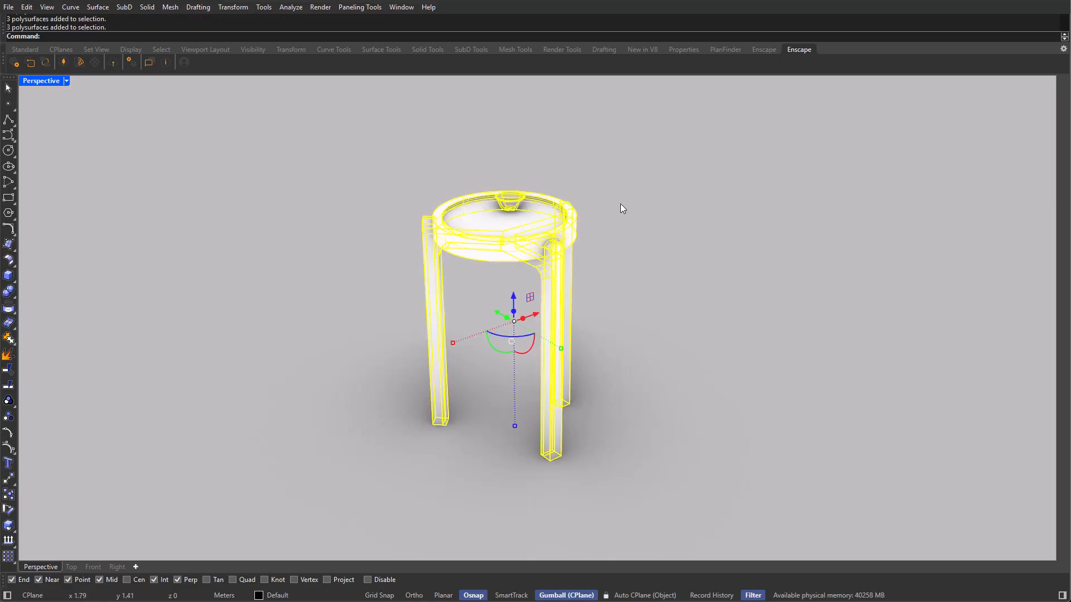
Step: Bring up the Perspective viewport's display-mode menu after hiding the tripod table
left_click(66, 81)
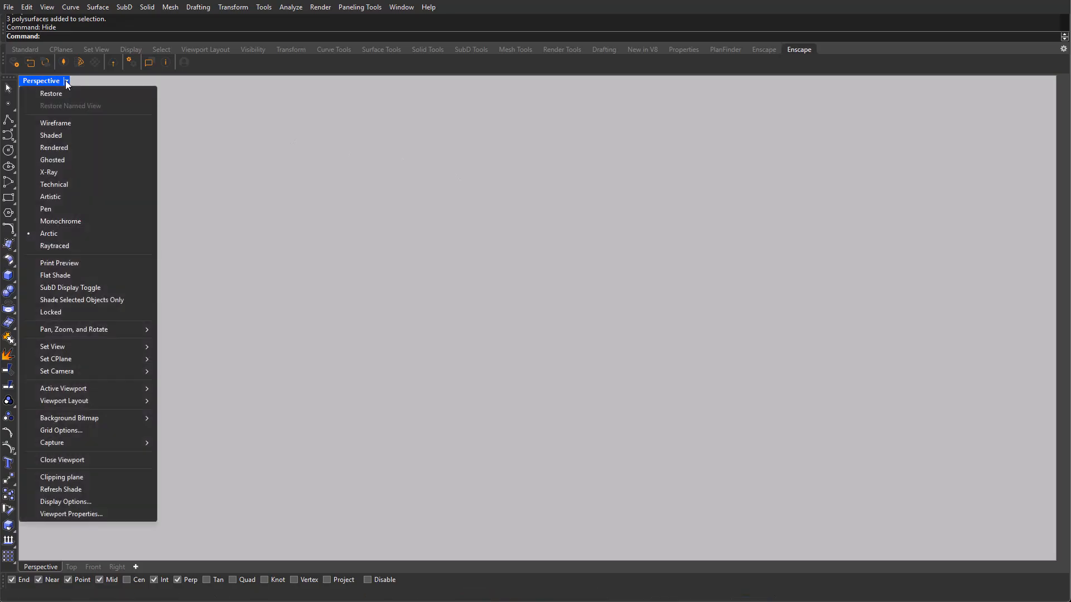
mouse_move(66, 149)
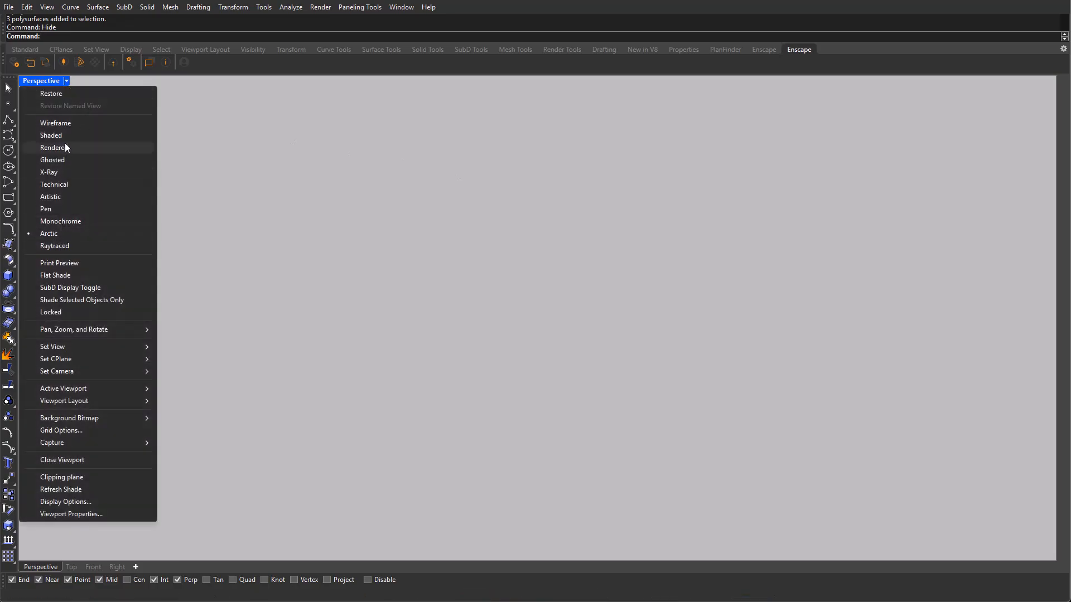
Step: Show the empty scene in Shaded mode and maximize the Right view for a new polyline
left_click(50, 135)
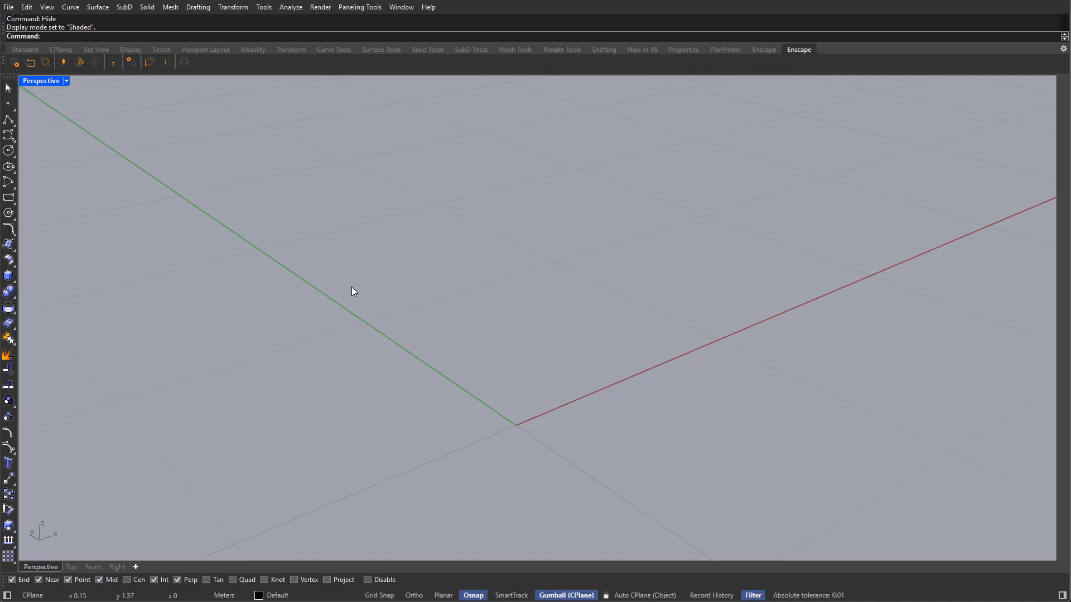
mouse_move(354, 291)
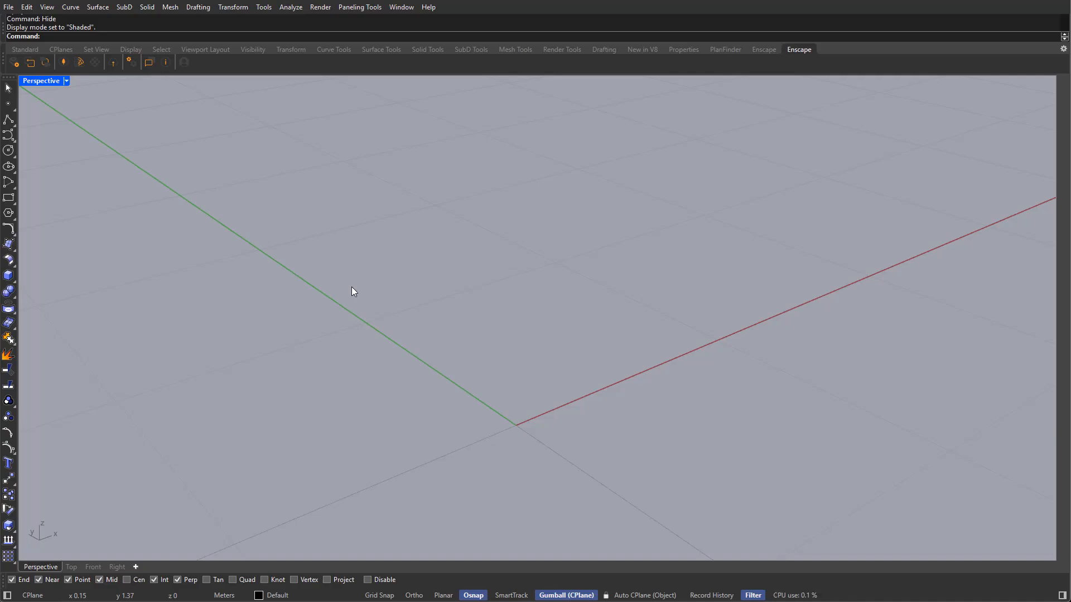
mouse_move(421, 360)
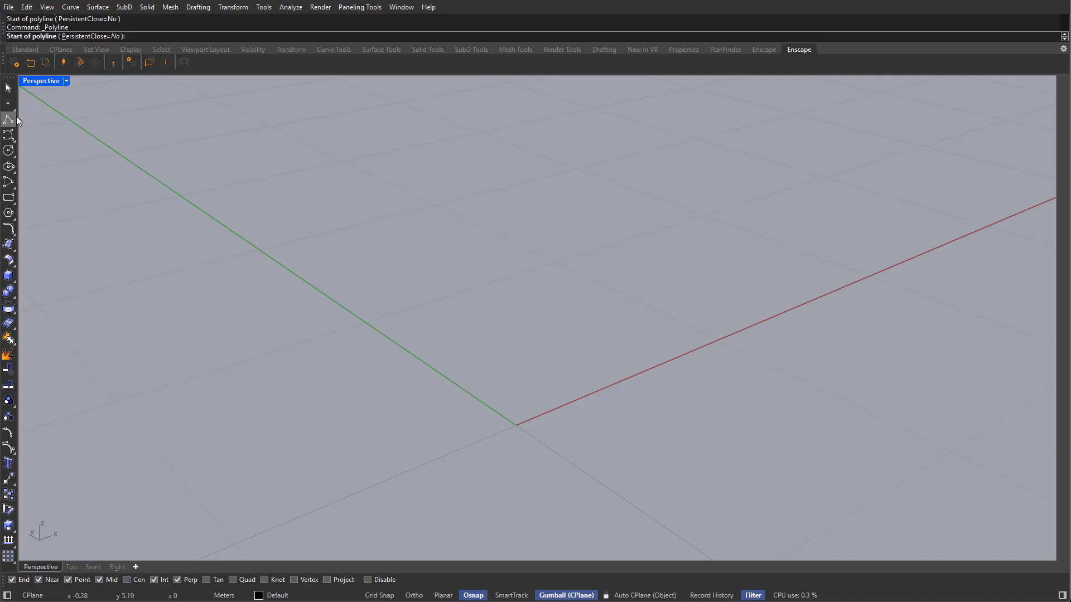
mouse_move(343, 308)
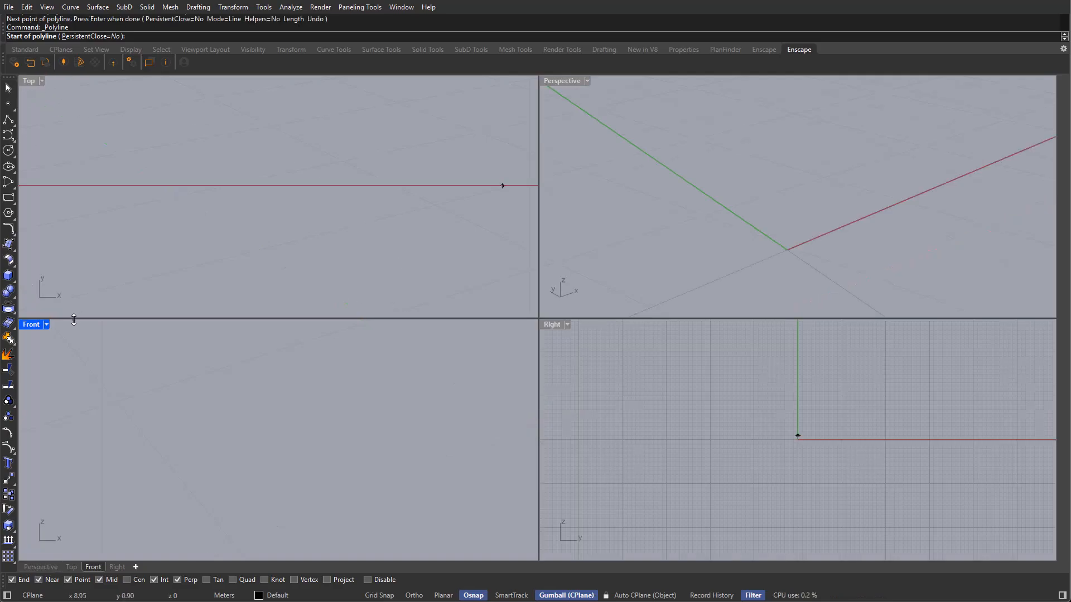
left_click(560, 81)
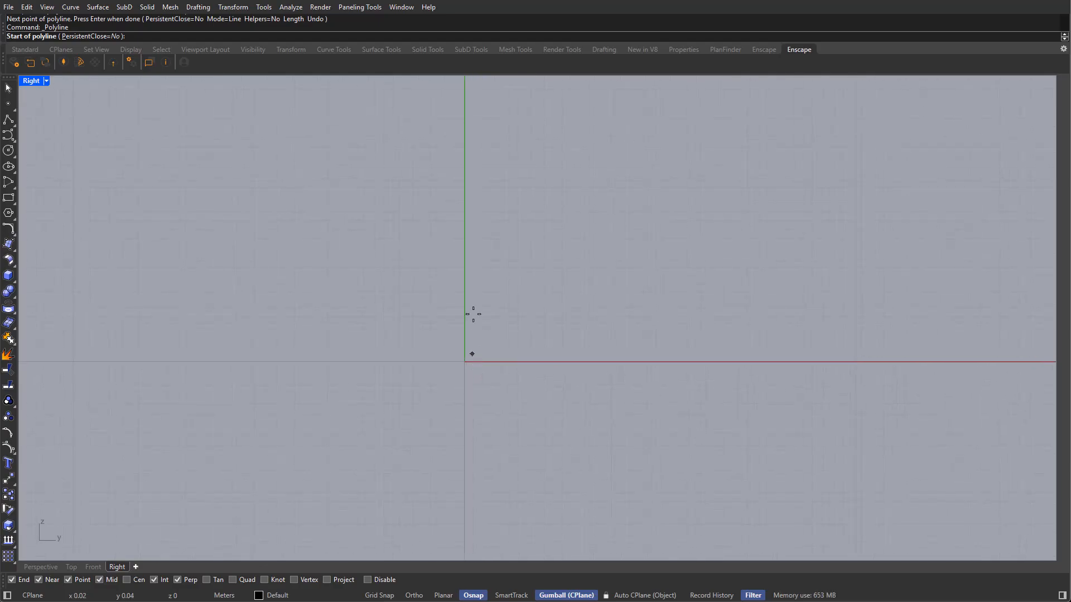
Step: Finish the zigzag polyline and adjust its first corner control point
left_click(507, 266)
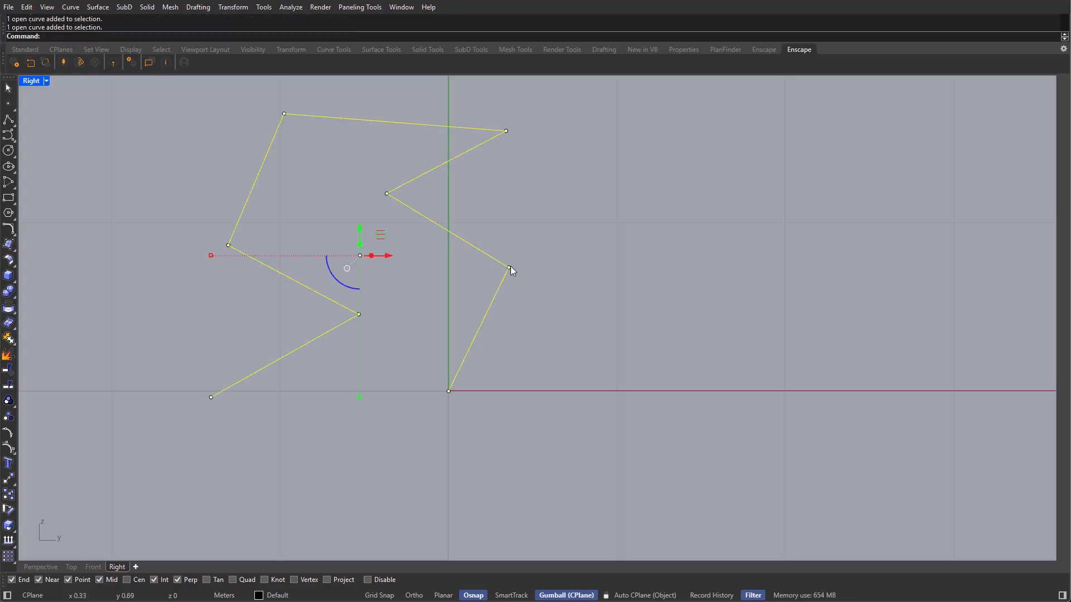
left_click(510, 266)
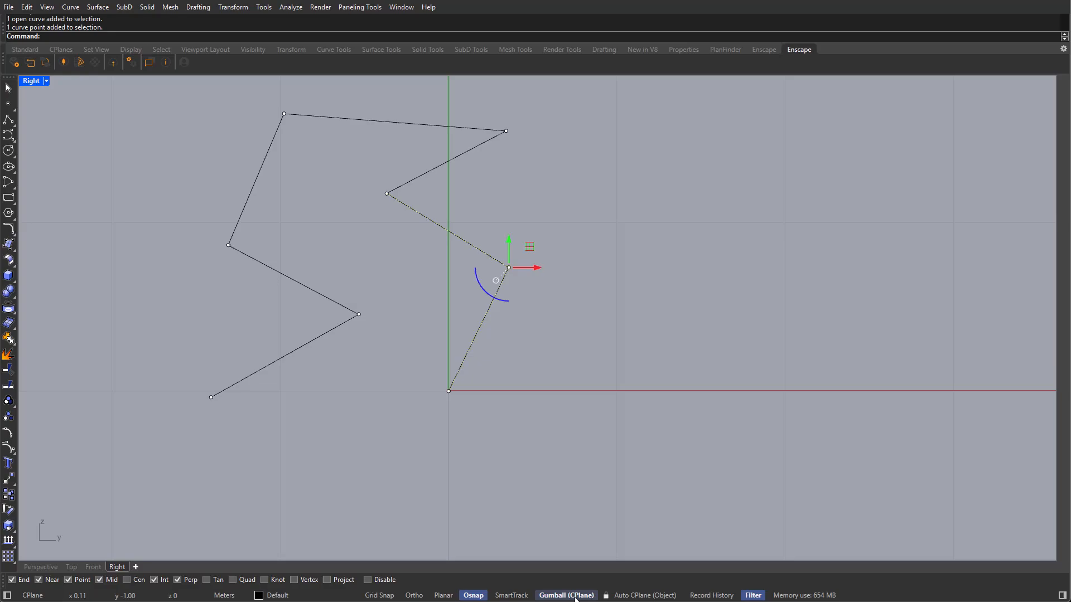
left_click(565, 595)
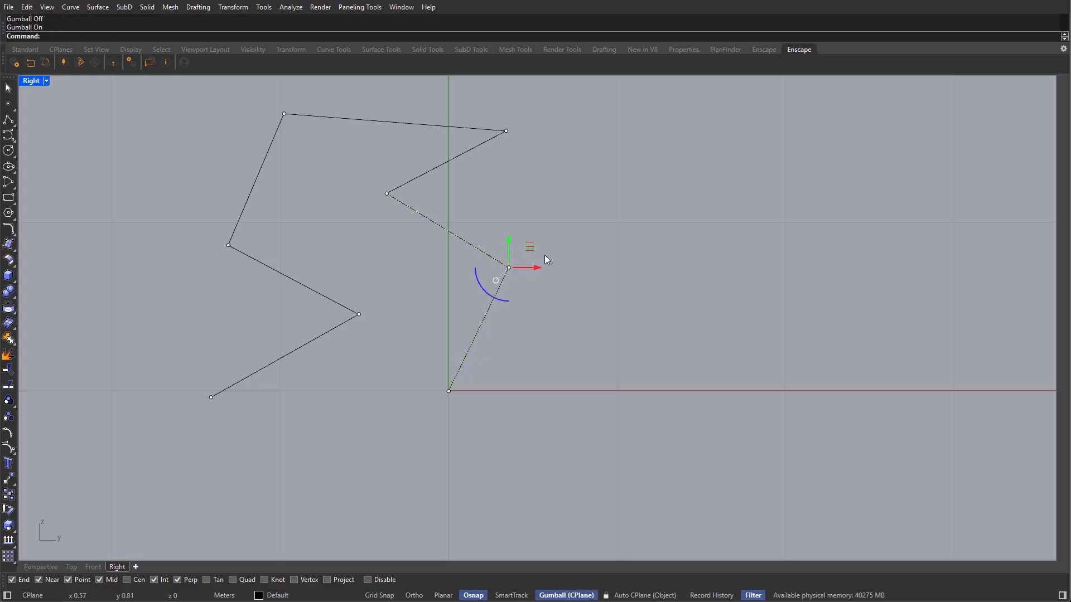
key("ctrl+z")
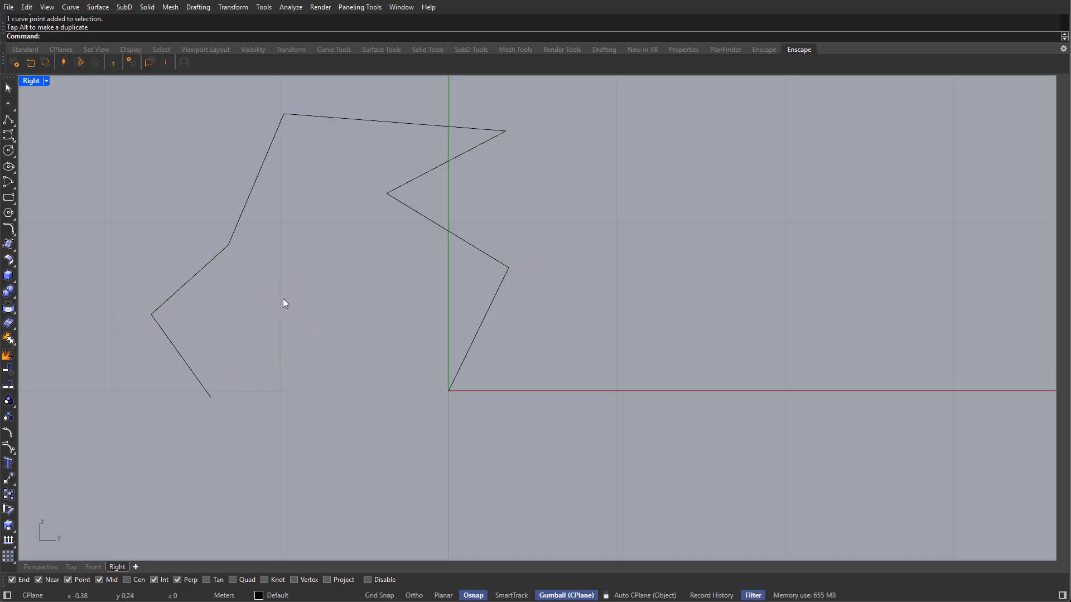
Step: Reposition the upper corner points with the Gumball to shape the leg profile
left_click(285, 116)
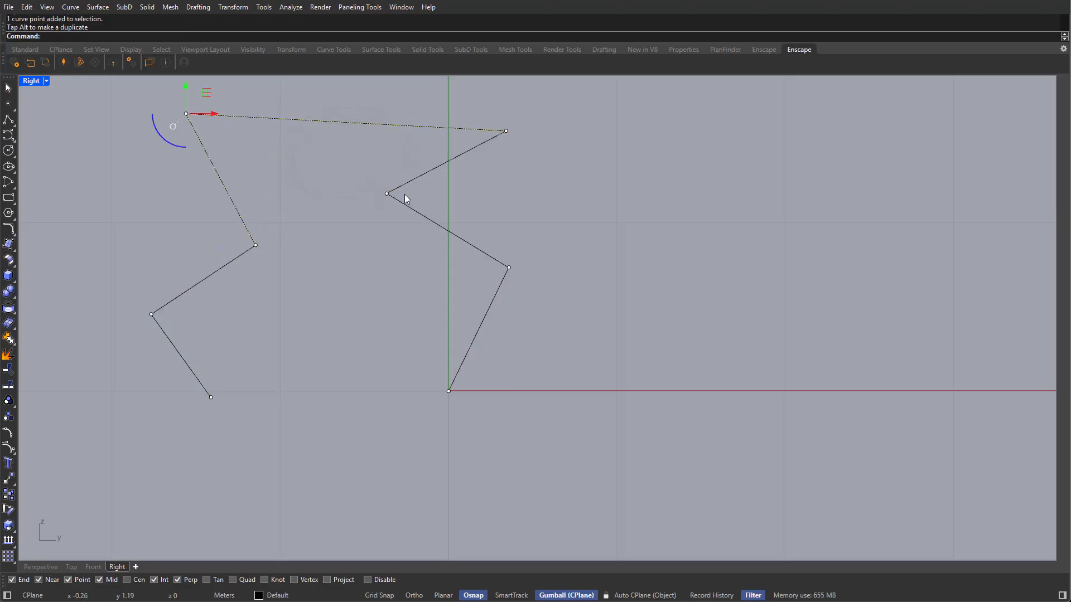
left_click(505, 132)
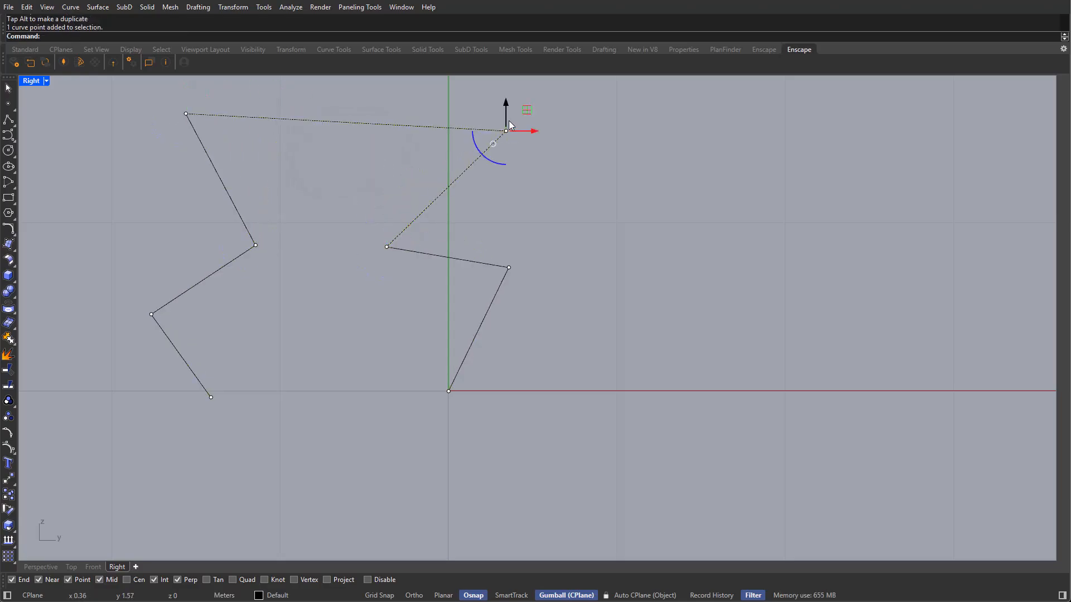
left_click(450, 390)
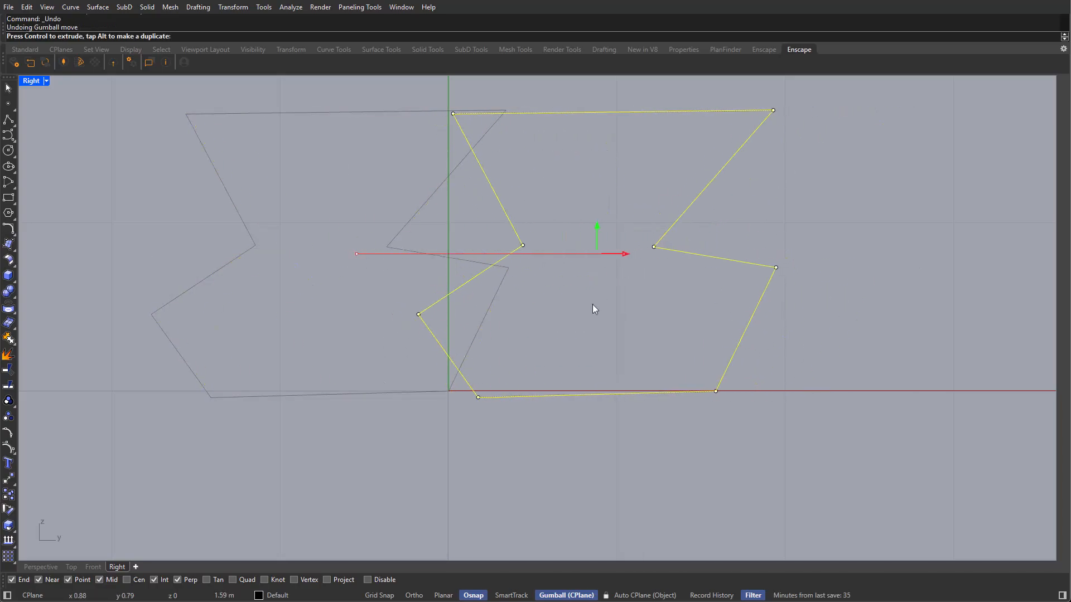
Step: Undo stray outline edits and Gumball-extrude the closed zigzag curve into a solid block
key("ctrl+z")
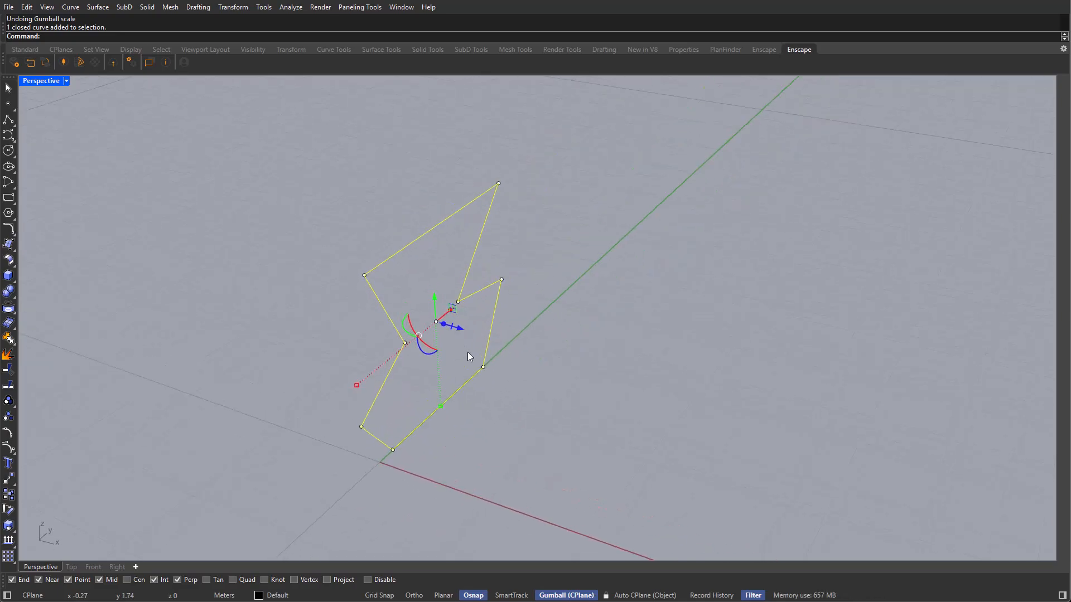
key("ctrl+z")
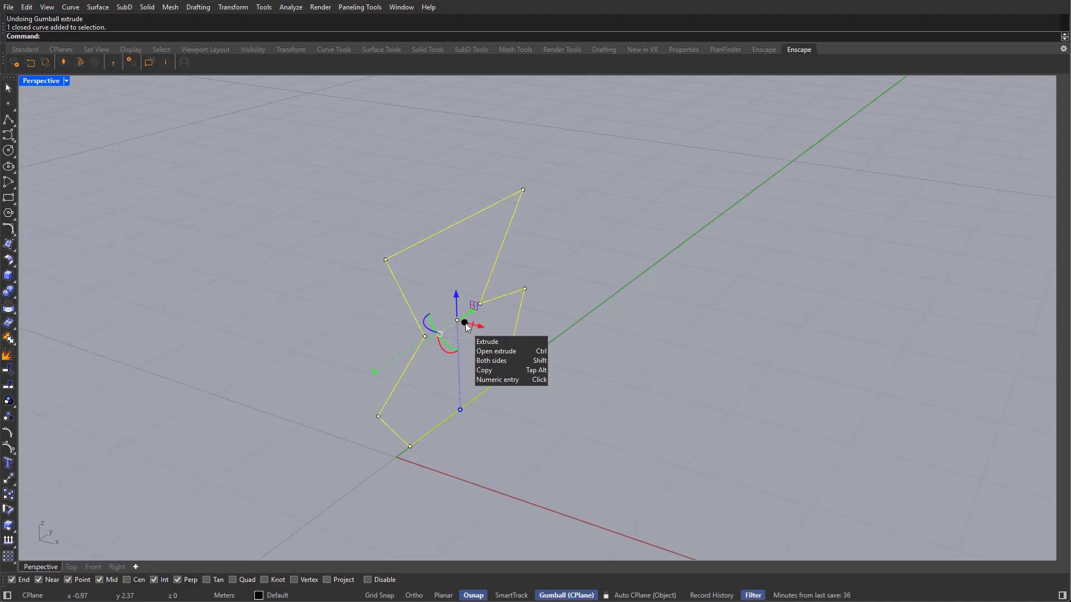
mouse_move(466, 329)
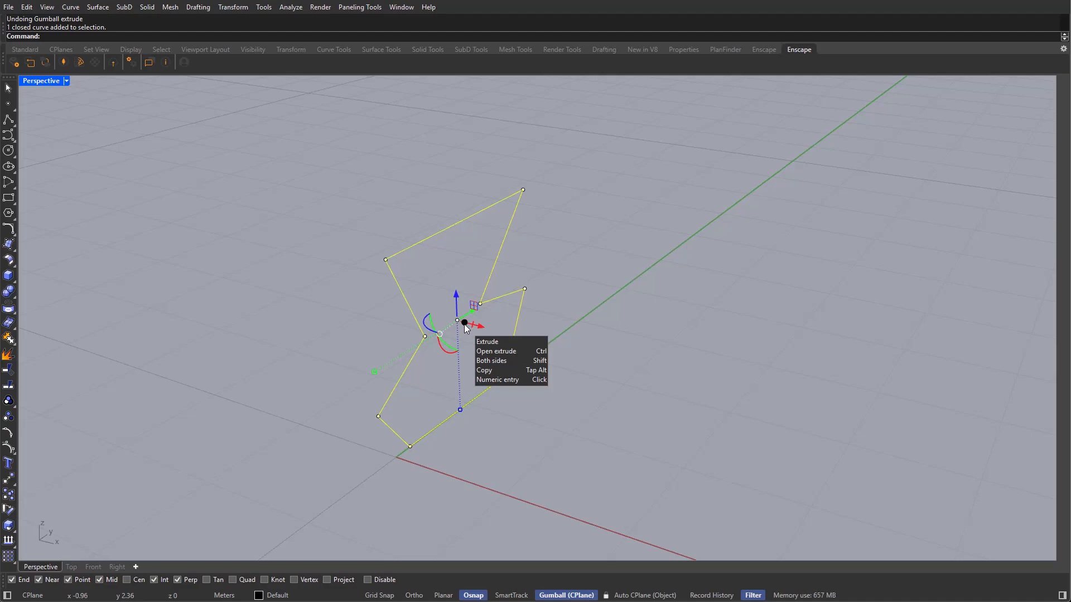
mouse_move(464, 327)
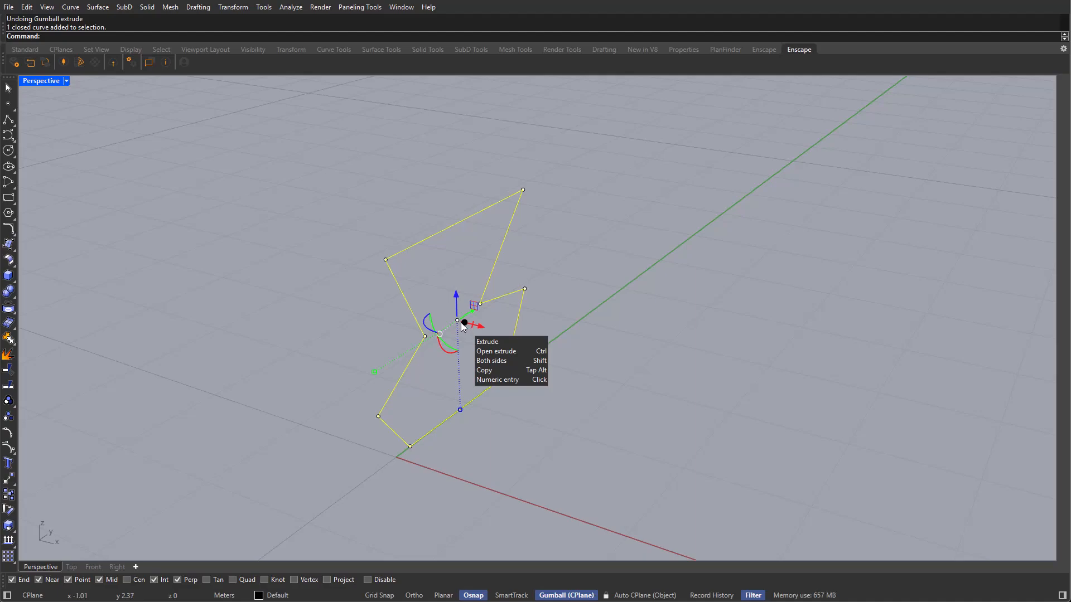
left_click(487, 342)
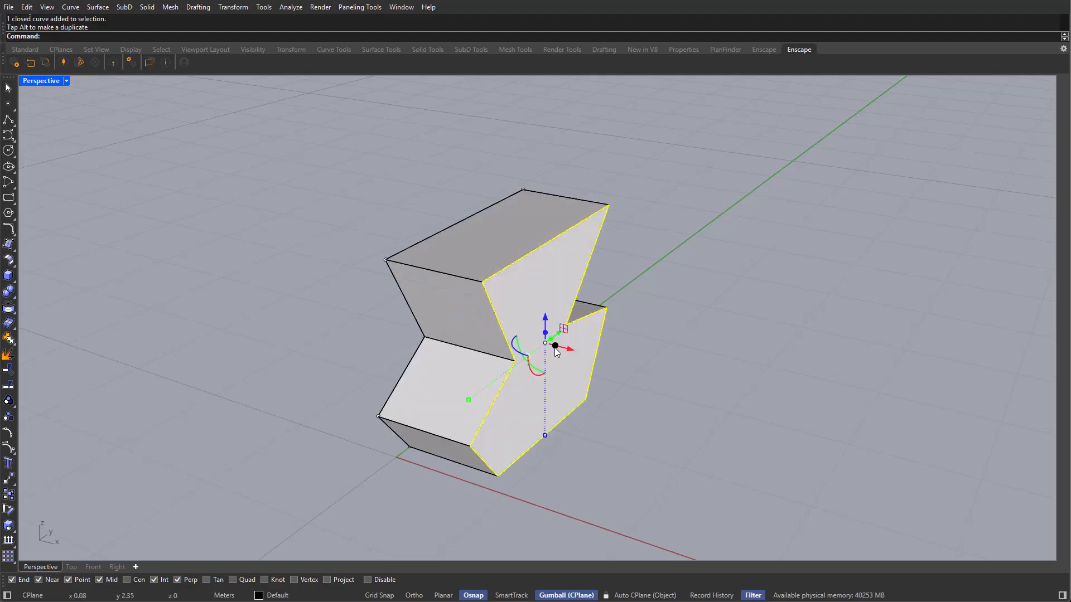
key("ctrl+z")
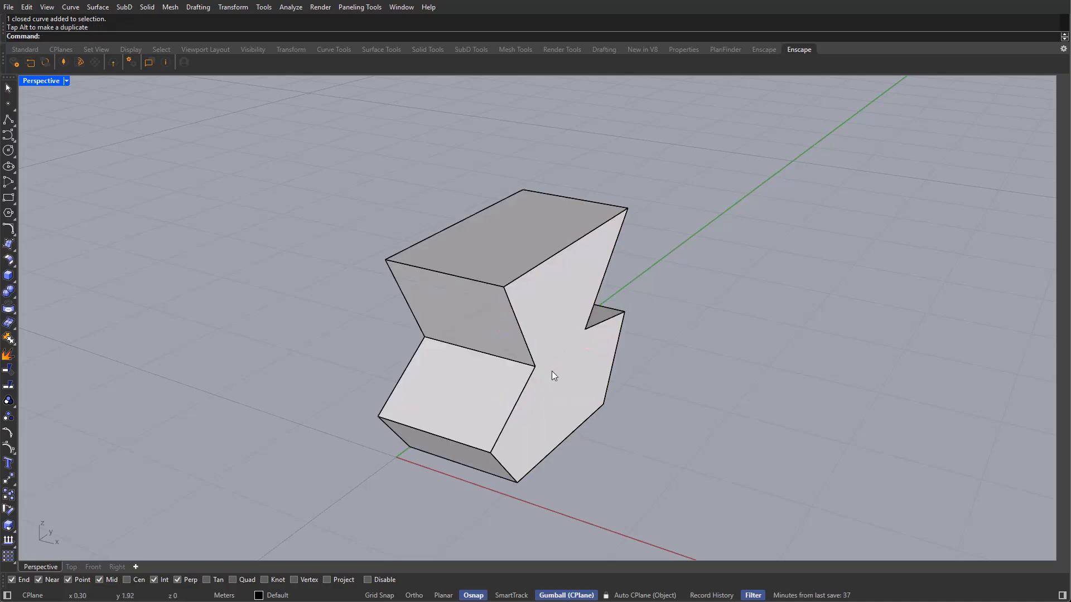
mouse_move(398, 325)
type("Offset")
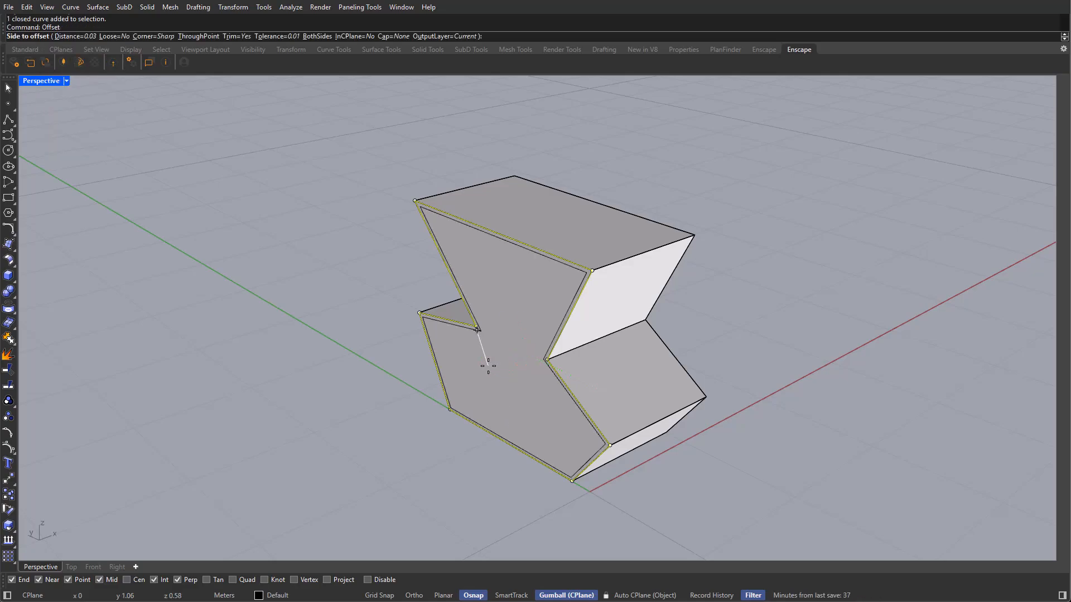
Step: Offset the face outline 0.05 inward and cut the inner curve through the block
type("0.05")
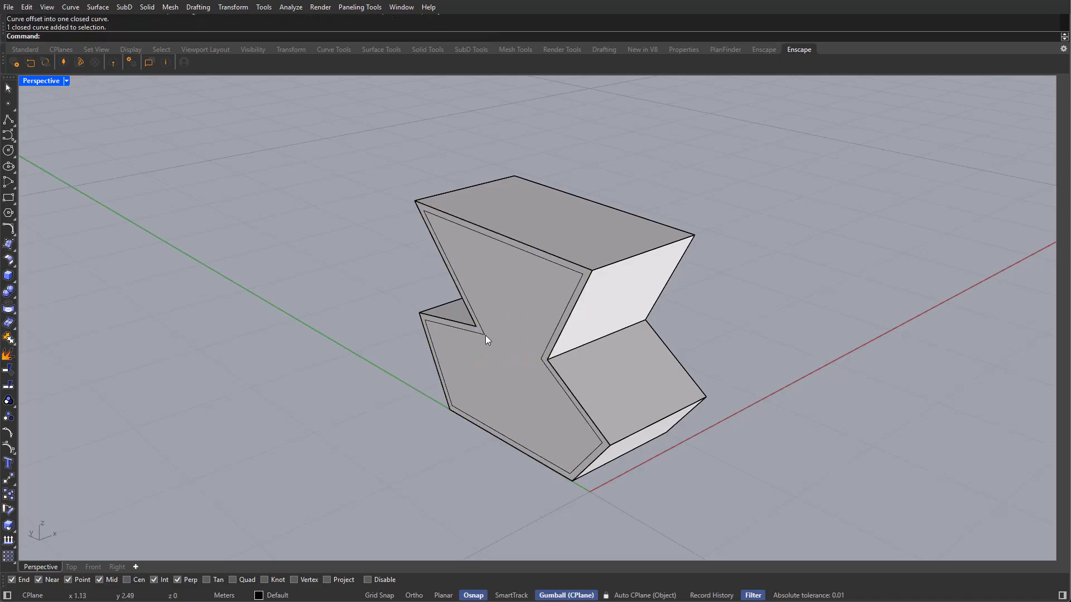
left_click(485, 339)
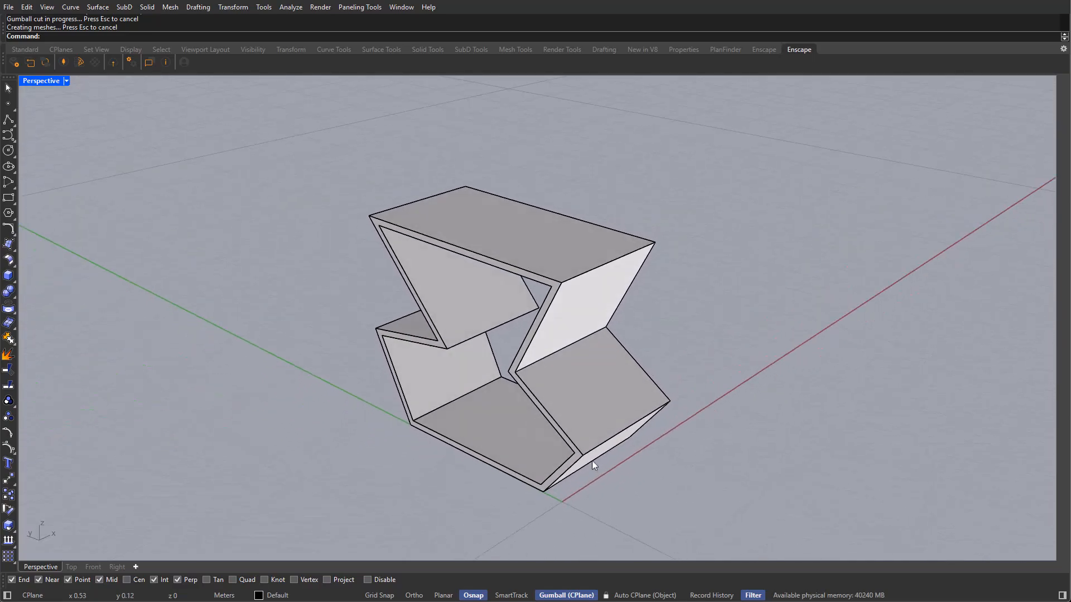
mouse_move(559, 383)
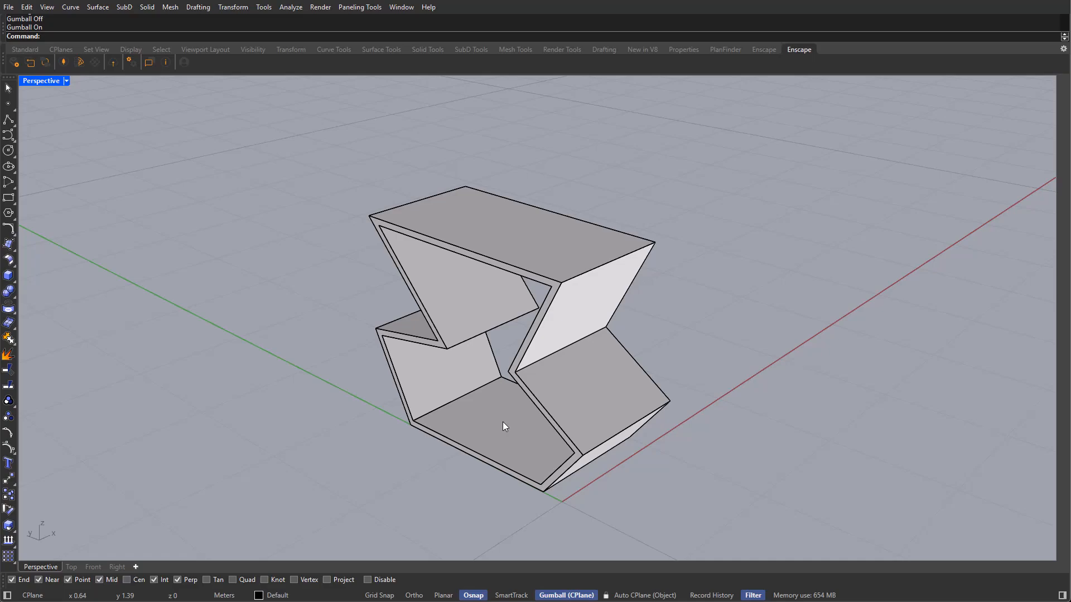
mouse_move(715, 179)
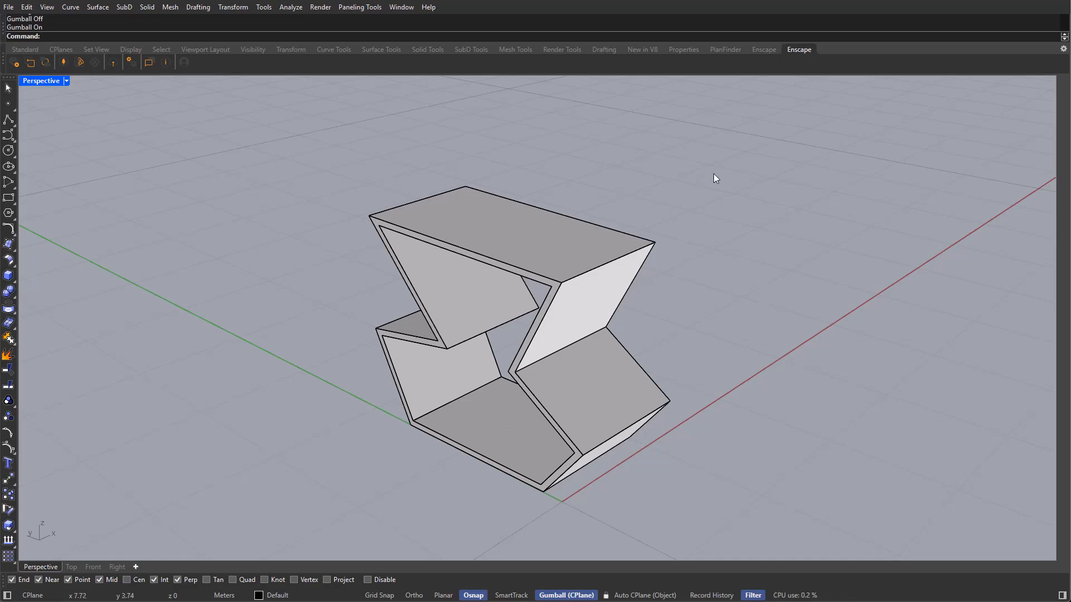
mouse_move(674, 299)
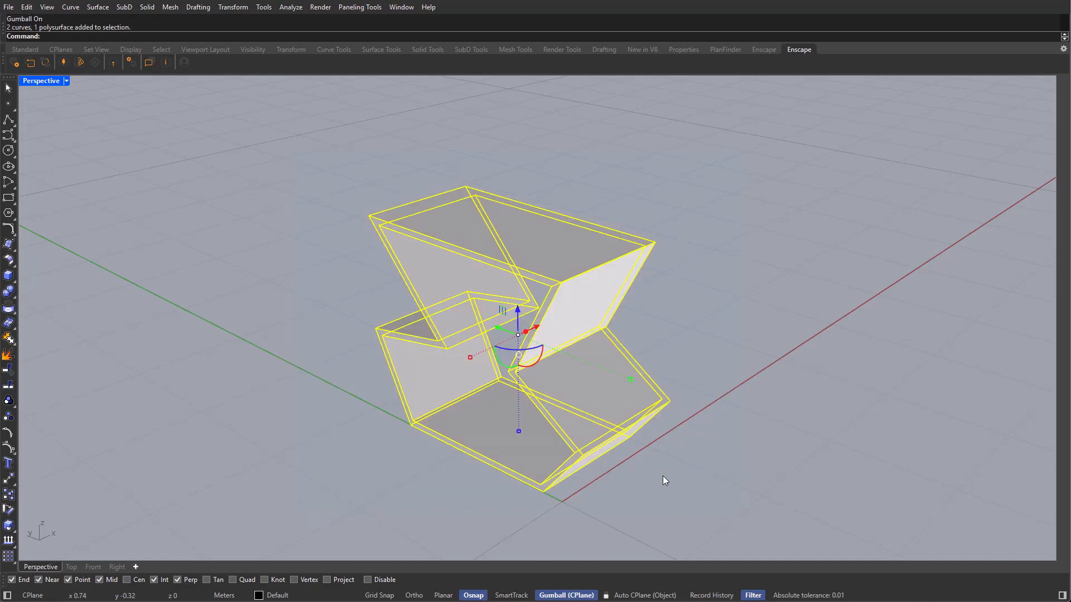
mouse_move(379, 342)
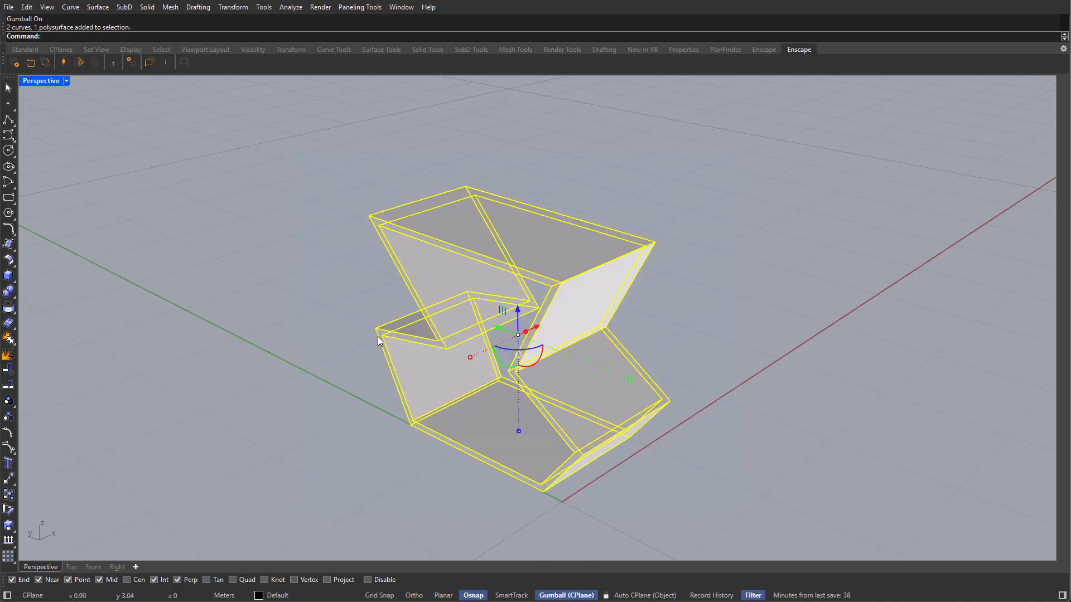
Step: Delete the zigzag frame and its curves and maximize the Front viewport
key("Delete")
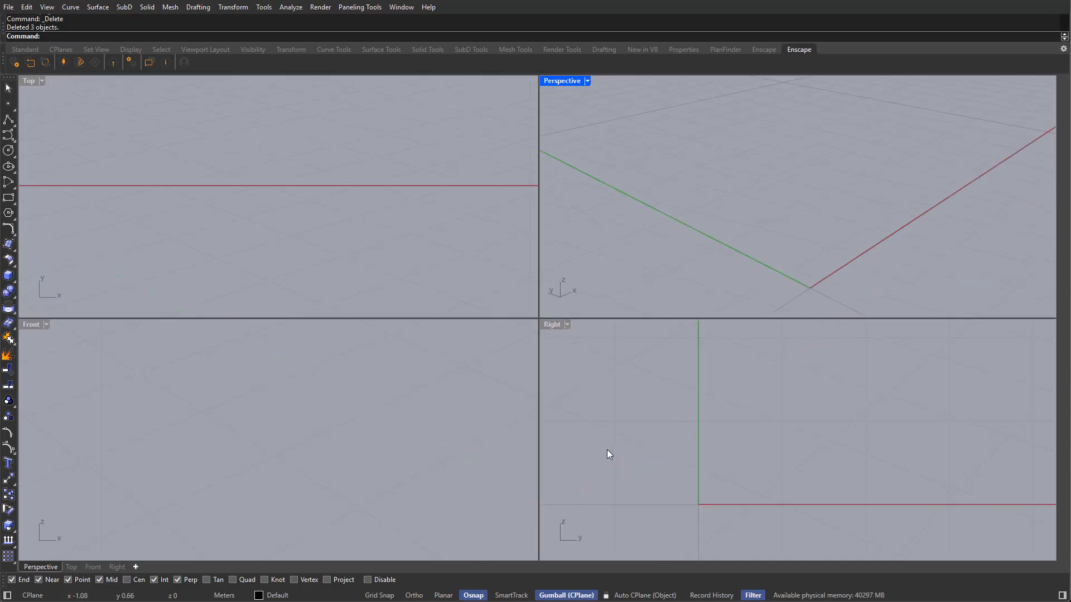
mouse_move(582, 338)
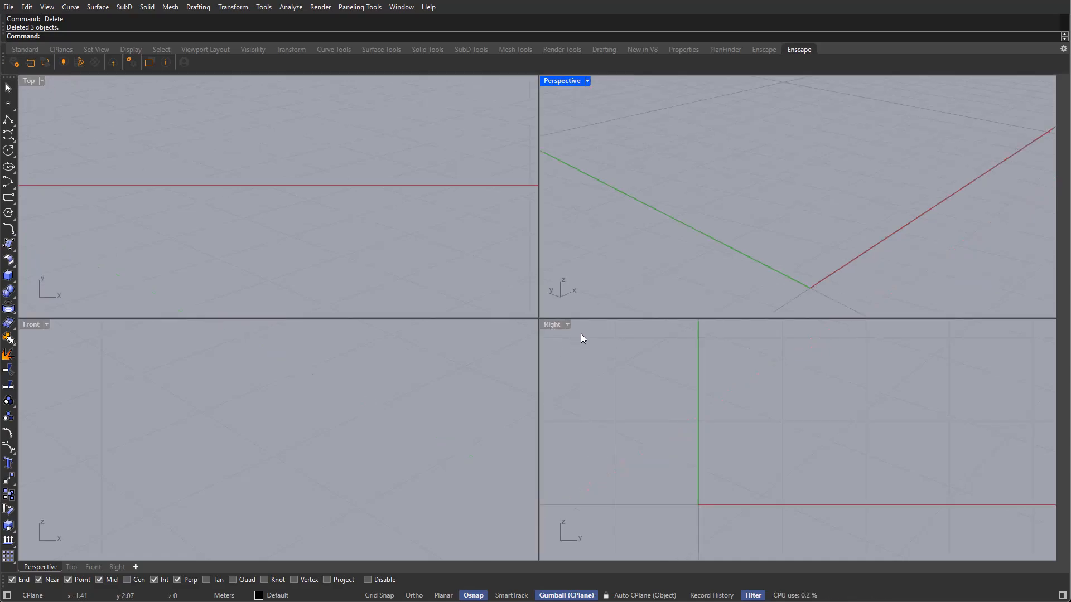
left_click(296, 469)
type("Line")
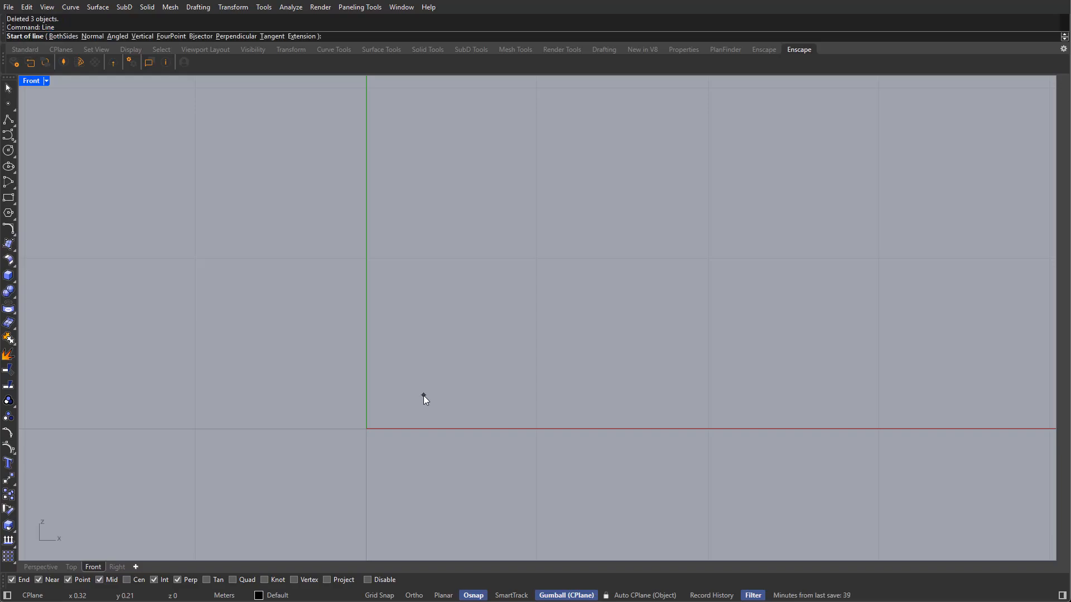
mouse_move(366, 416)
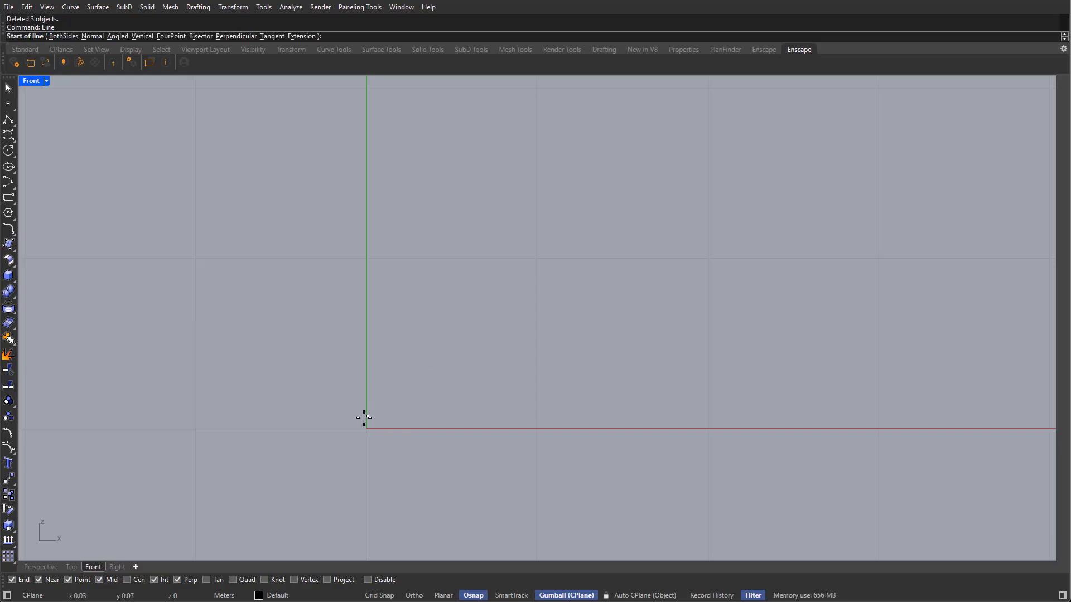
mouse_move(370, 415)
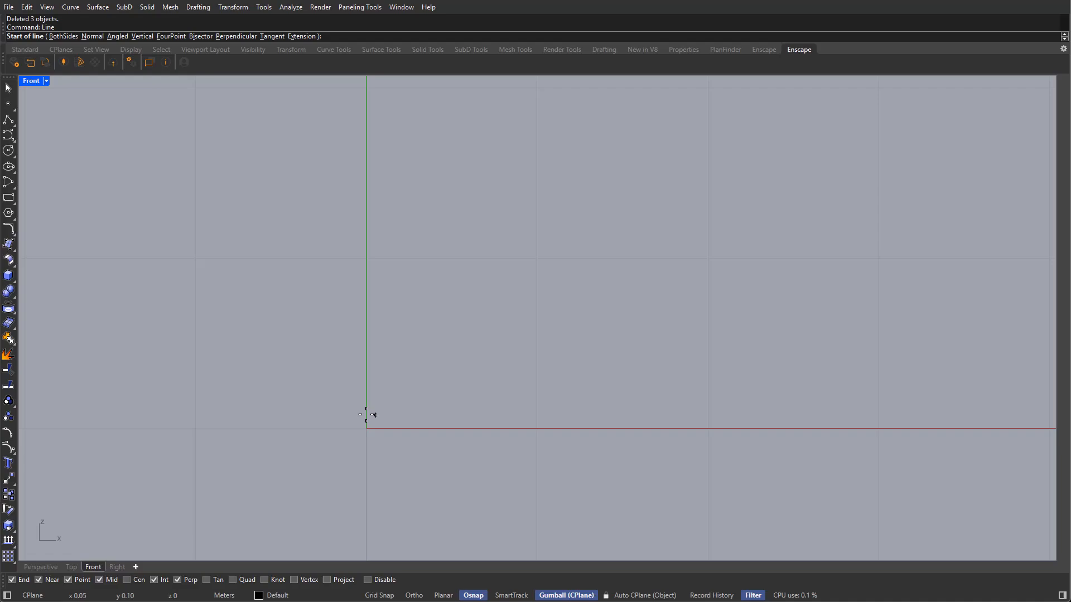
left_click(378, 595)
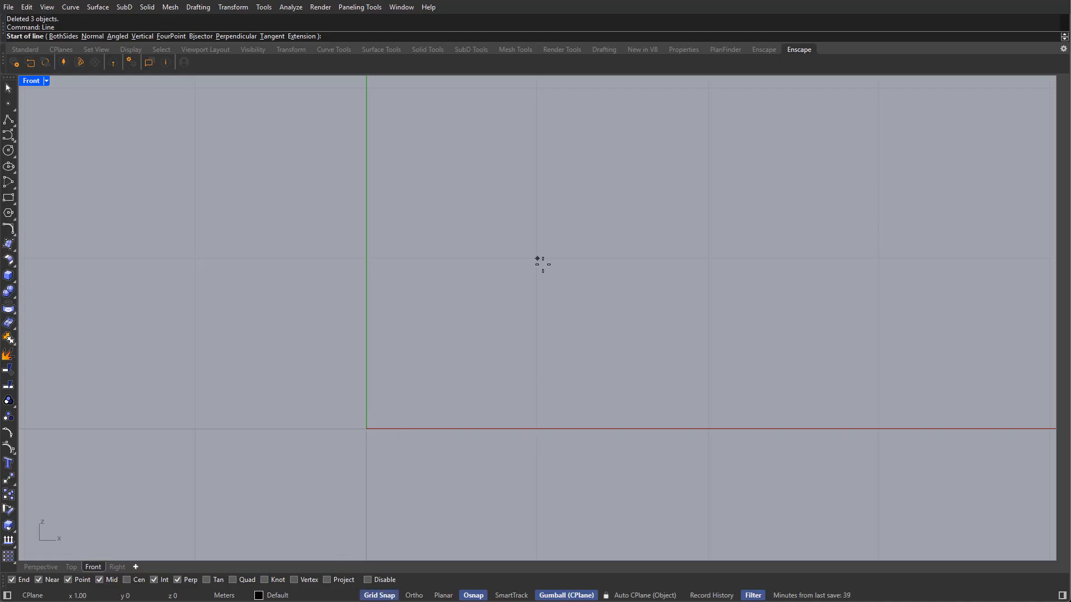
mouse_move(366, 429)
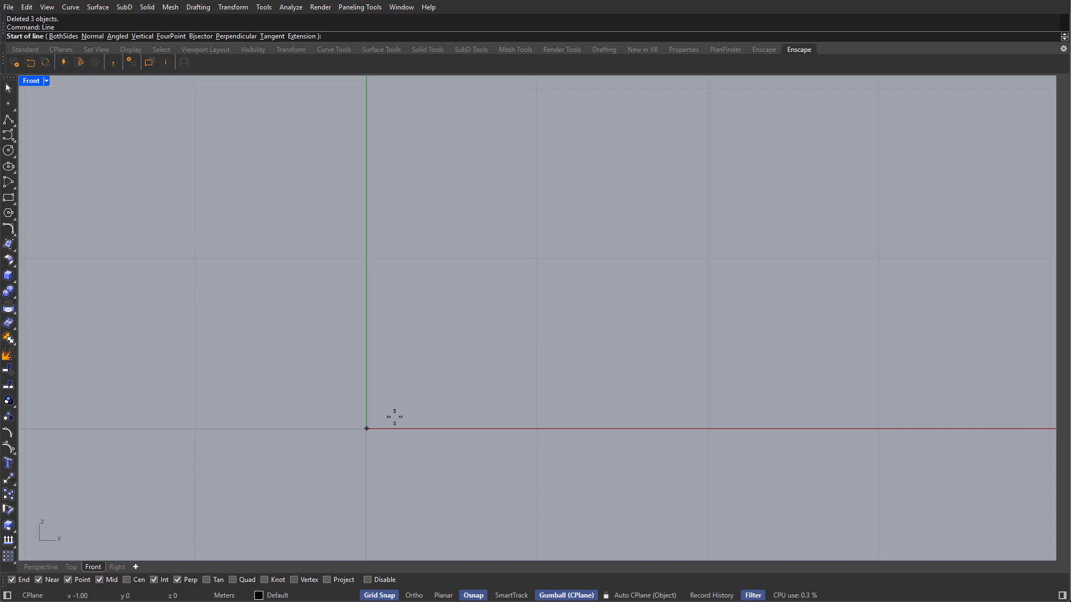
left_click(366, 429)
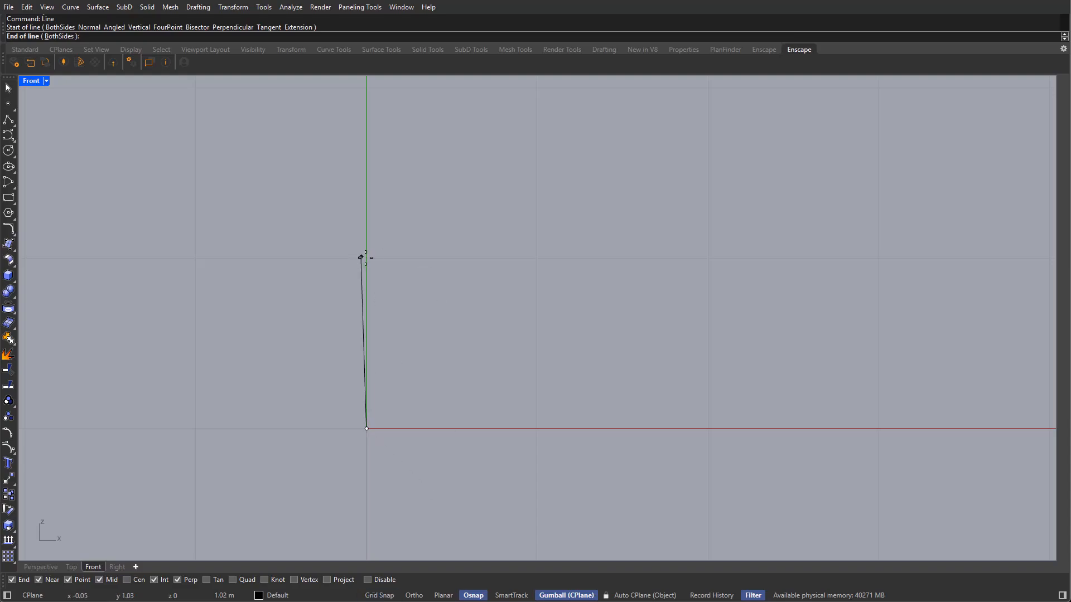
mouse_move(382, 274)
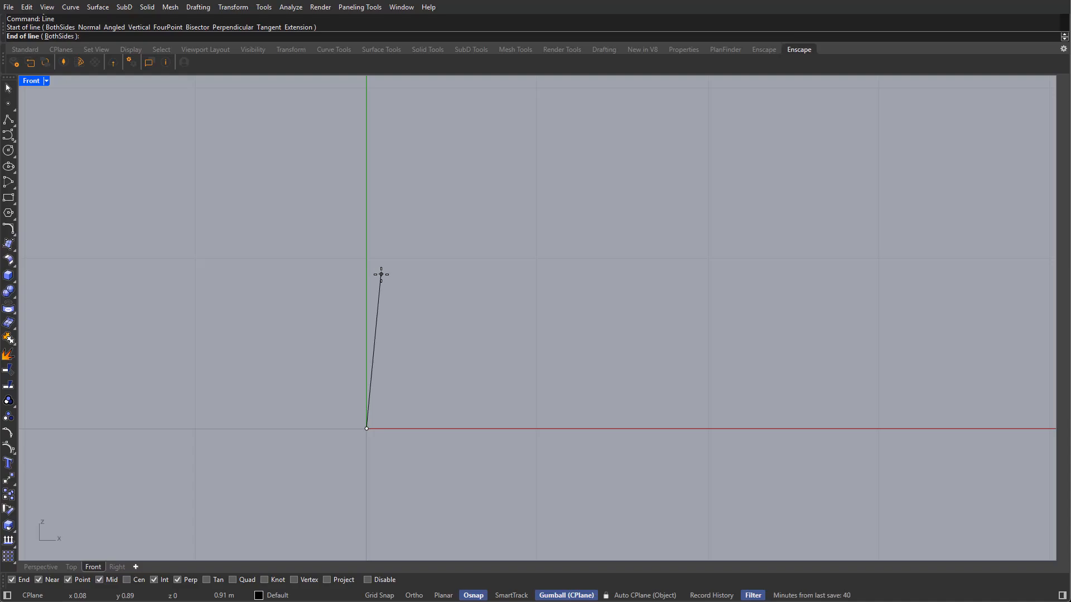
mouse_move(313, 376)
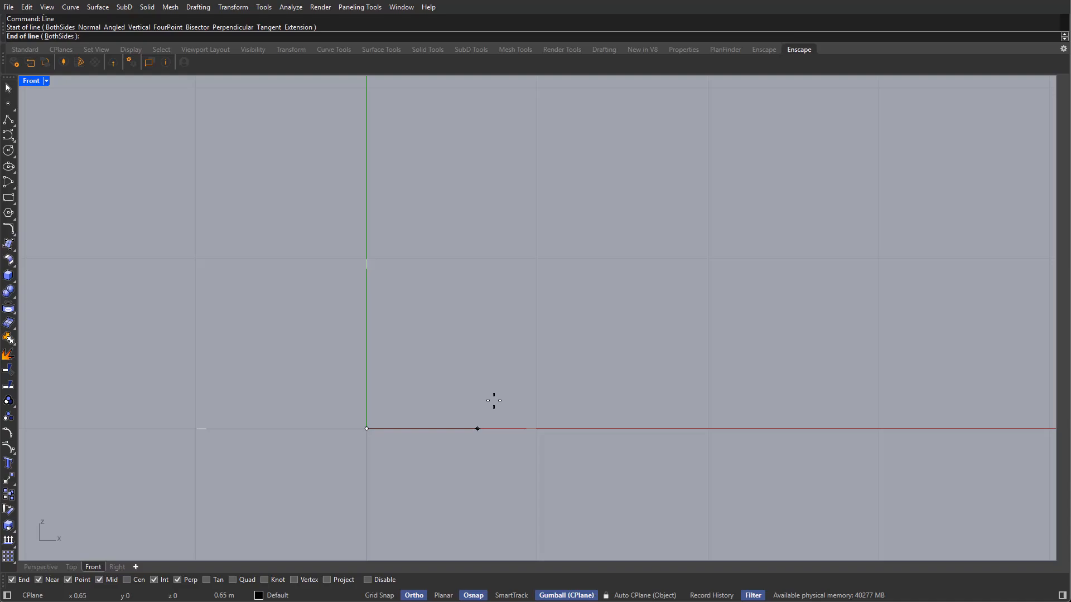
mouse_move(367, 299)
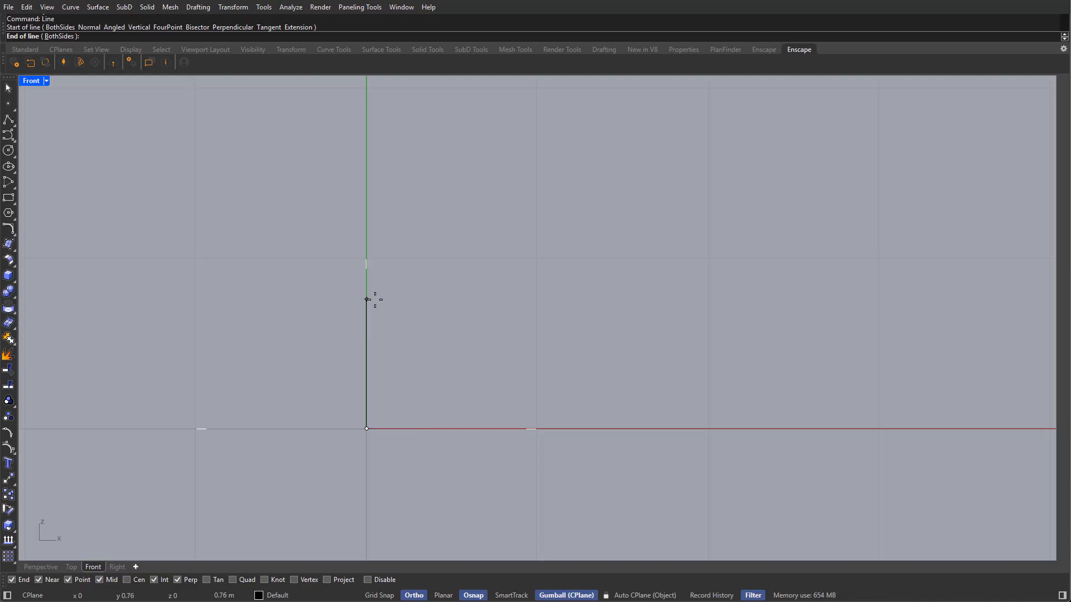
type("0.")
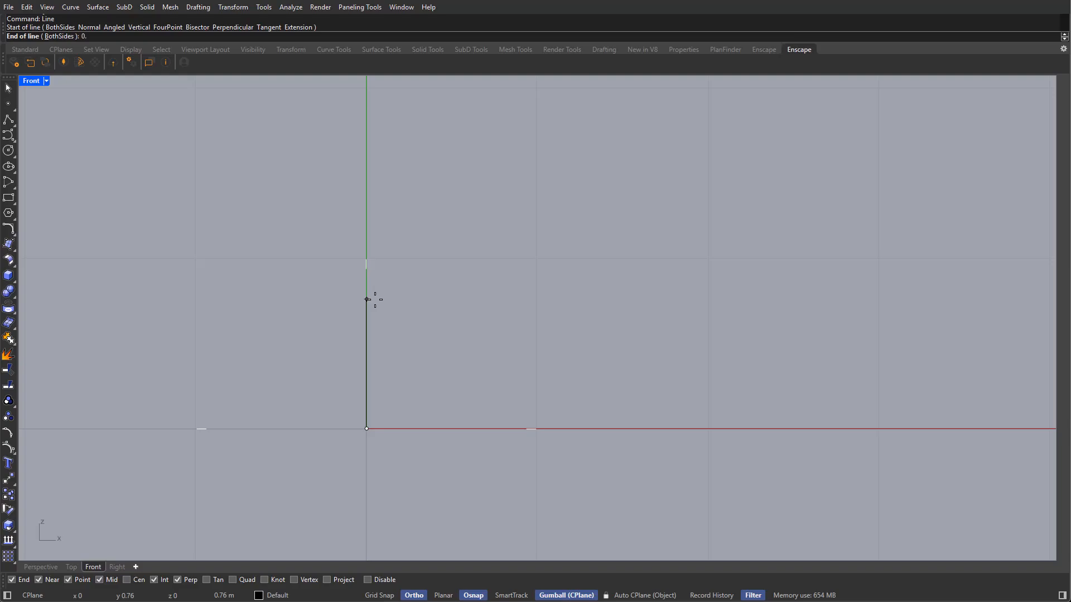
mouse_move(367, 327)
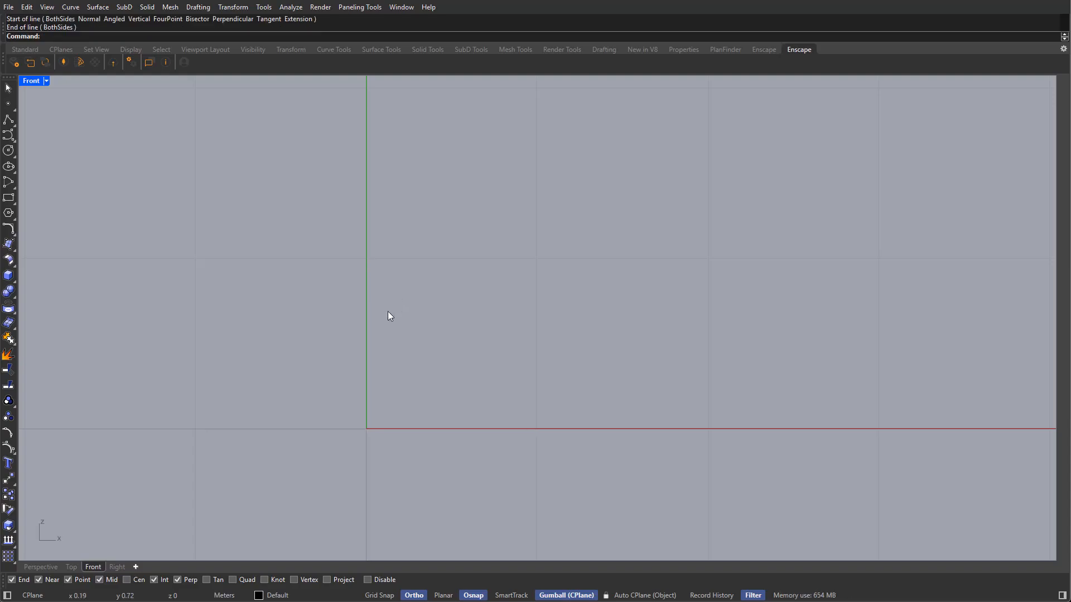
type("Unit")
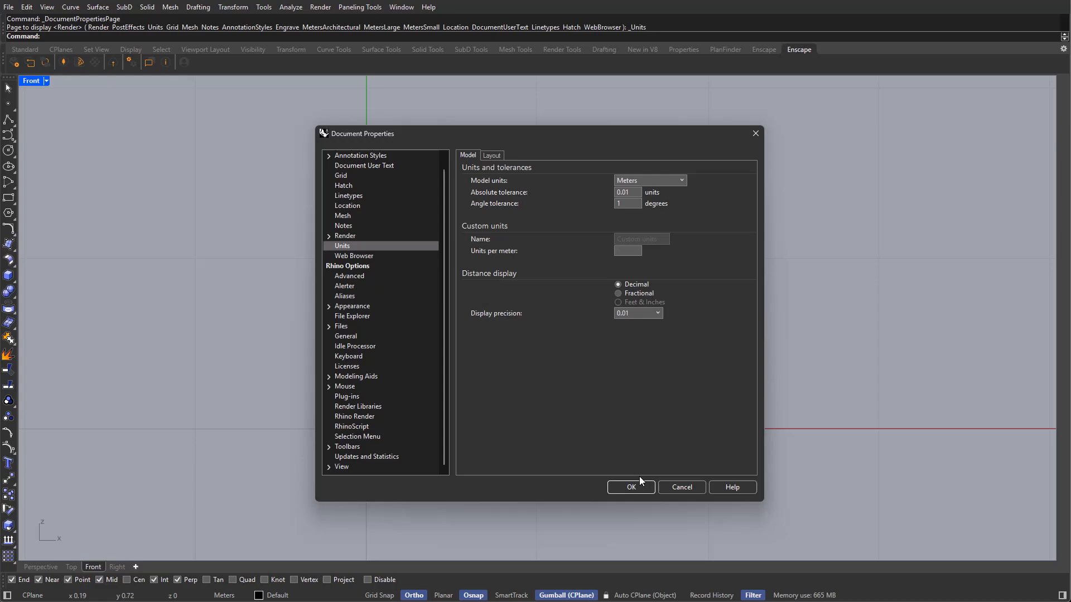
left_click(629, 488)
type("Line")
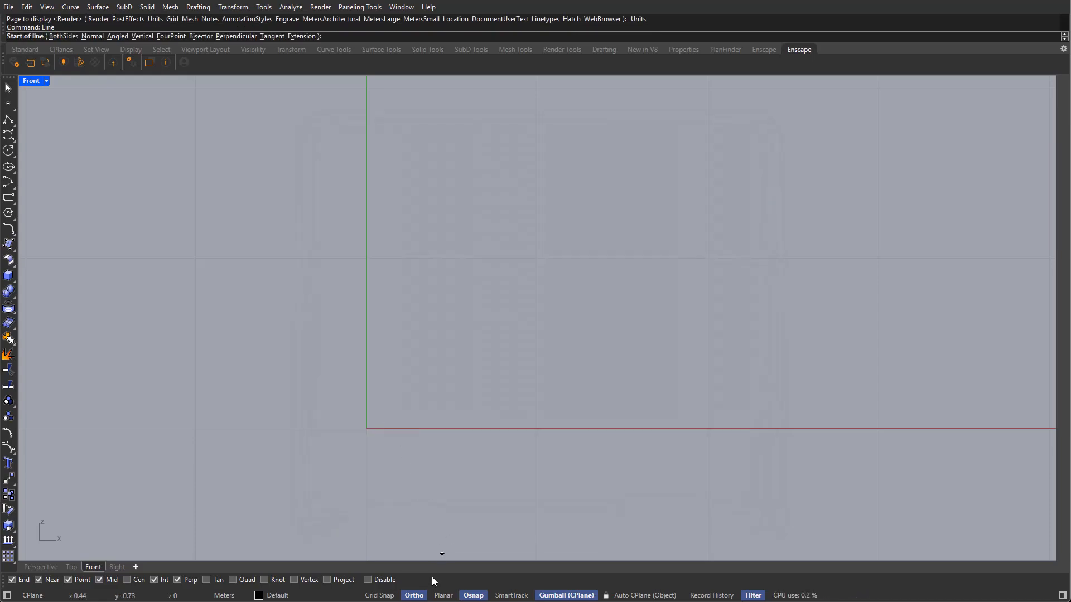
Step: Draw a square of four lines from the origin and join them into one closed curve
left_click(366, 428)
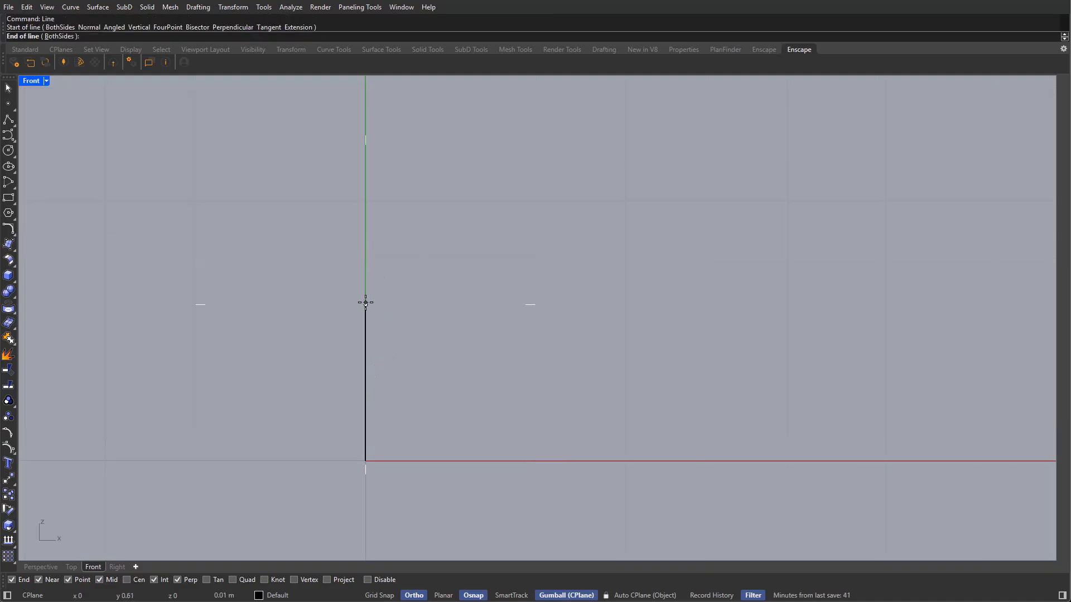
mouse_move(355, 304)
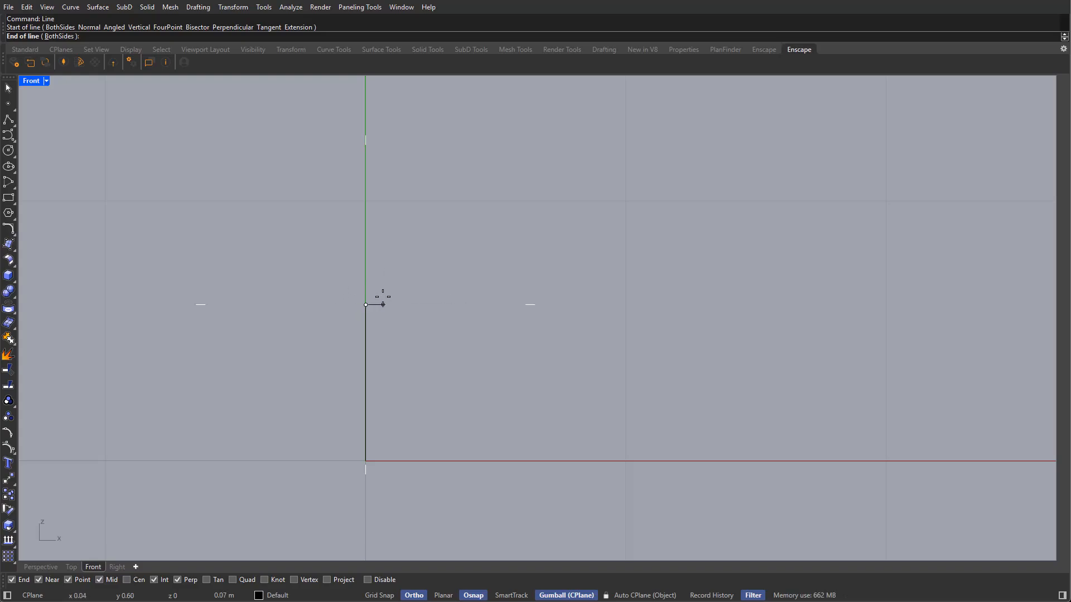
left_click(491, 305)
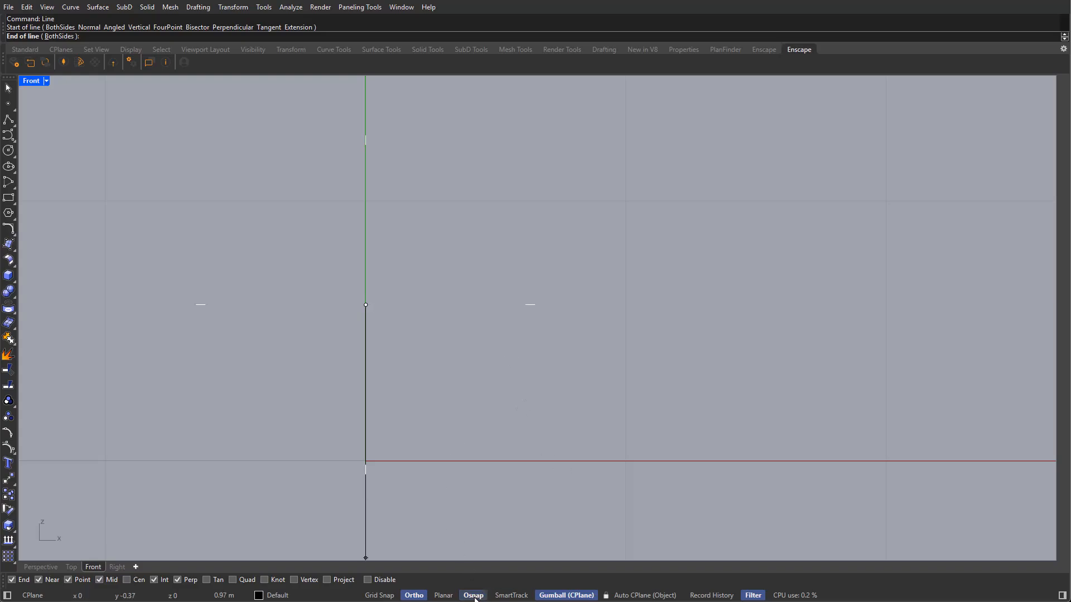
left_click(104, 305)
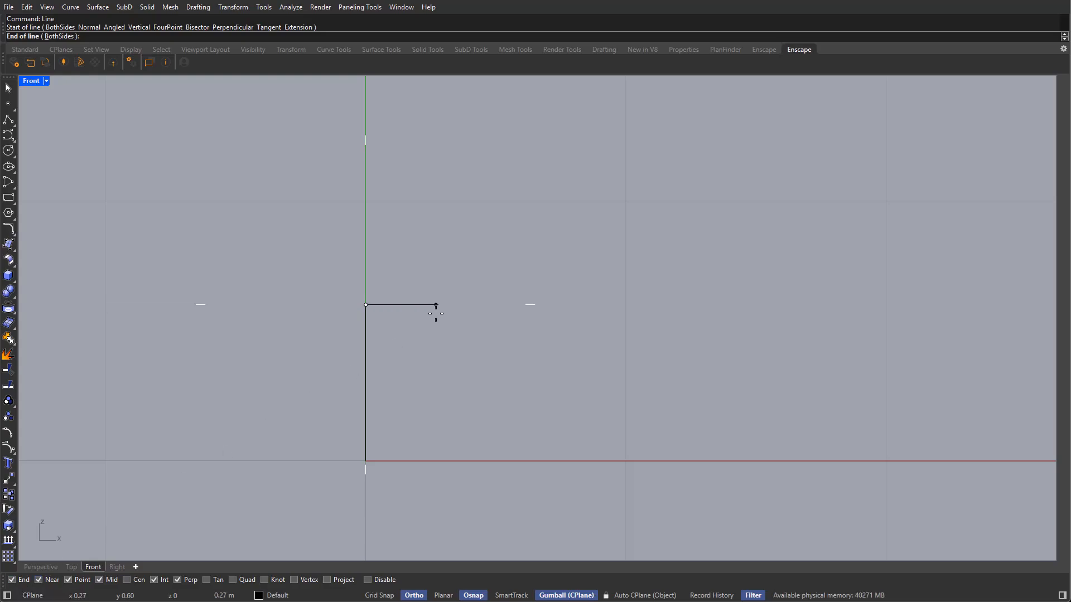
mouse_move(535, 305)
type("0.")
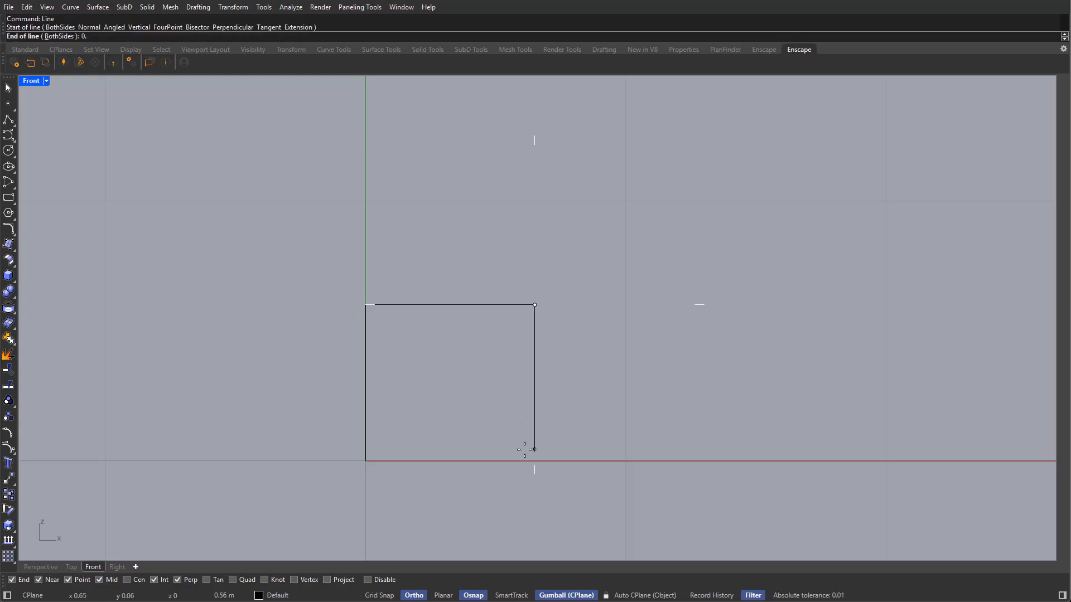
left_click(535, 450)
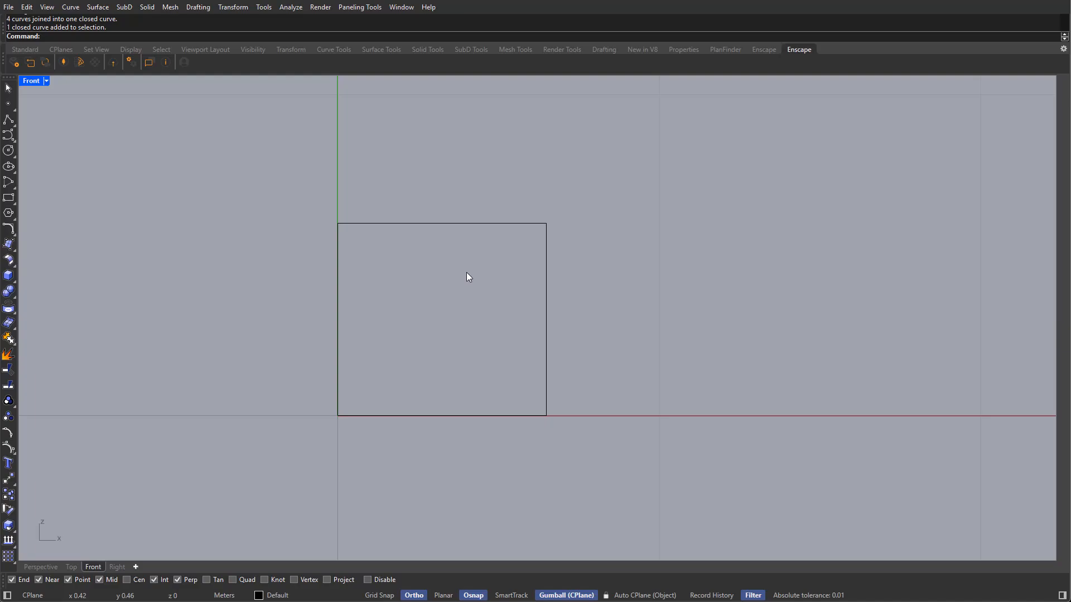
key("ctrl+z")
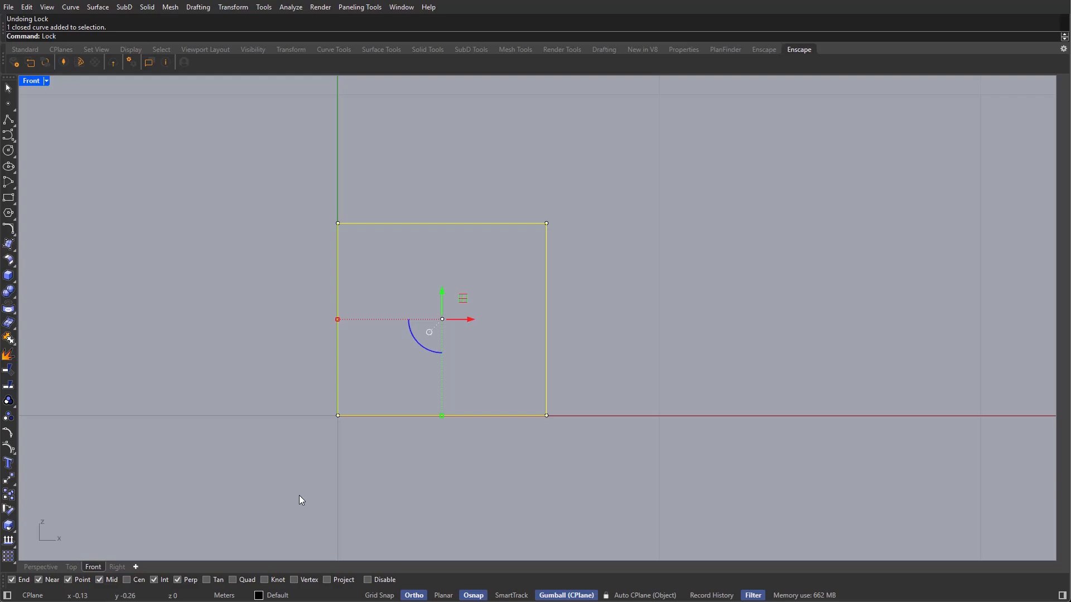
Step: Draw an L polyline along the square's top-right edges and offset it 0.05 inward
key("ctrl+z")
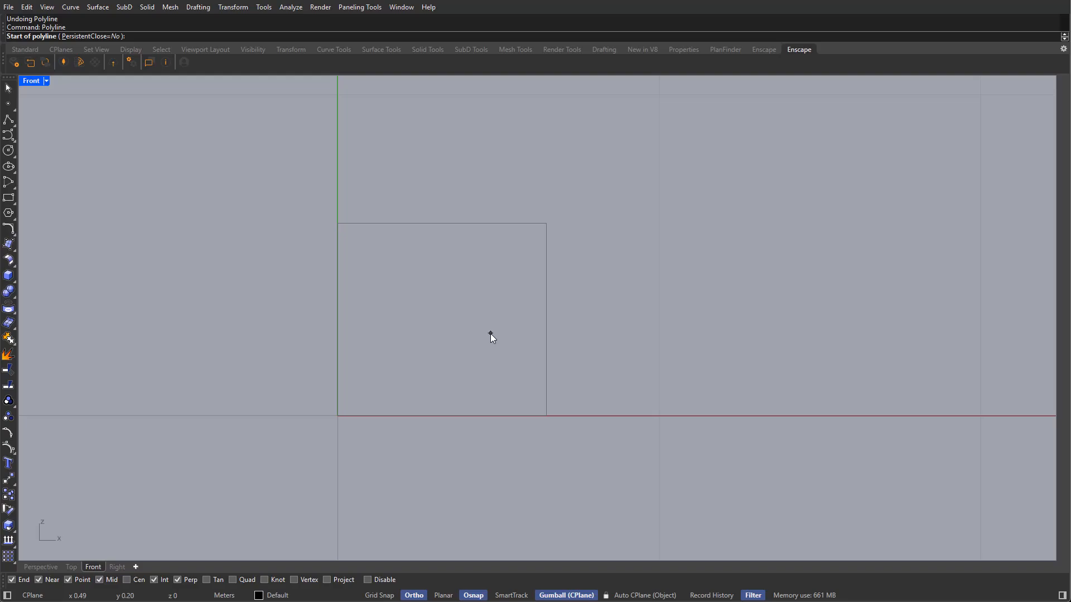
left_click(490, 337)
type("0.05")
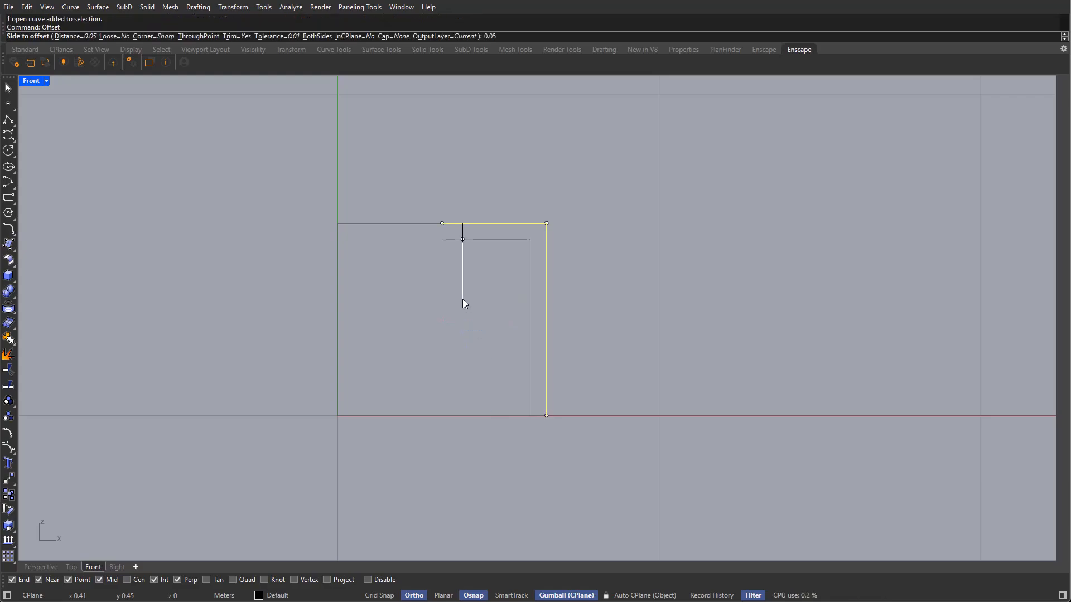
left_click(462, 304)
type("Fillet")
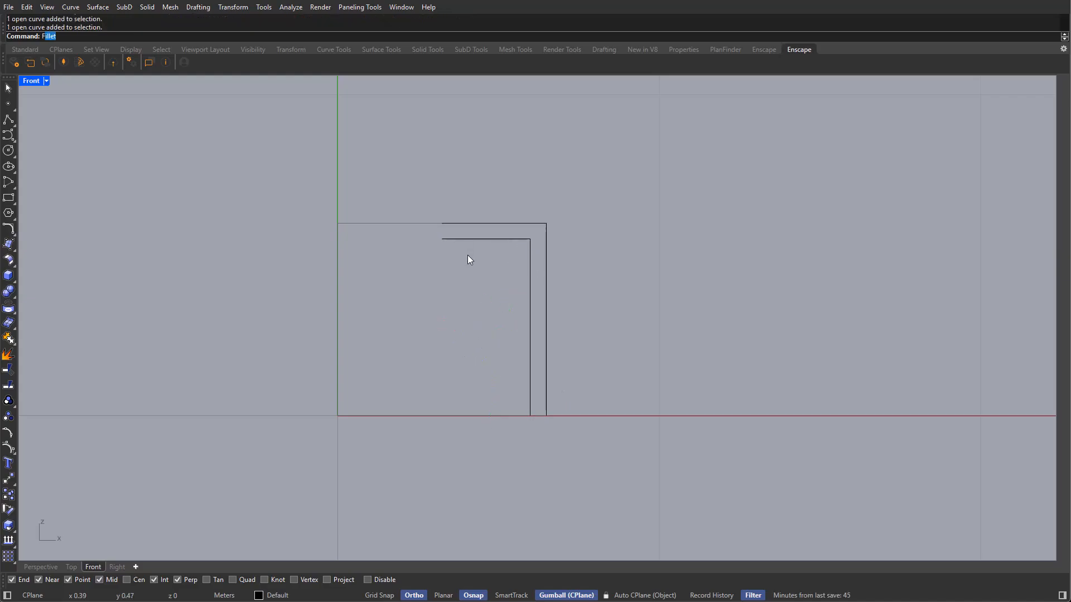
Step: Fillet the inner corner of the L profile with radius 0.04 to close the curve
key("Return")
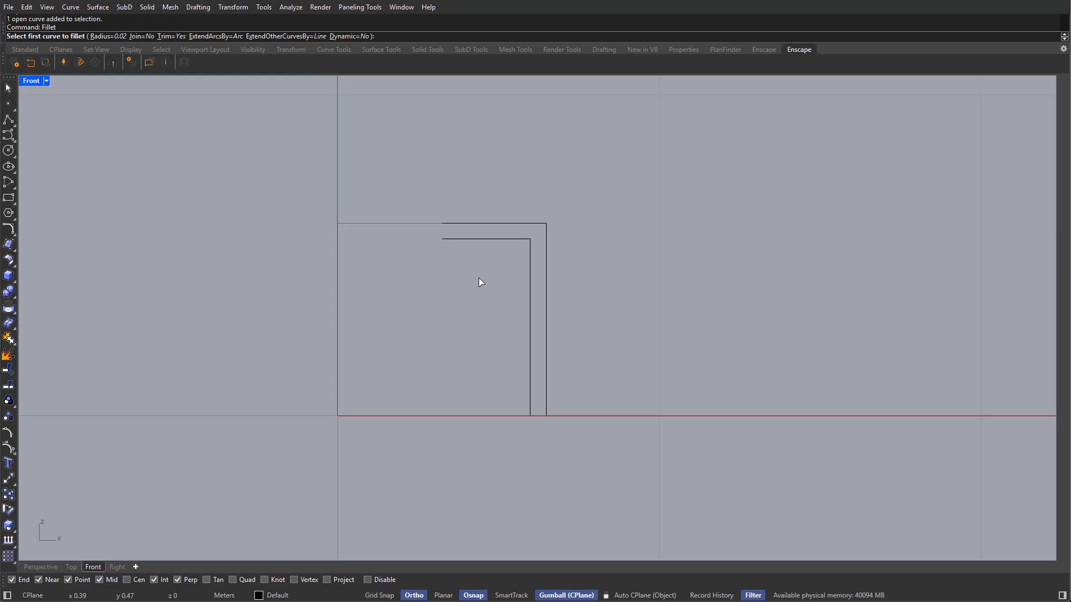
mouse_move(51, 41)
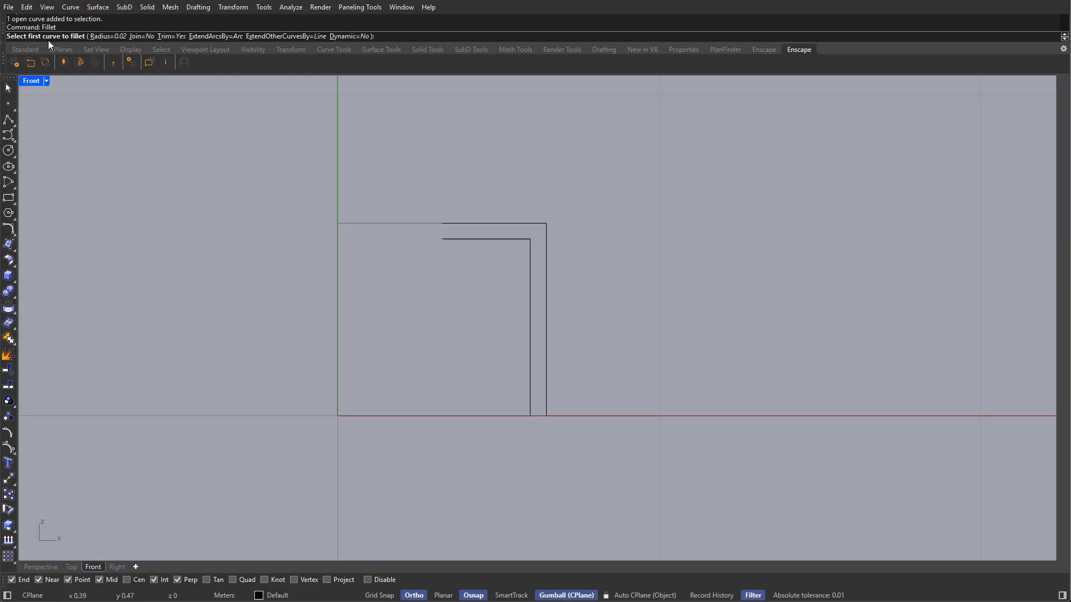
mouse_move(63, 44)
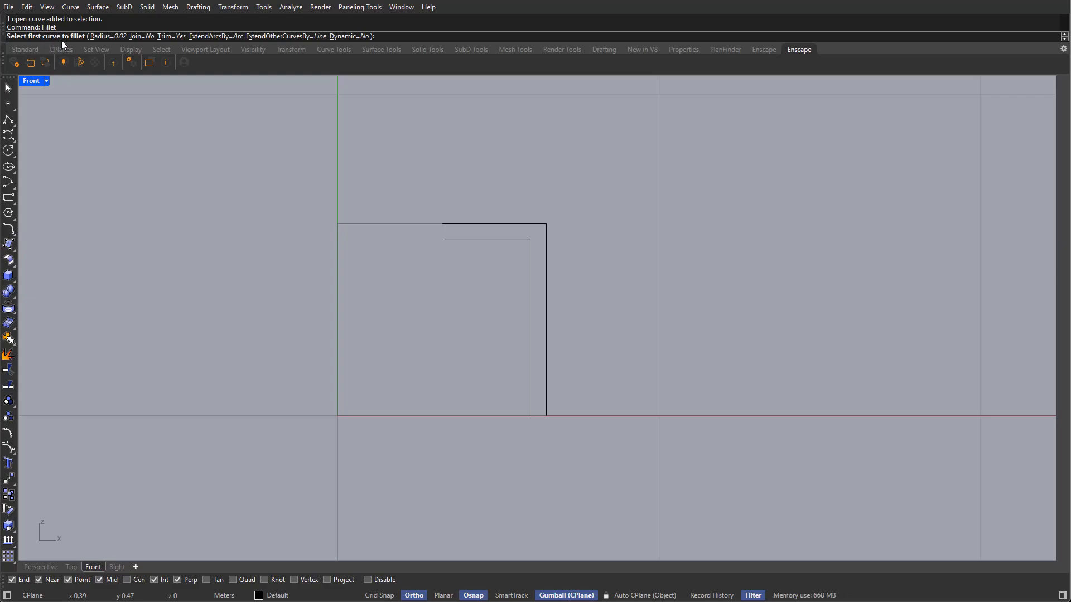
mouse_move(346, 278)
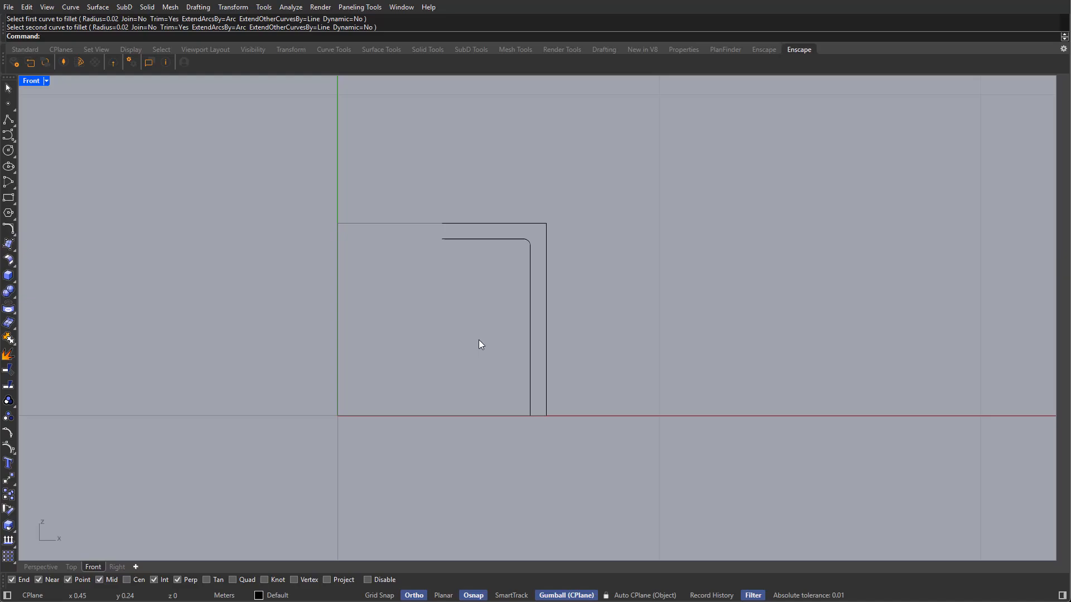
key("ctrl+z")
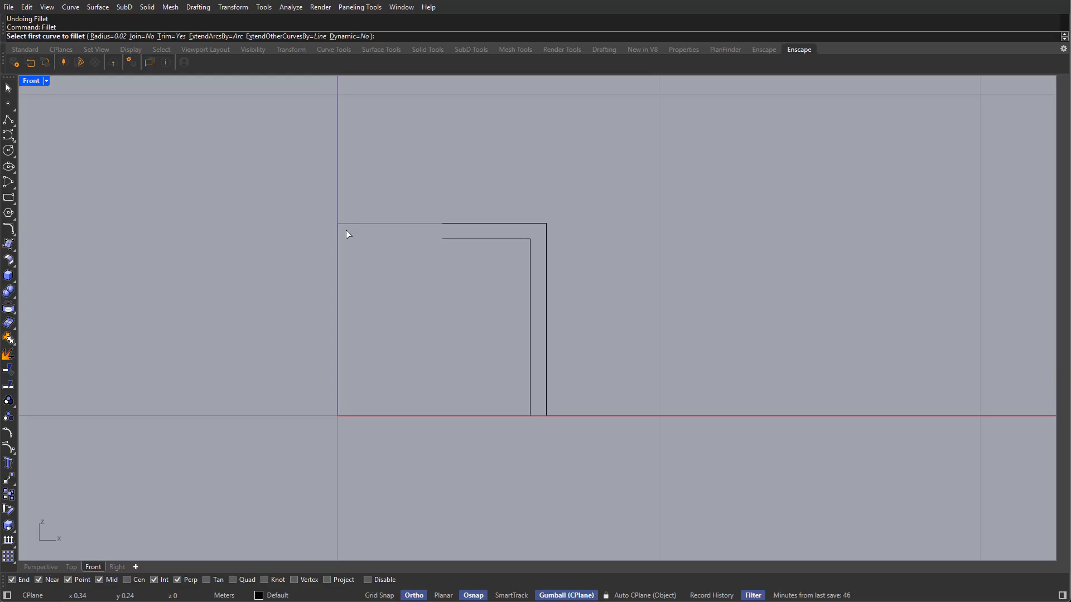
type("0.04")
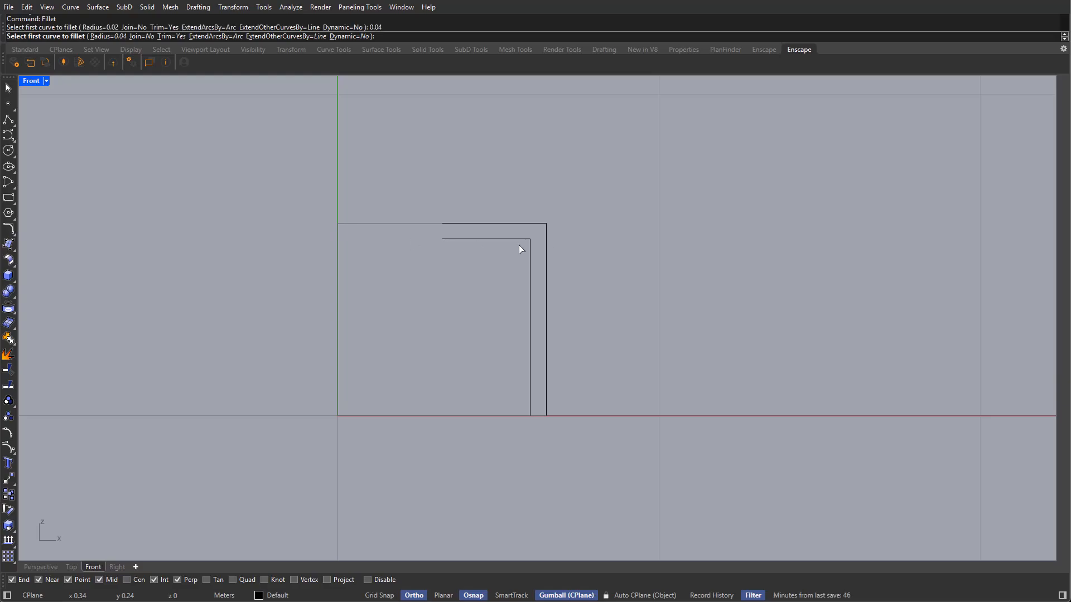
left_click(520, 248)
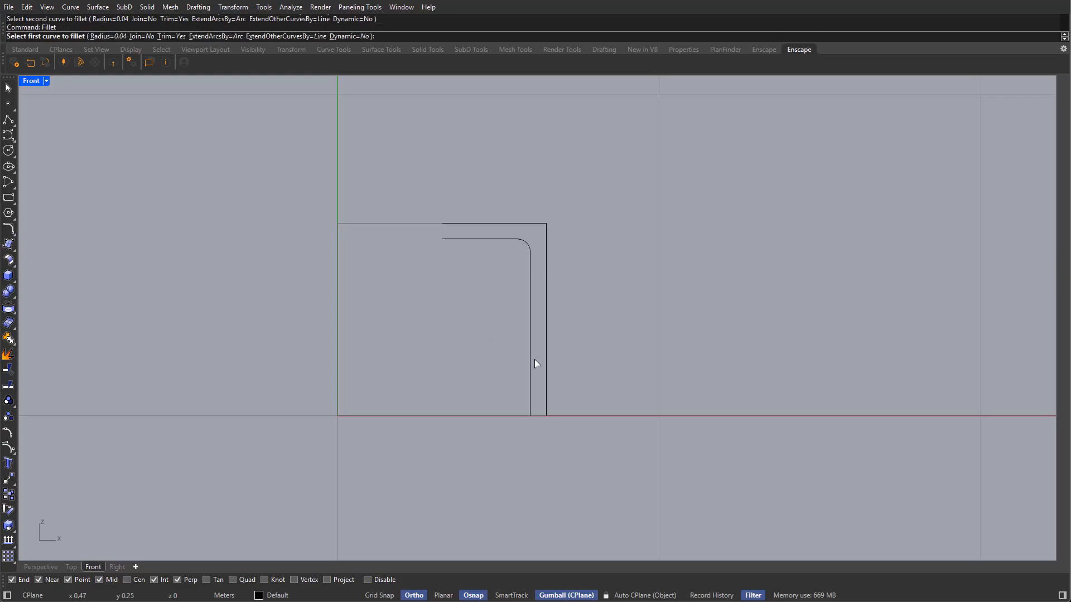
key("ctrl+z")
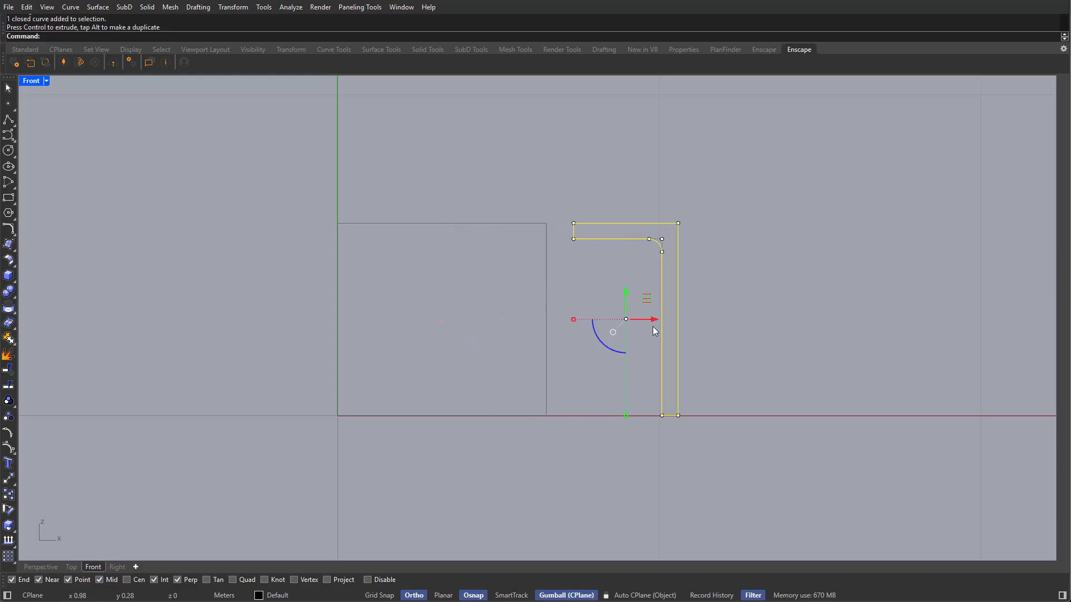
Step: Undo the accidental Gumball move so the L profile returns to the square's corner
key("ctrl+z")
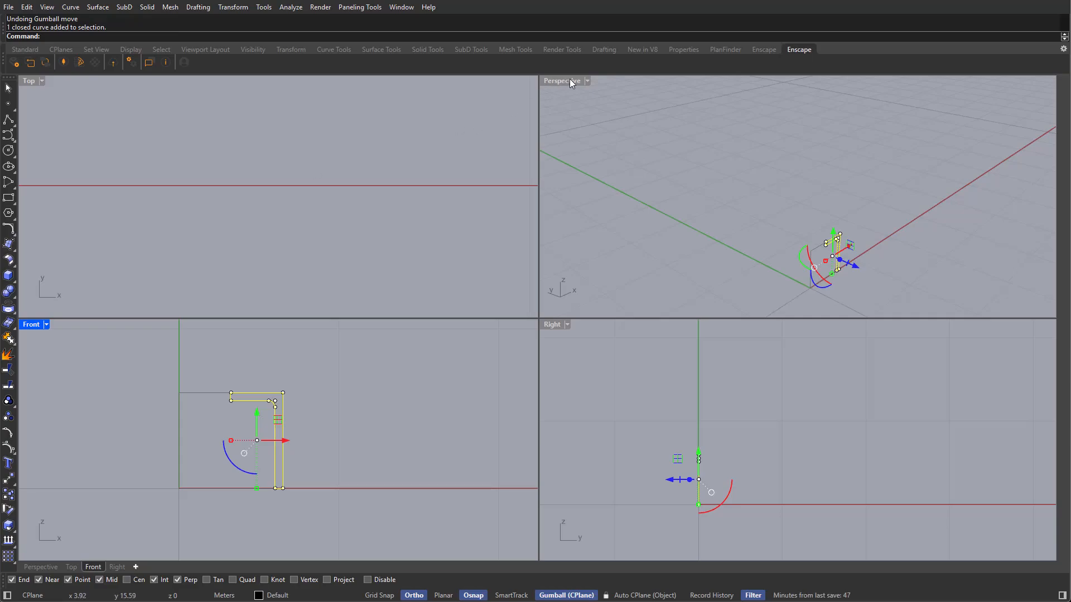
Step: Maximize the Perspective viewport so it fills the workspace
double_click(561, 81)
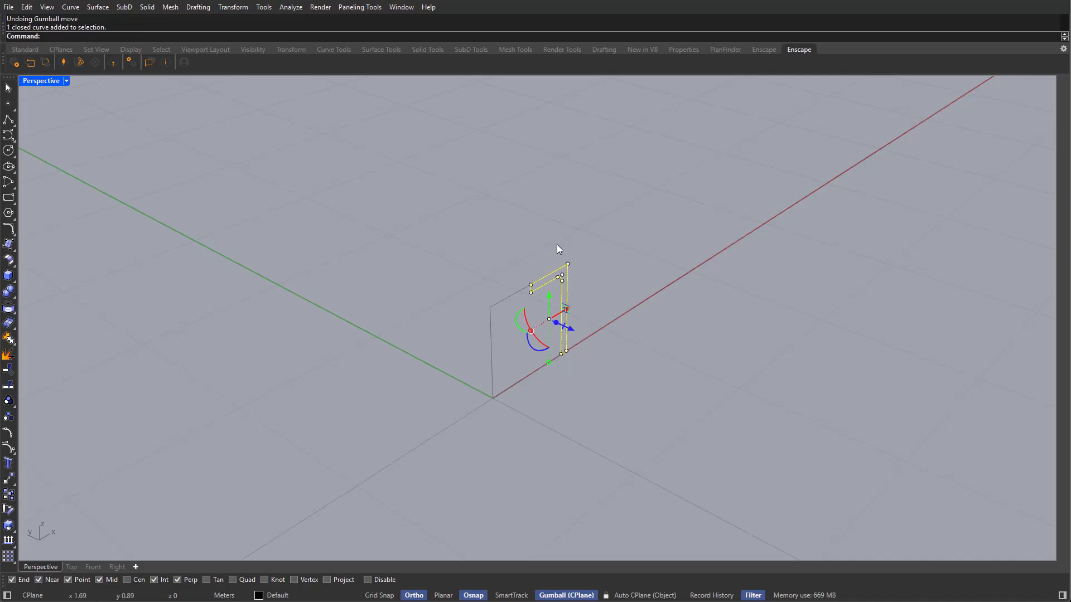
mouse_move(619, 393)
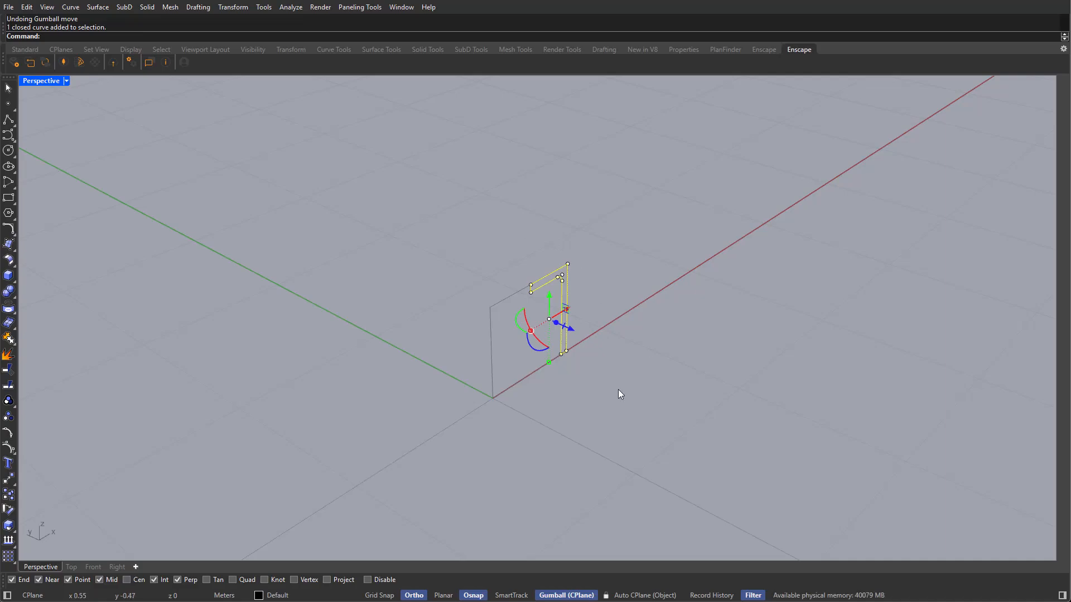
mouse_move(589, 336)
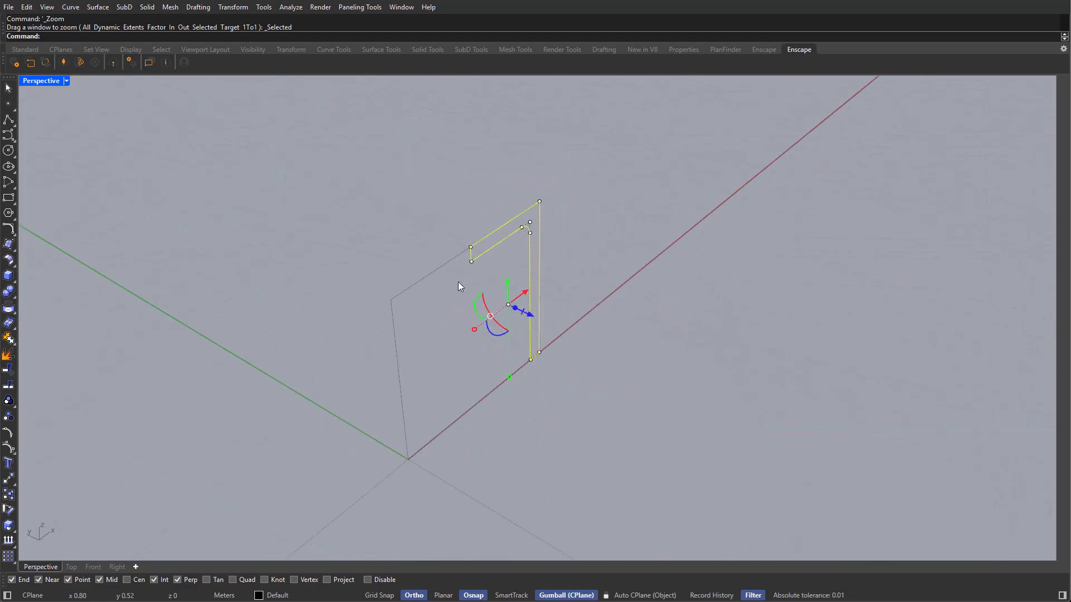
mouse_move(501, 313)
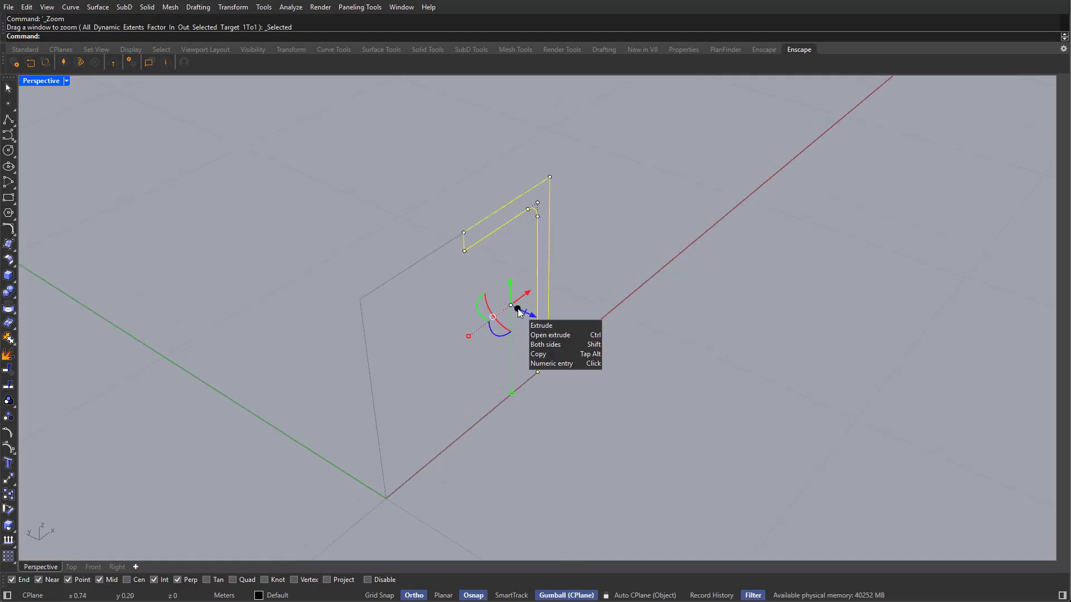
Step: Extrude the L-shaped profile into a solid 0.05 thick using numeric gumball entry
left_click(552, 362)
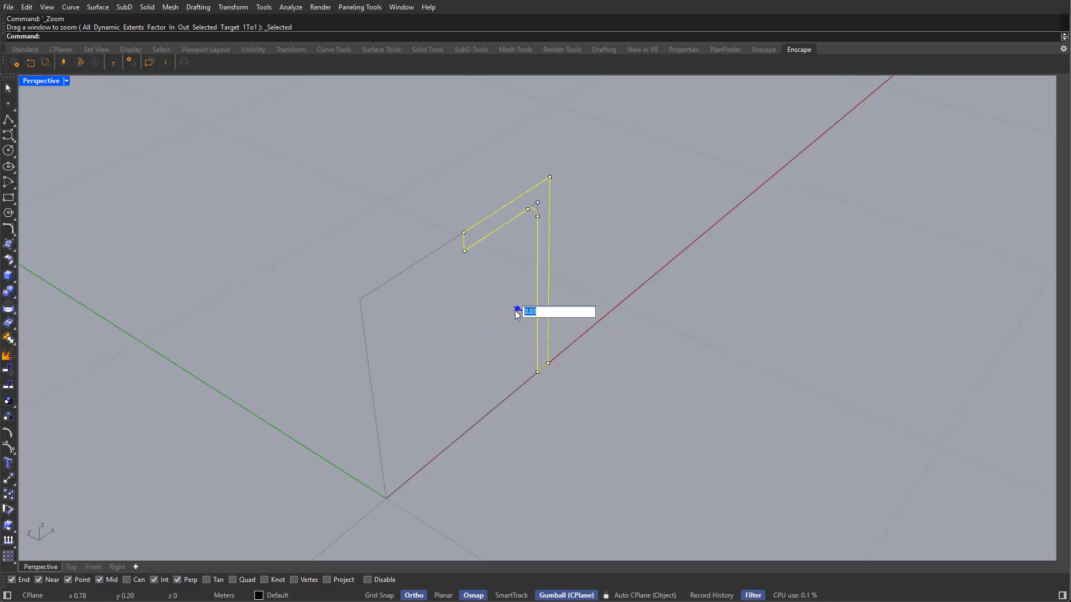
mouse_move(479, 337)
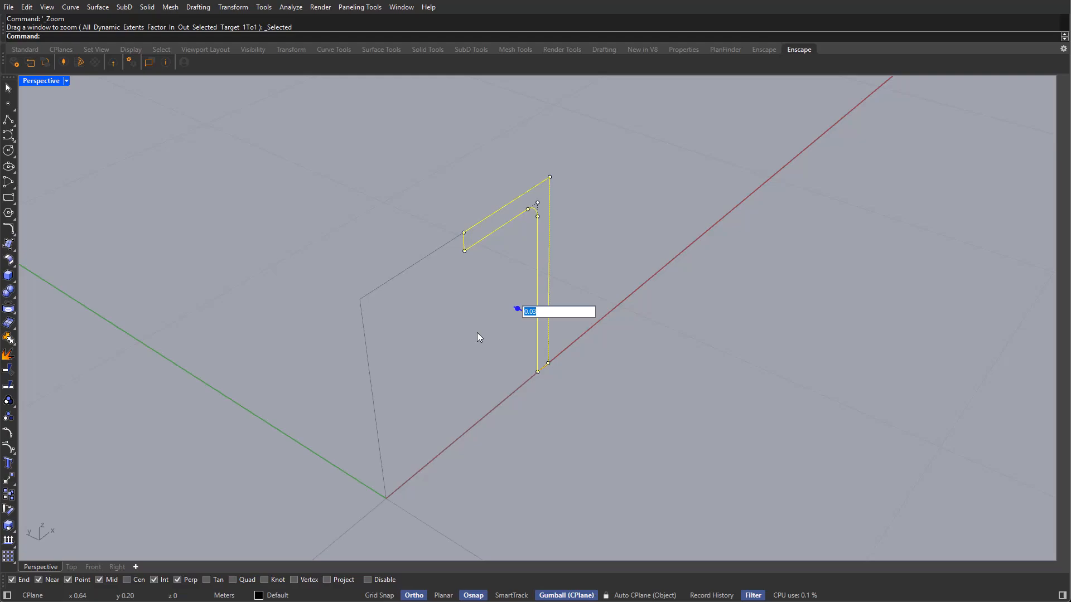
type("0.05")
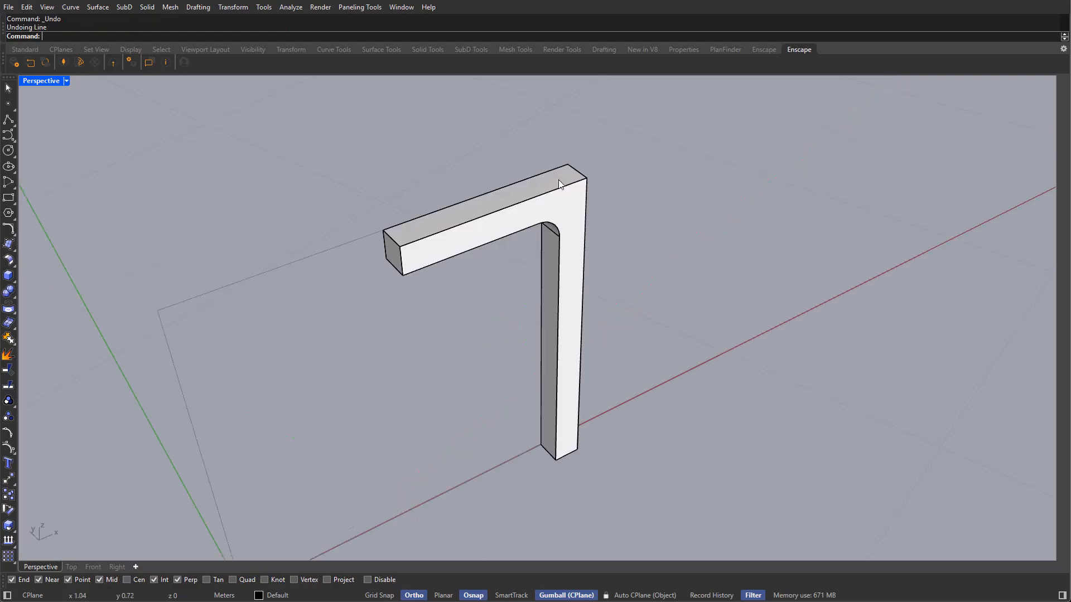
mouse_move(560, 173)
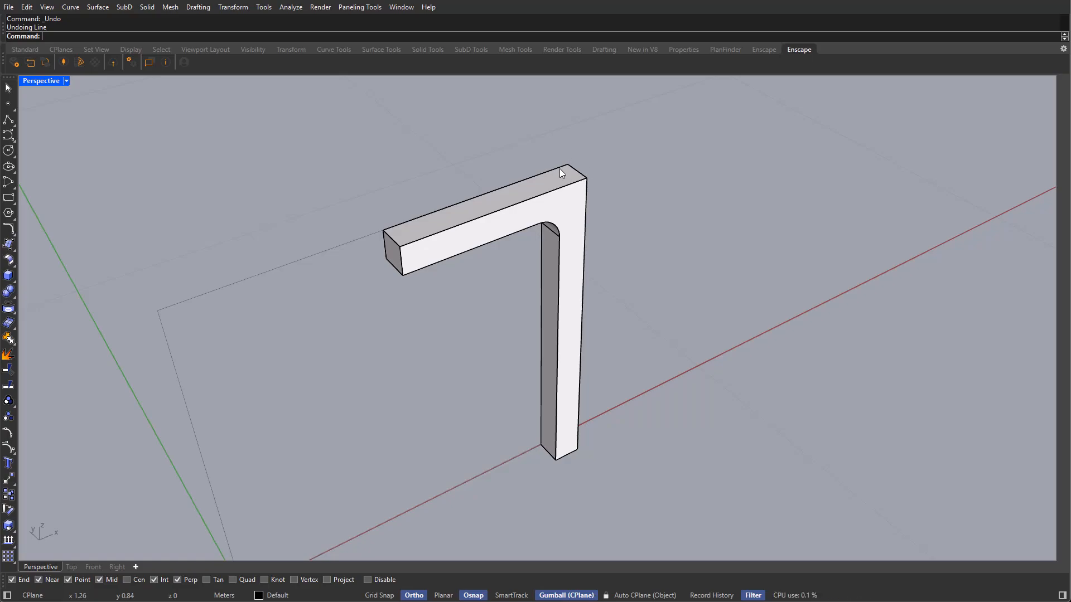
mouse_move(546, 182)
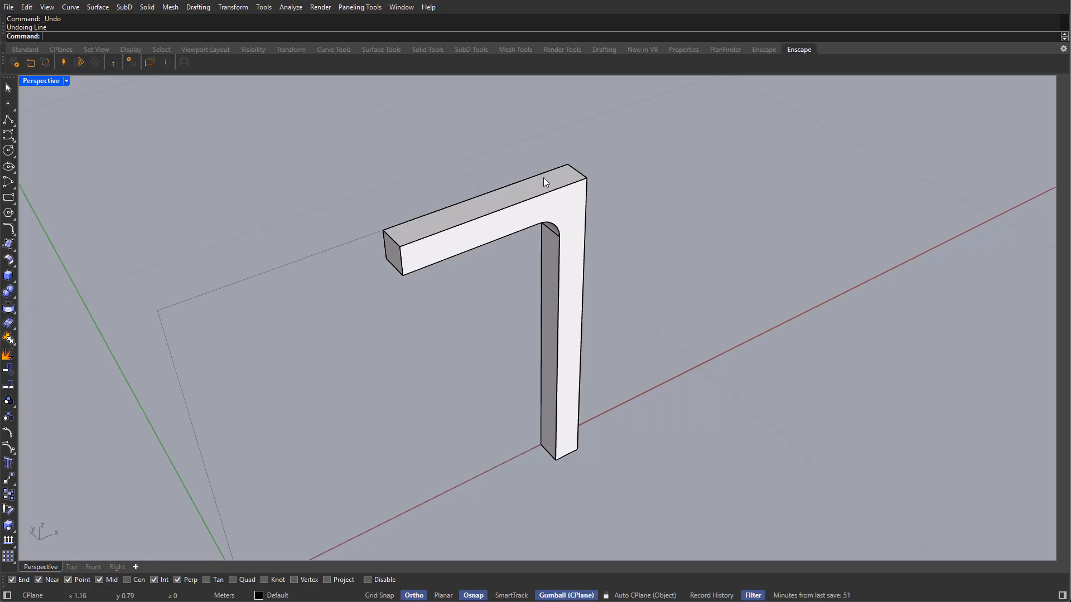
mouse_move(555, 178)
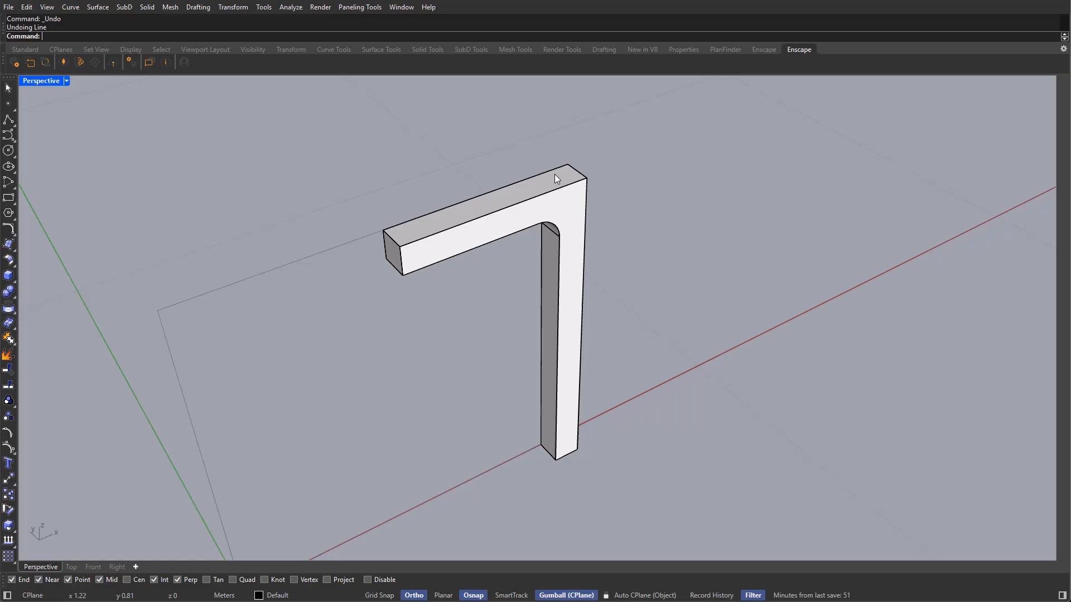
mouse_move(576, 309)
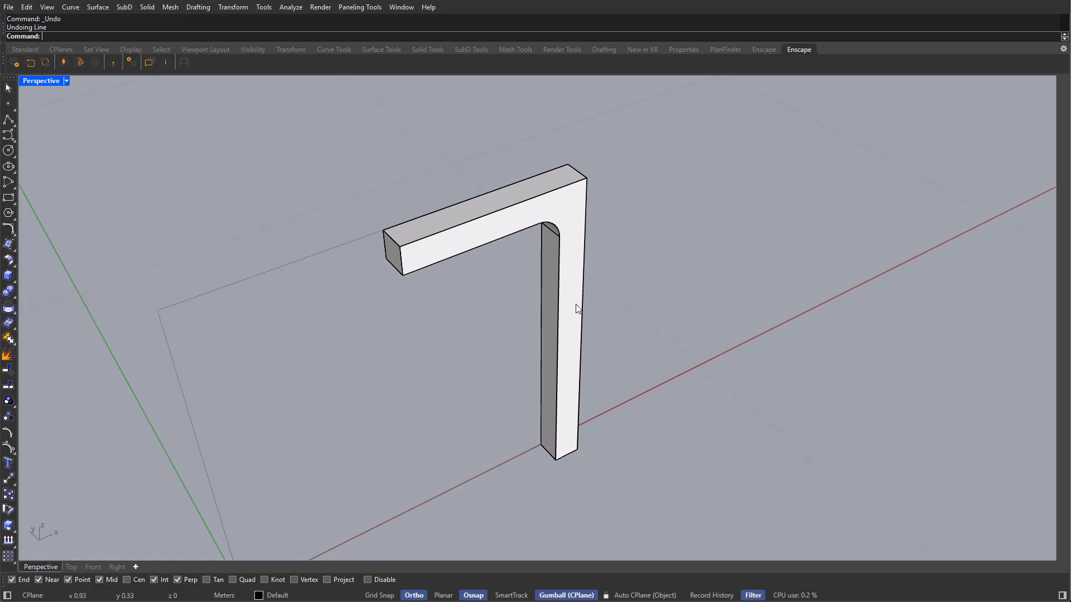
mouse_move(588, 286)
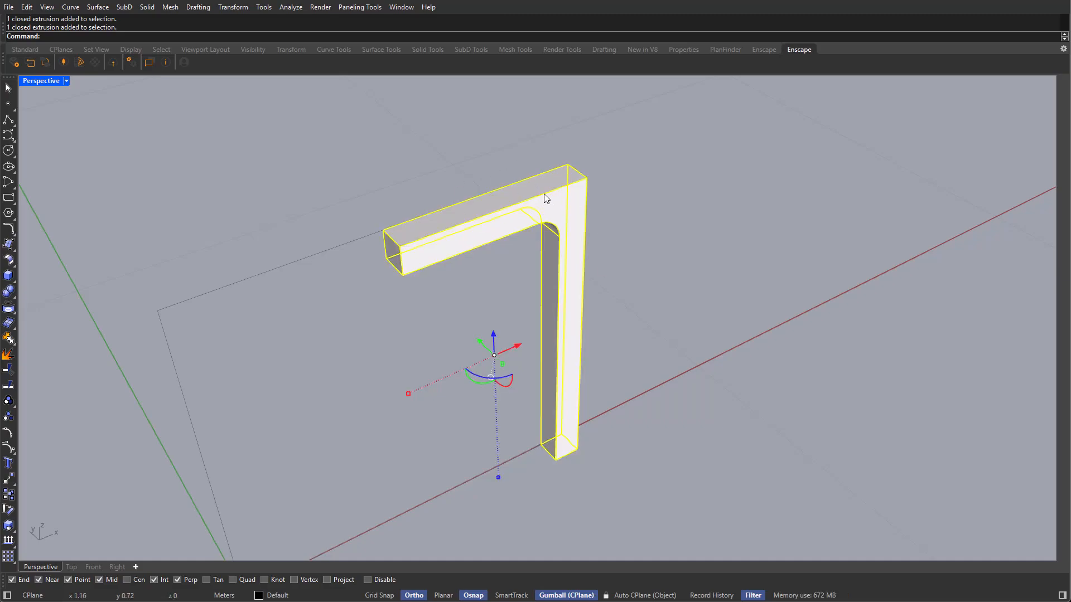
Step: Extrude the top face of the vertical leg upward by 0.04
left_click(629, 253)
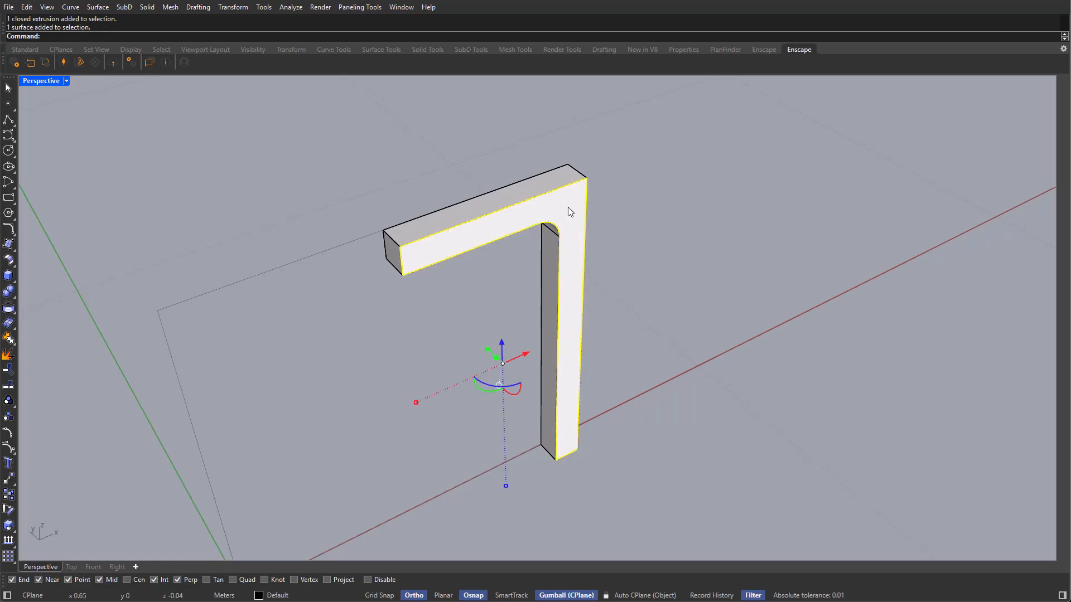
left_click(640, 260)
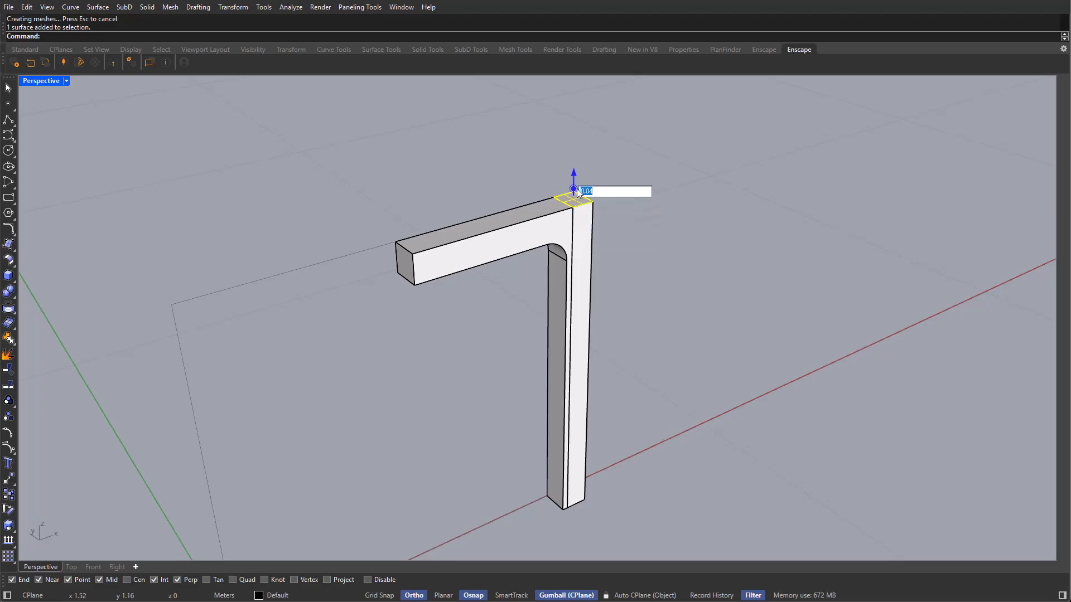
type("0.04")
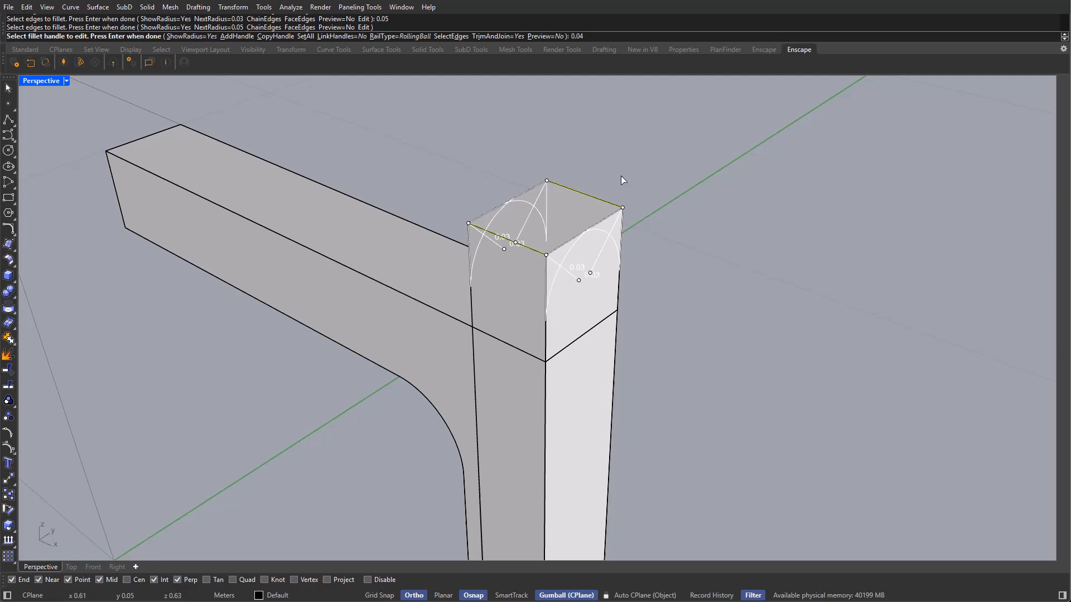
Step: Round the top edges of the raised leg end into a filleted cap
key("ctrl+z")
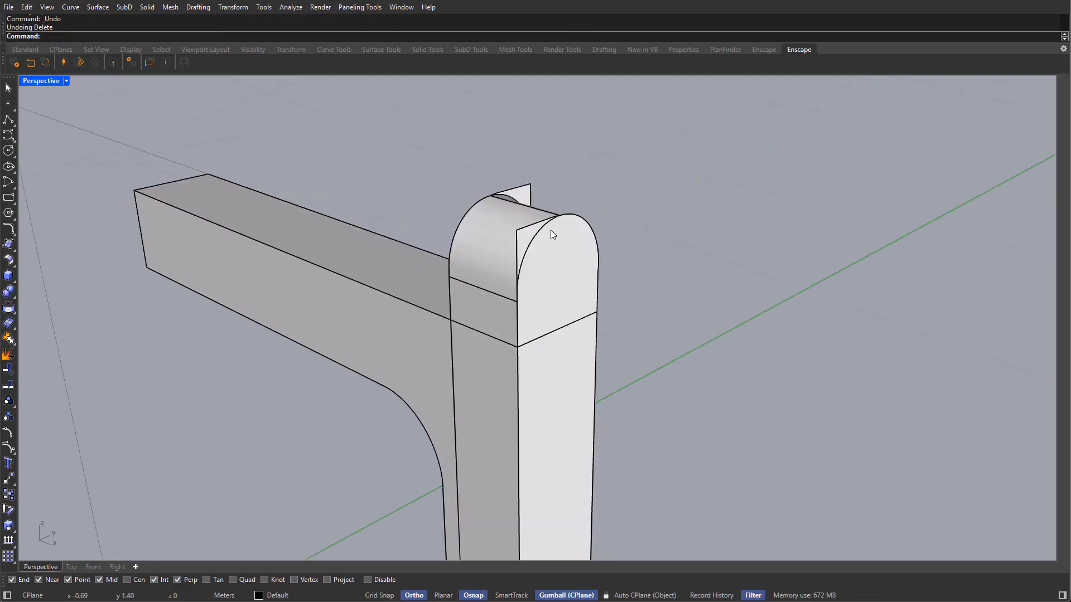
mouse_move(560, 213)
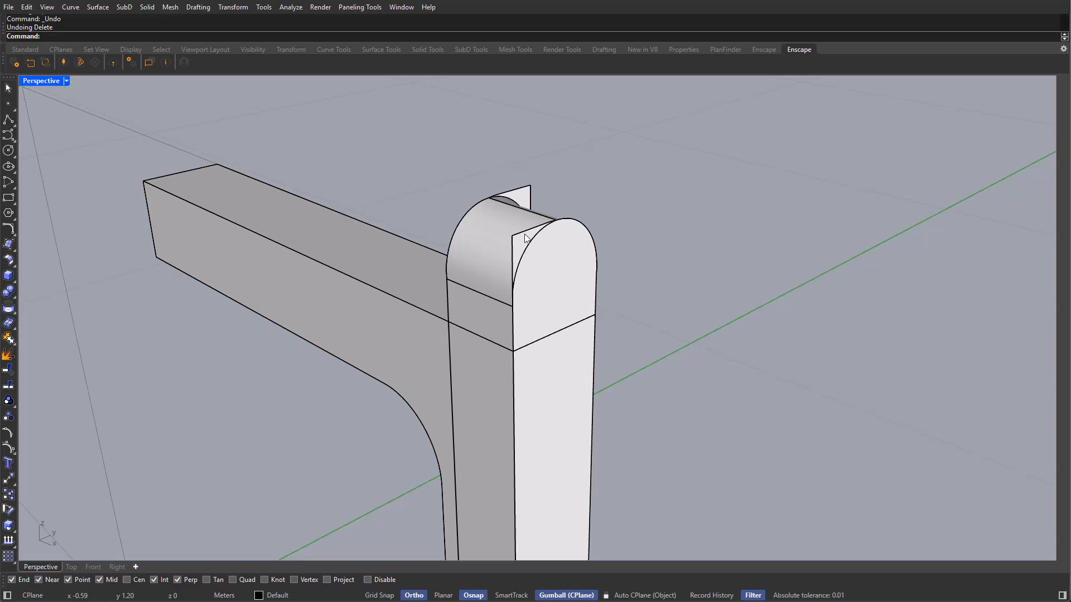
Step: Delete the two stray faces at the leg top and Cap the support into a closed polysurface
left_click(525, 242)
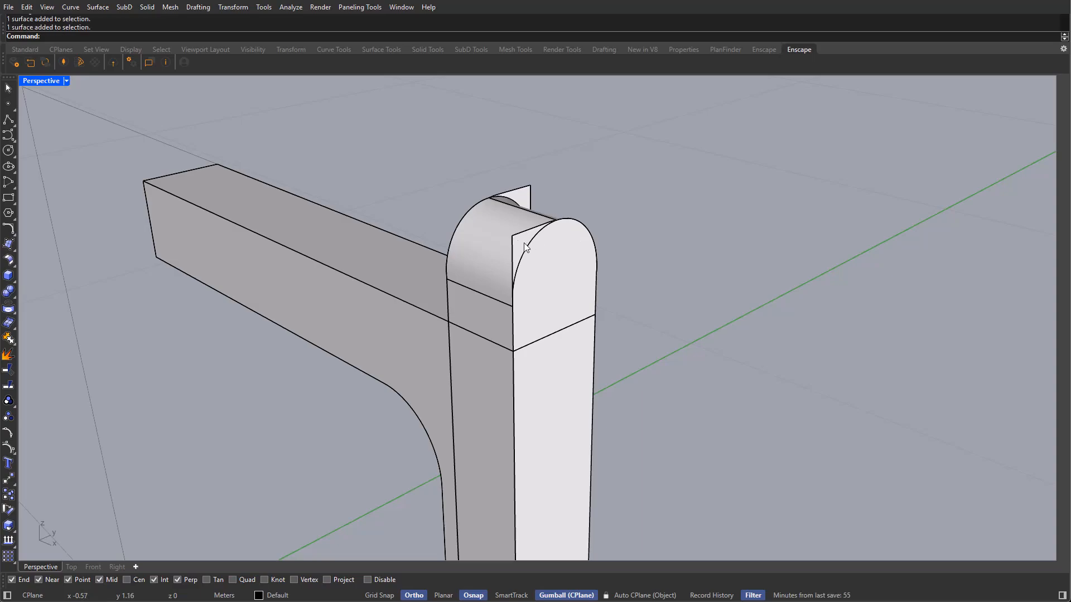
left_click(526, 248)
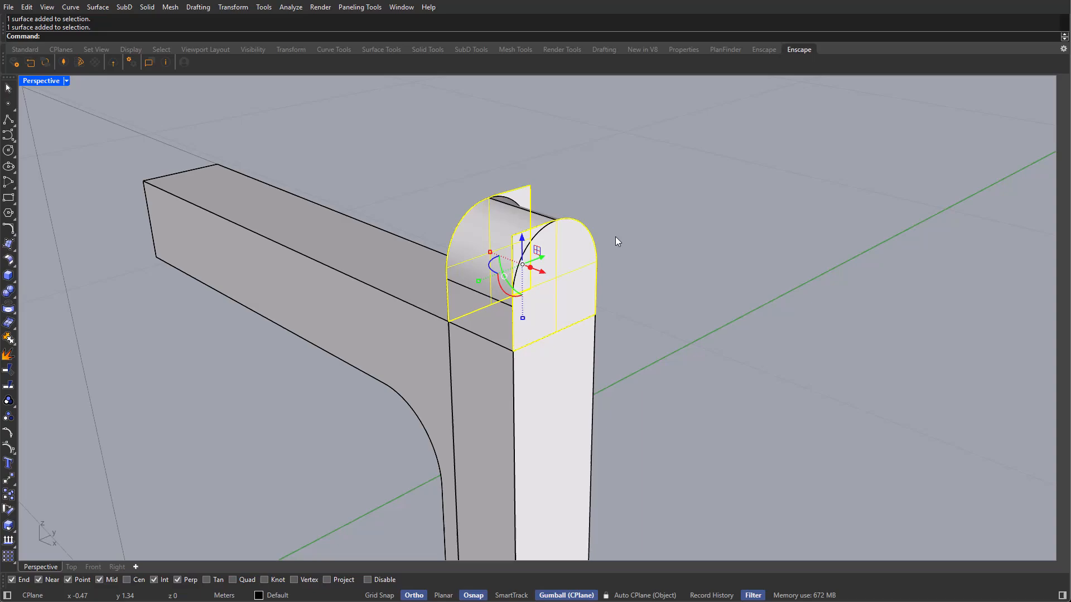
mouse_move(603, 255)
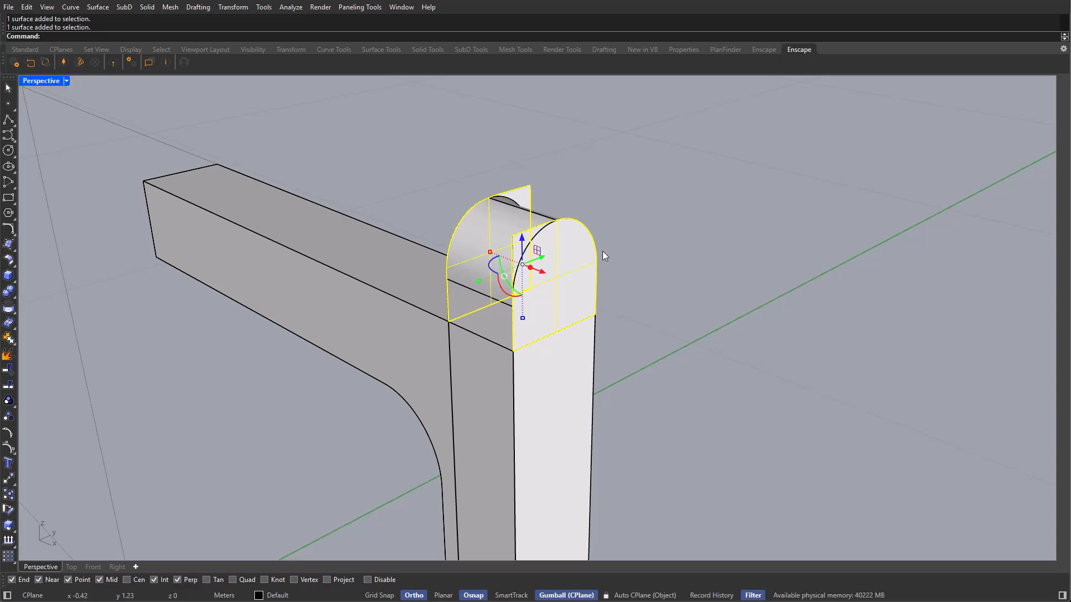
key("Delete")
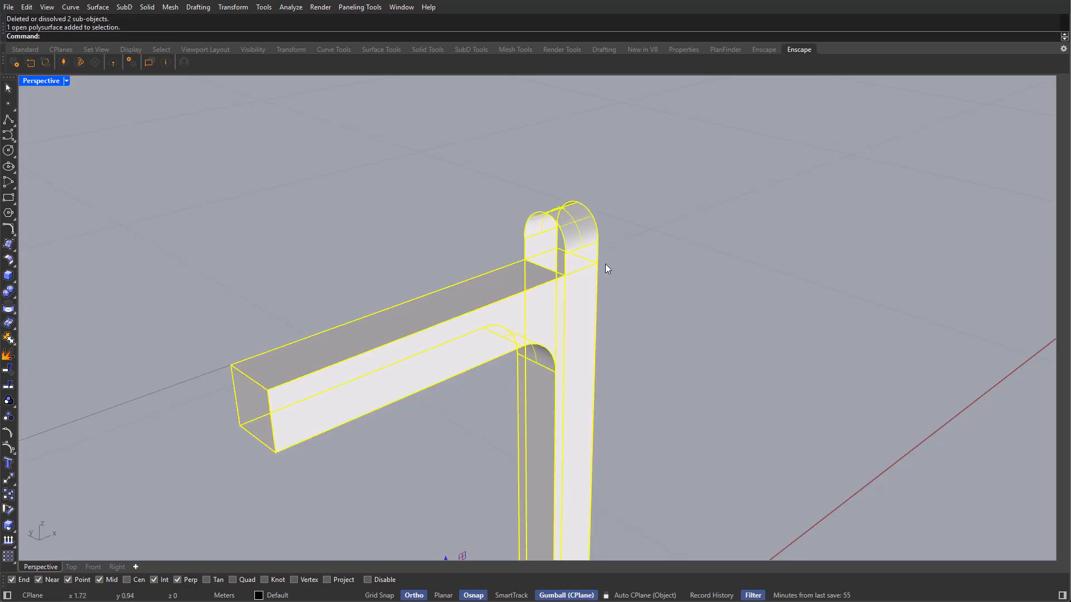
type("Cap")
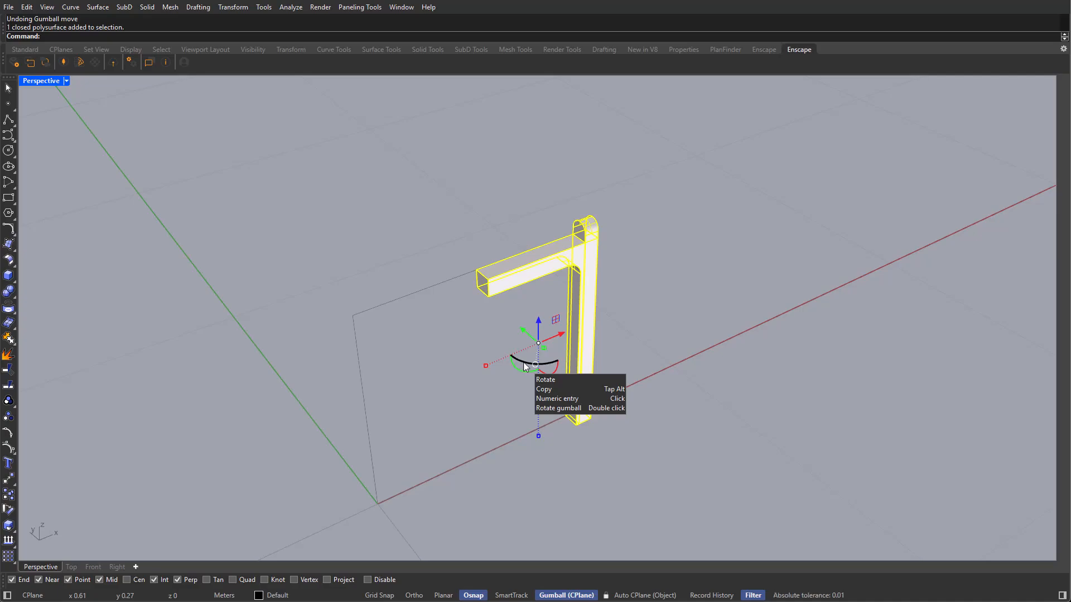
Step: Copy-rotate the support around the centre to form a three-legged arrangement
left_click(557, 398)
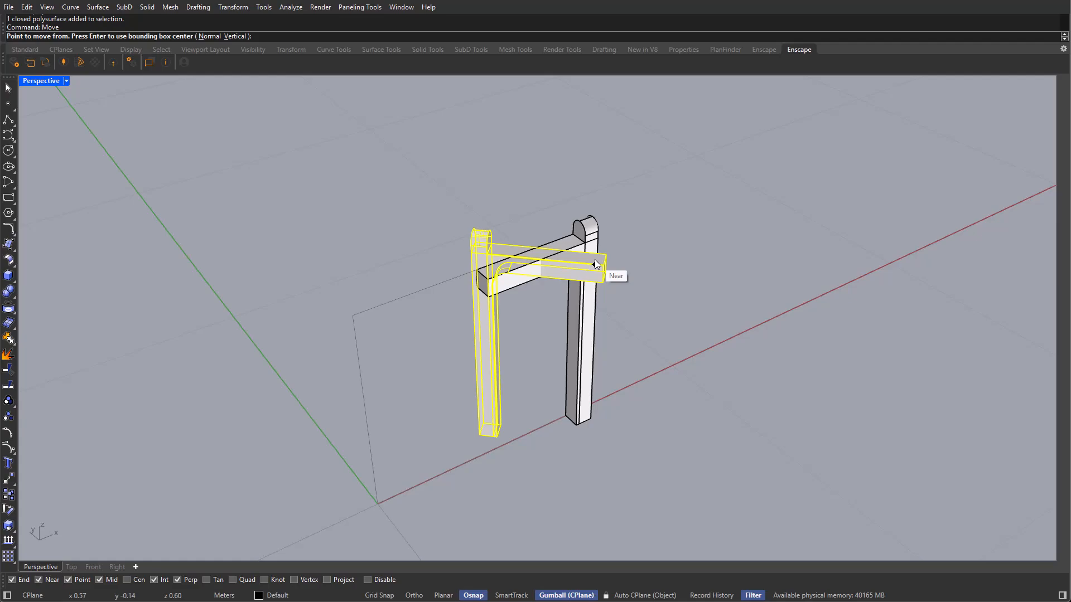
mouse_move(267, 428)
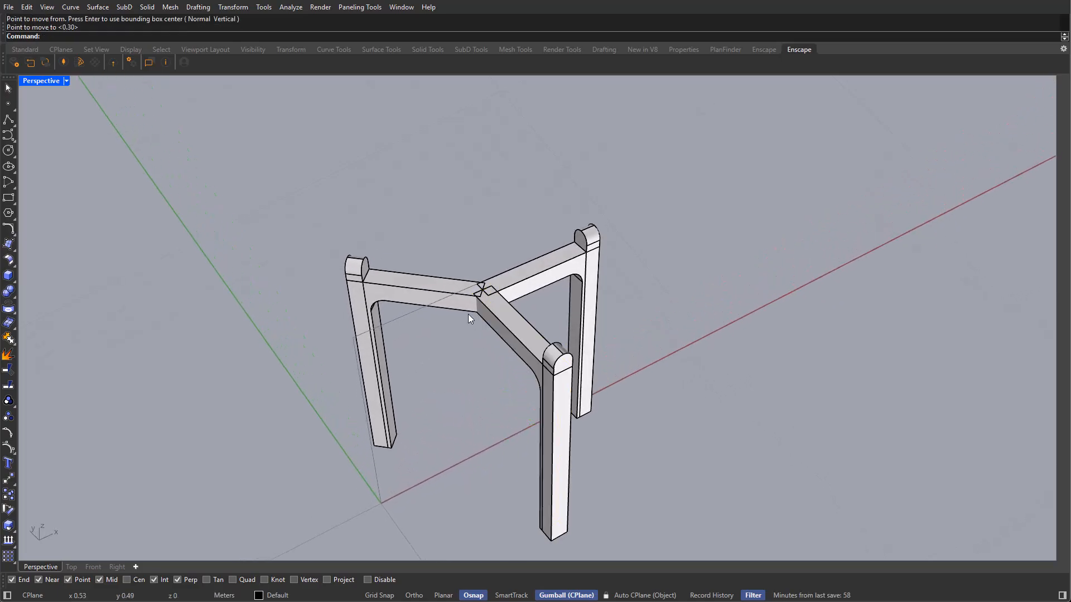
left_click(66, 80)
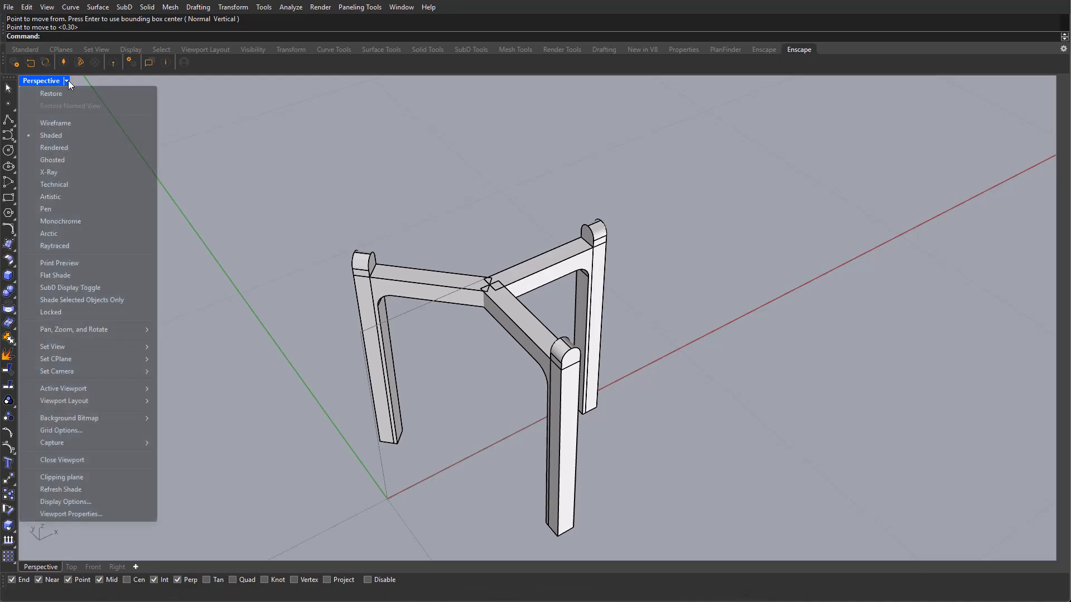
Step: Switch the view to Arctic display mode, review its settings in Rhino Options and cancel without changes
left_click(48, 233)
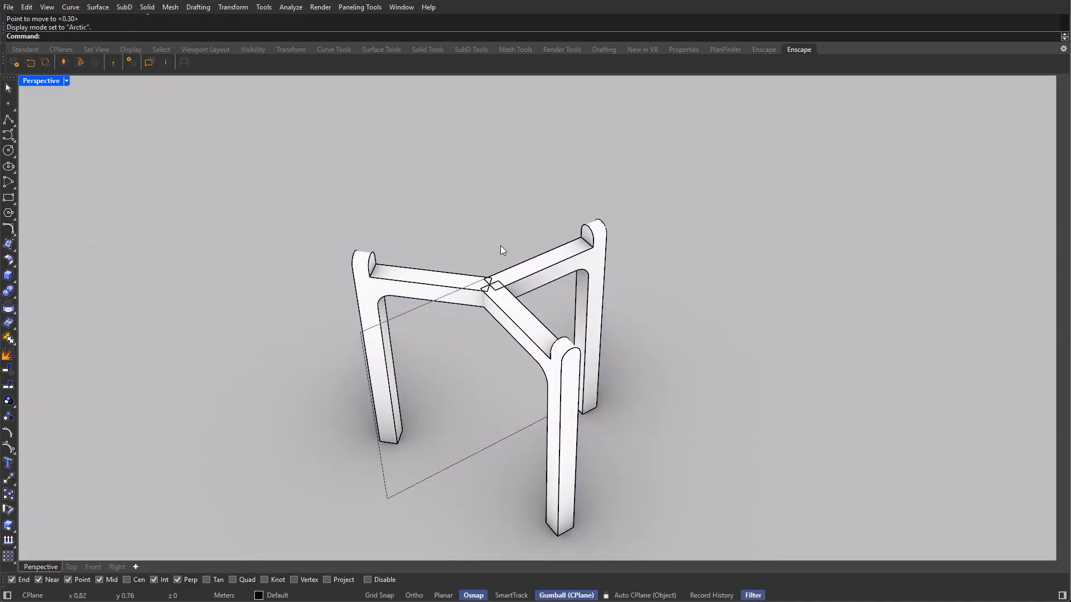
mouse_move(473, 257)
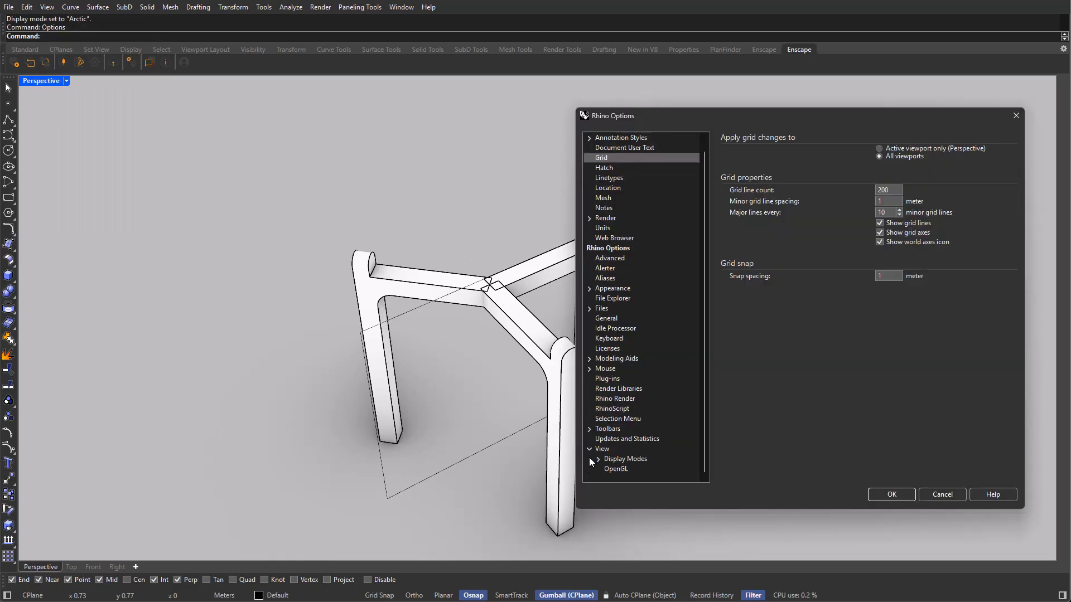
left_click(621, 458)
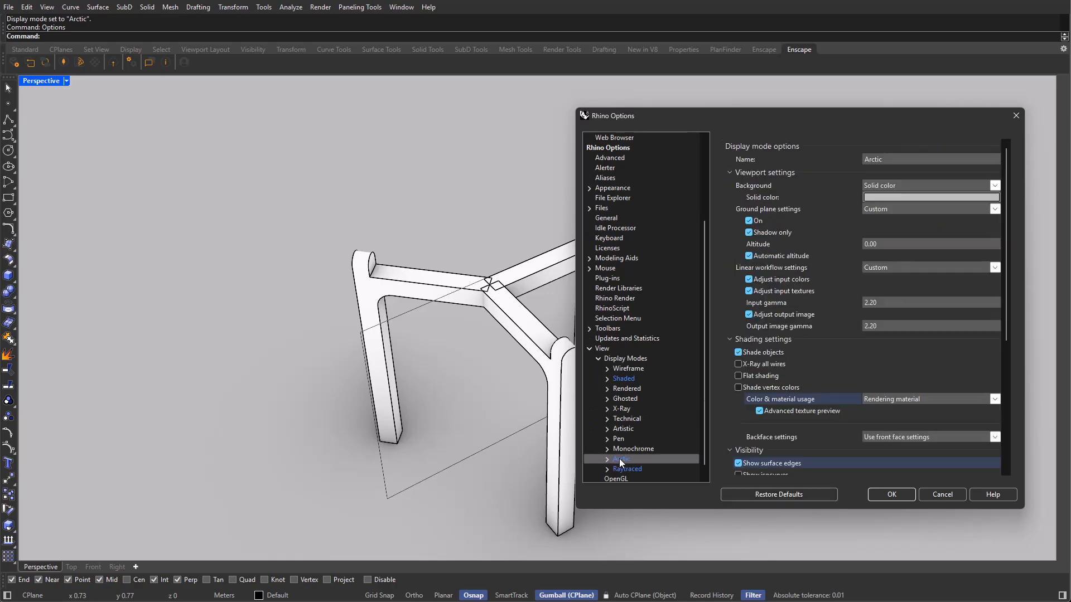
scroll("down", 3)
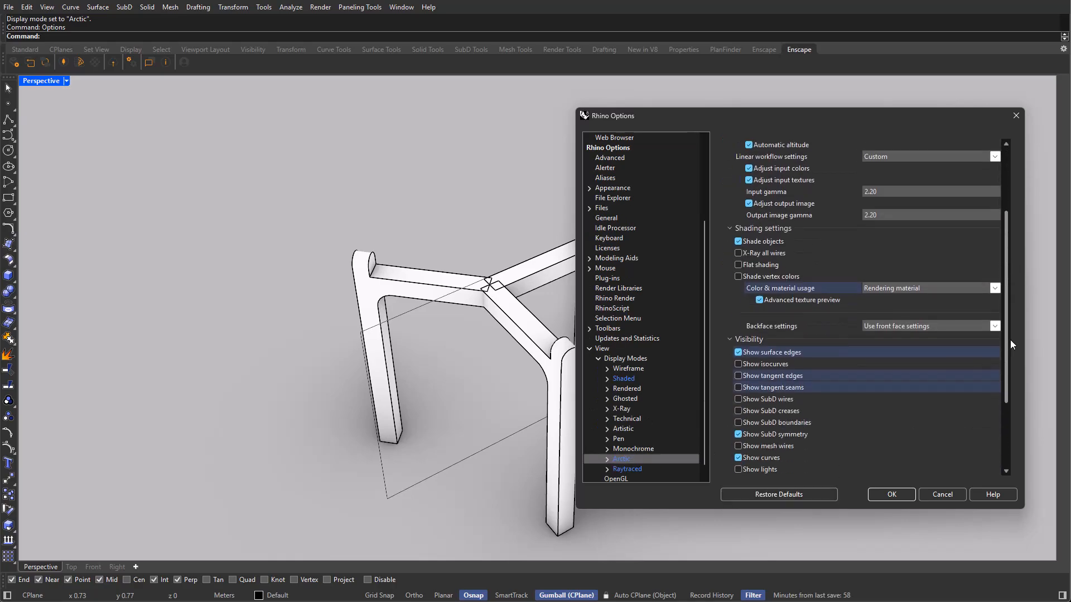
scroll("down", 3)
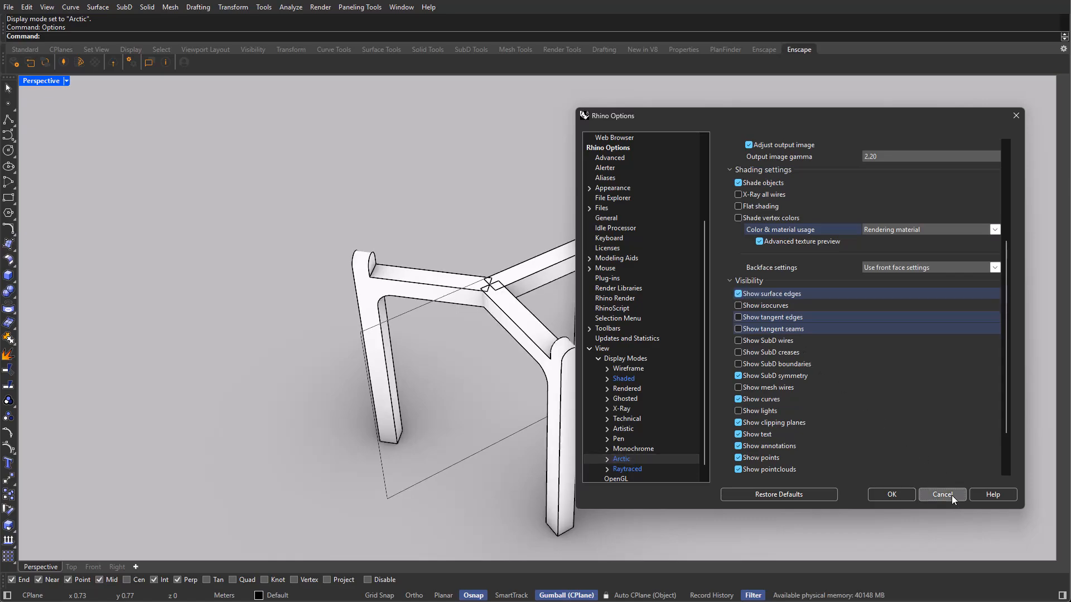
left_click(941, 494)
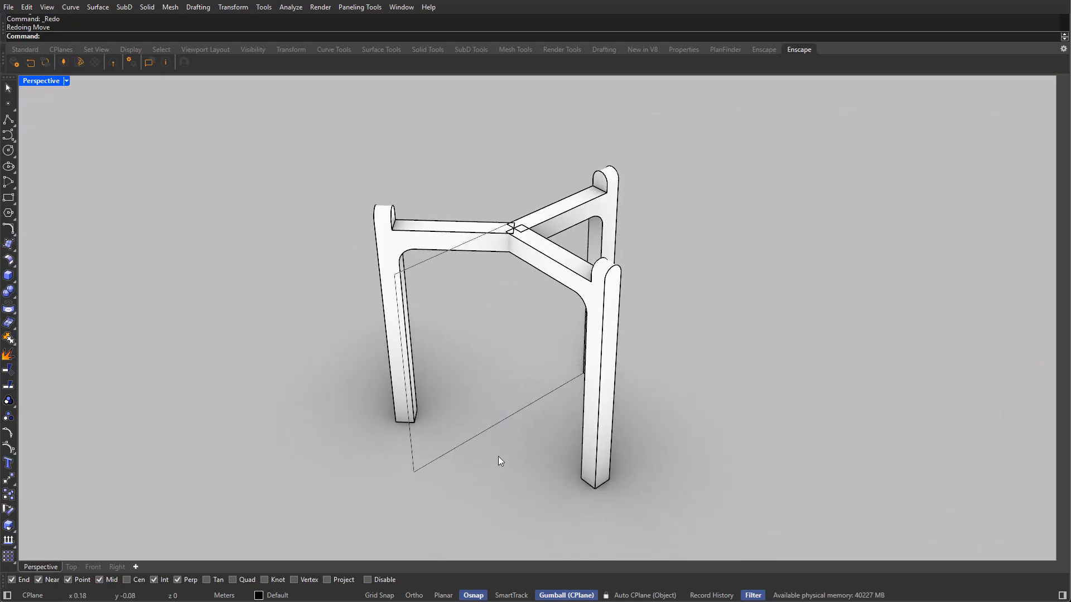
mouse_move(514, 457)
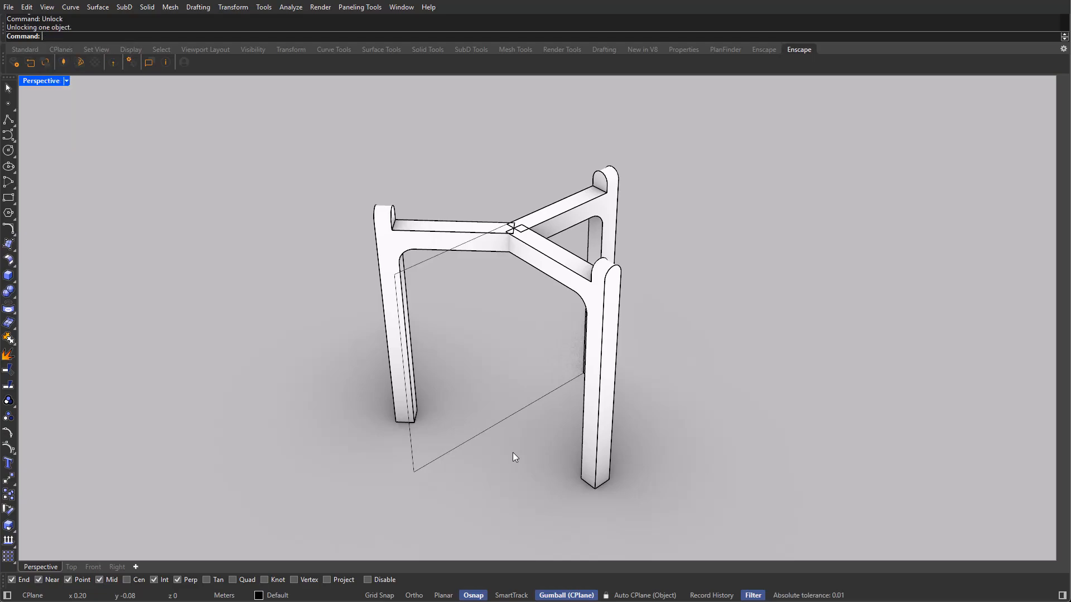
Step: Delete the guide rectangle beneath the supports, then clear the selection
key("Delete")
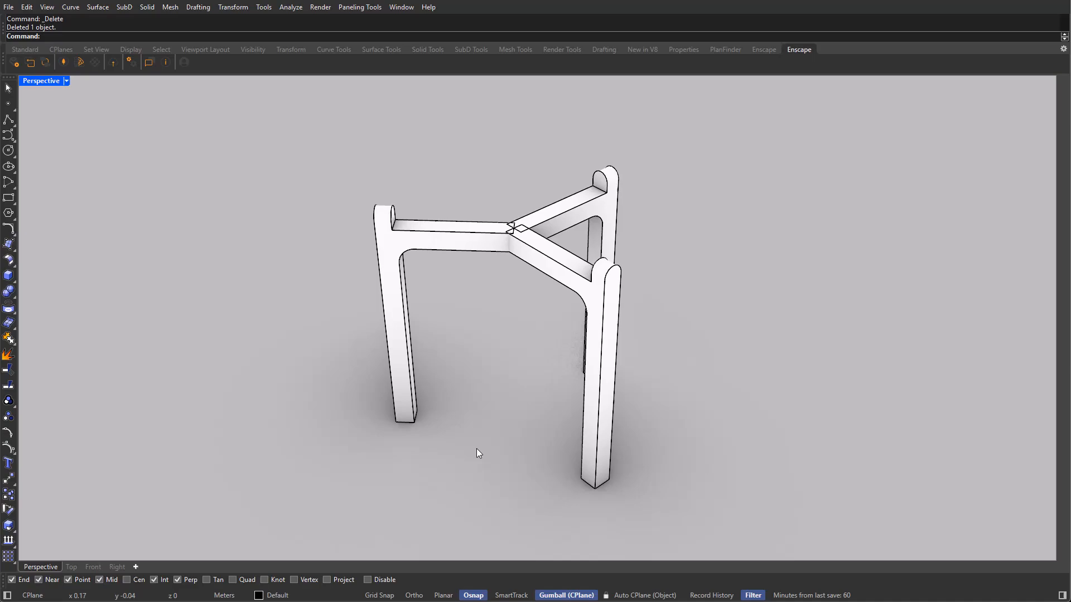
left_click(514, 229)
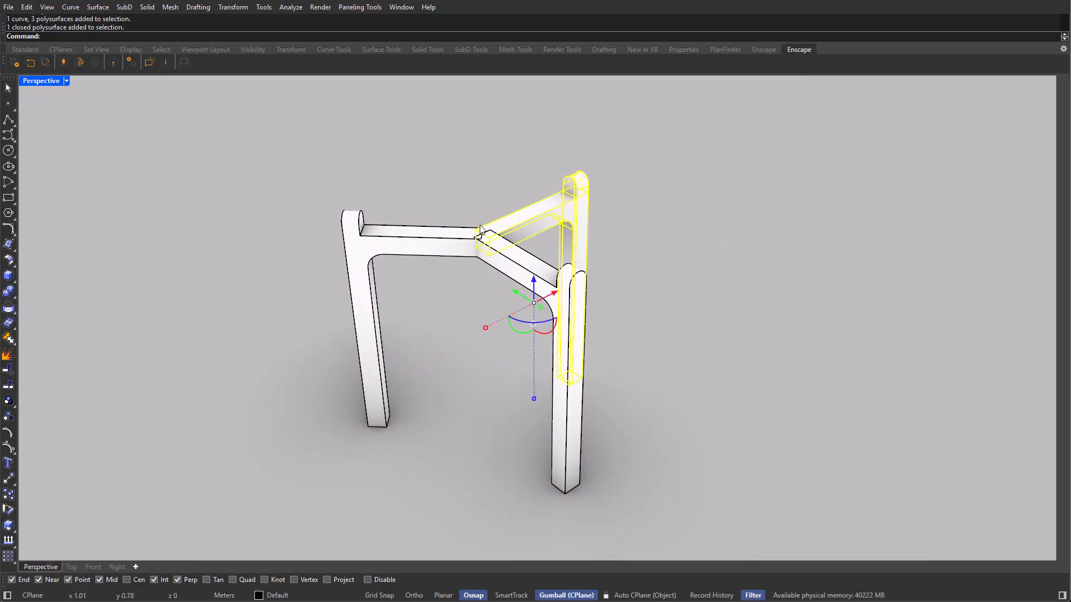
left_click(462, 196)
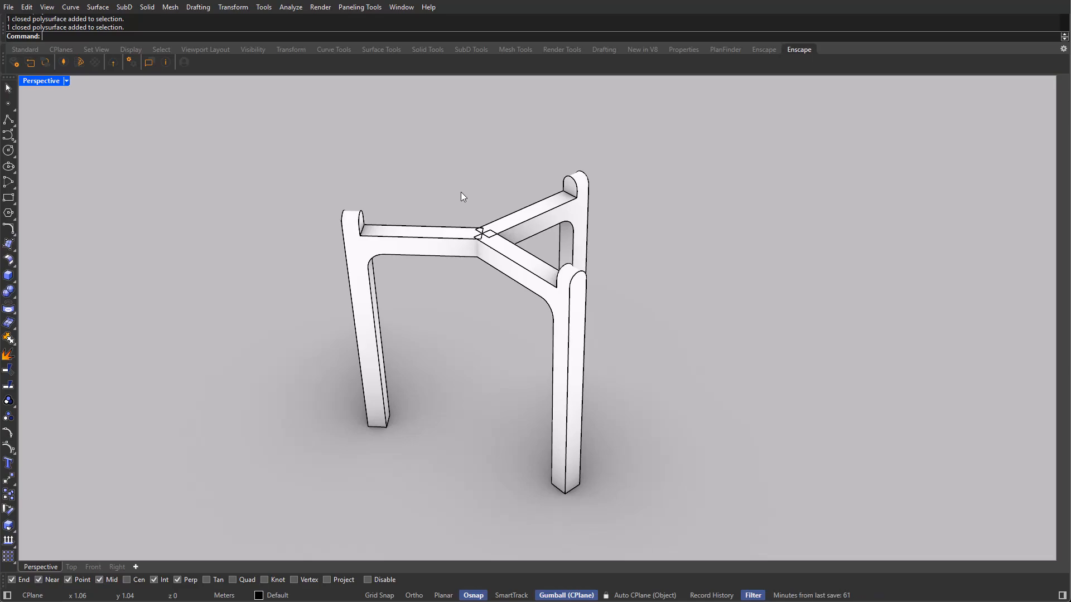
Step: Draw a circle centred at the supports' meeting point with its radius near a support tip
type("Circle")
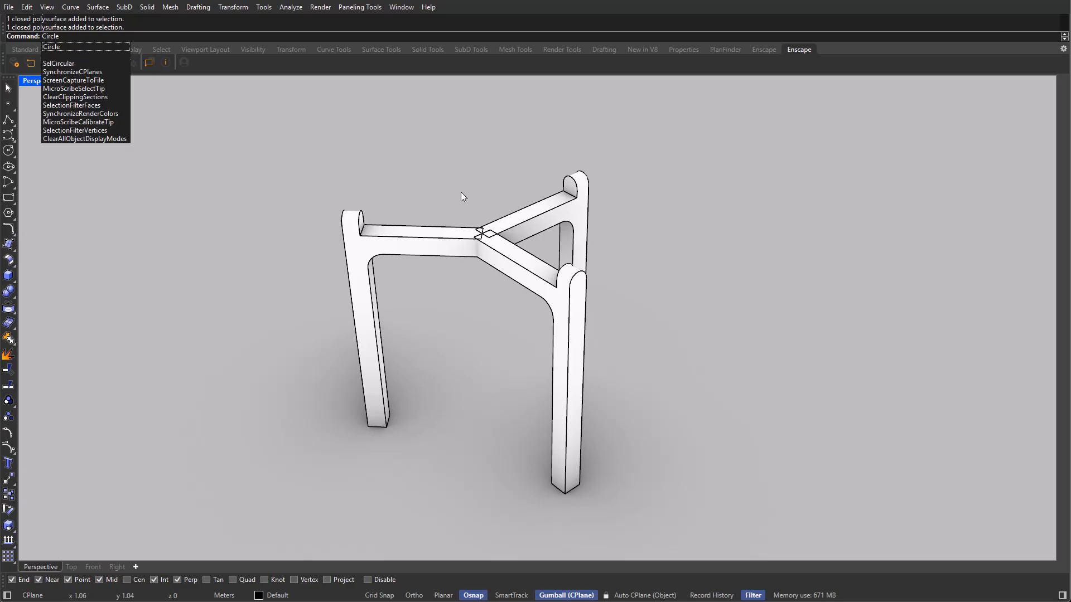
left_click(51, 47)
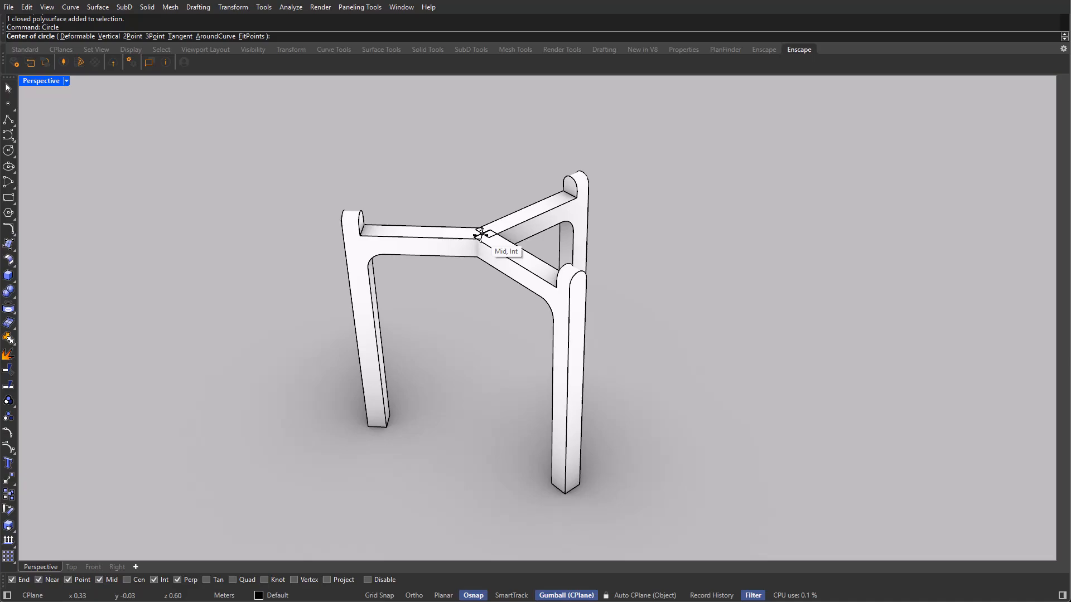
left_click(480, 234)
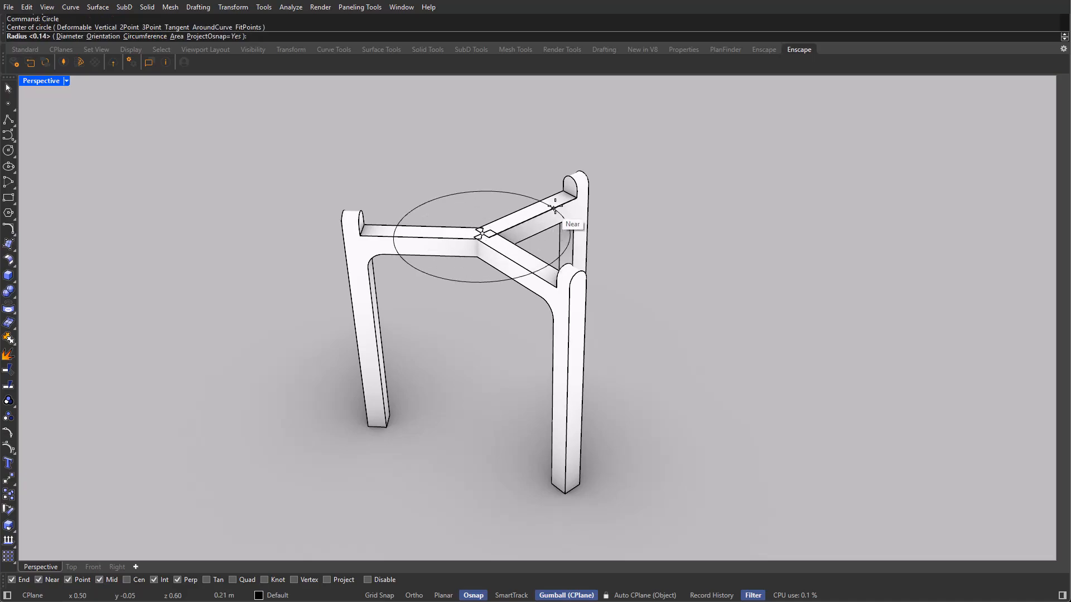
left_click(553, 210)
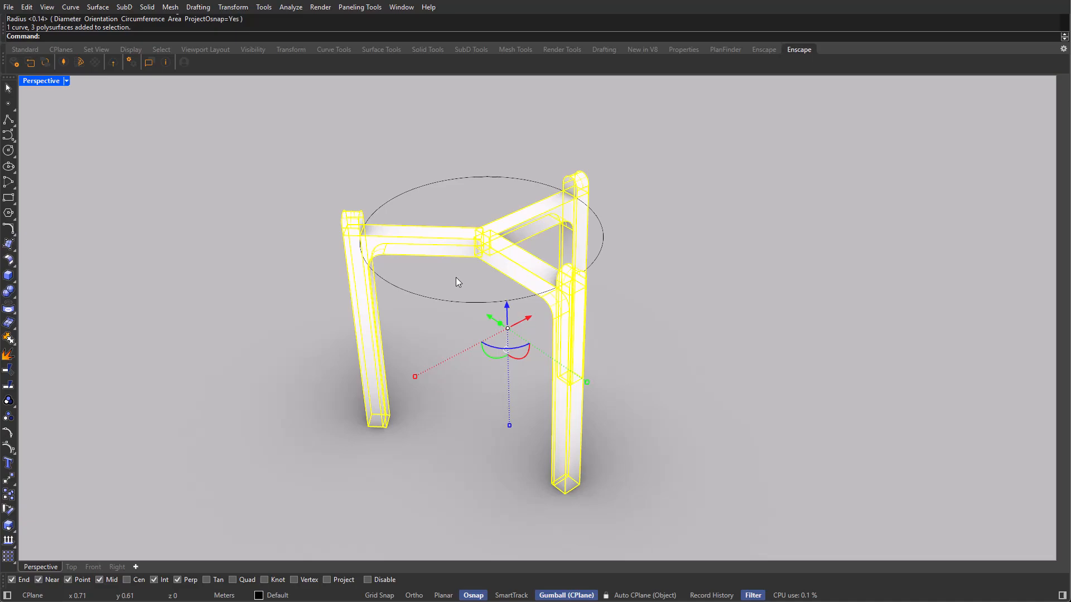
Step: BooleanUnion the three supports into one tripod base solid
type("Boolean")
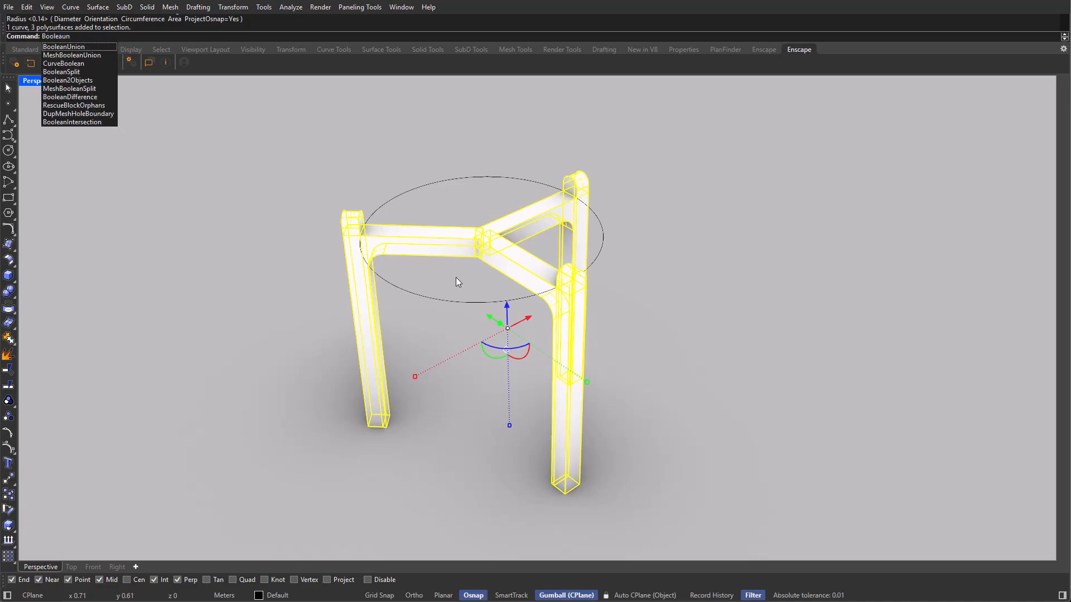
left_click(63, 47)
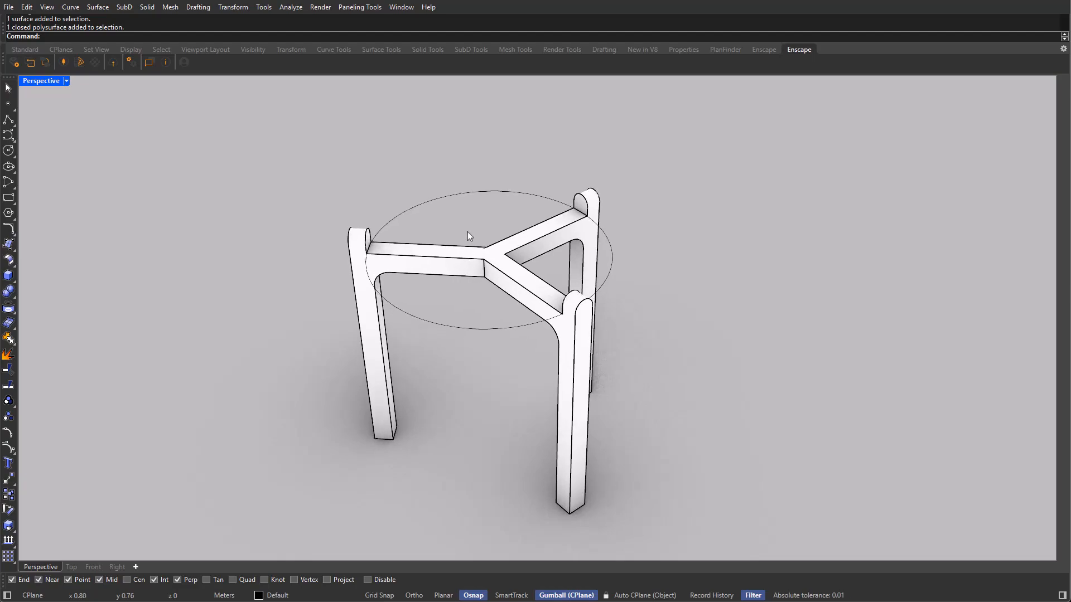
mouse_move(469, 230)
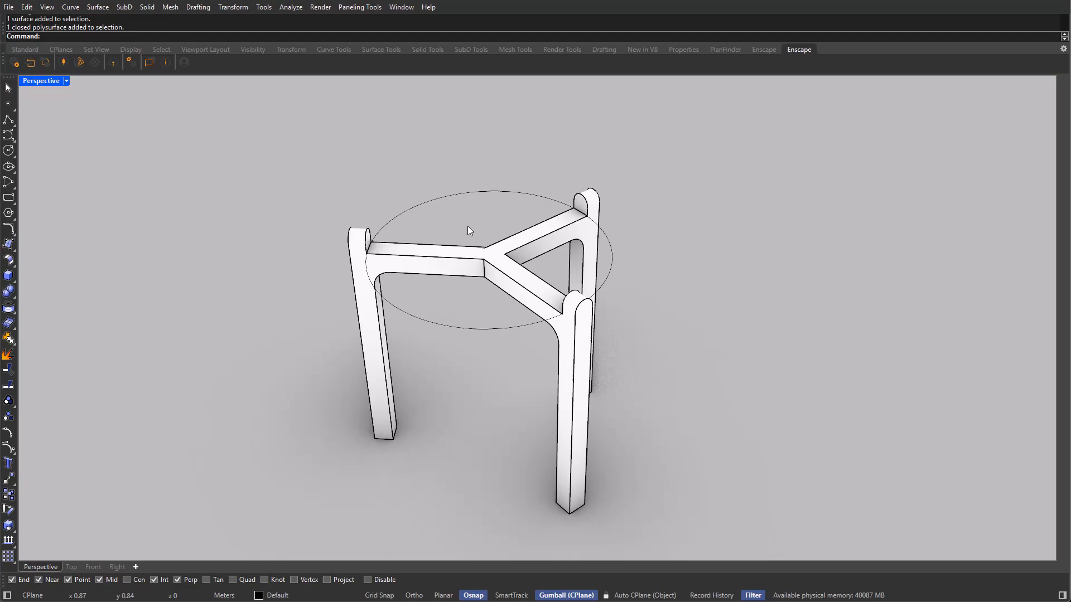
Step: Select all curves with SelCrv and delete the unneeded ones, keeping the top circle
type("SelCrv")
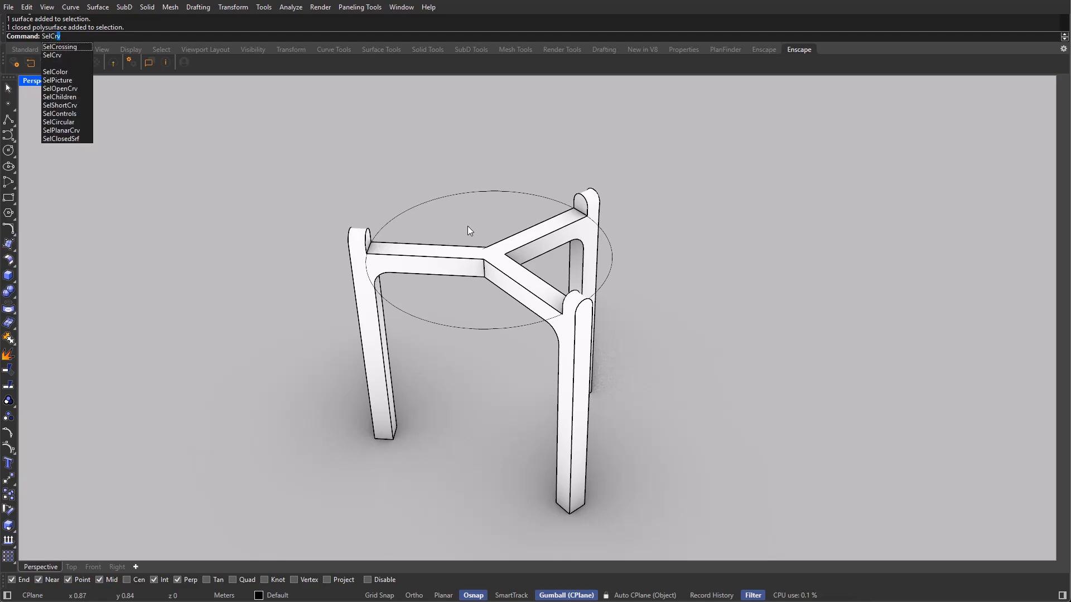
left_click(53, 56)
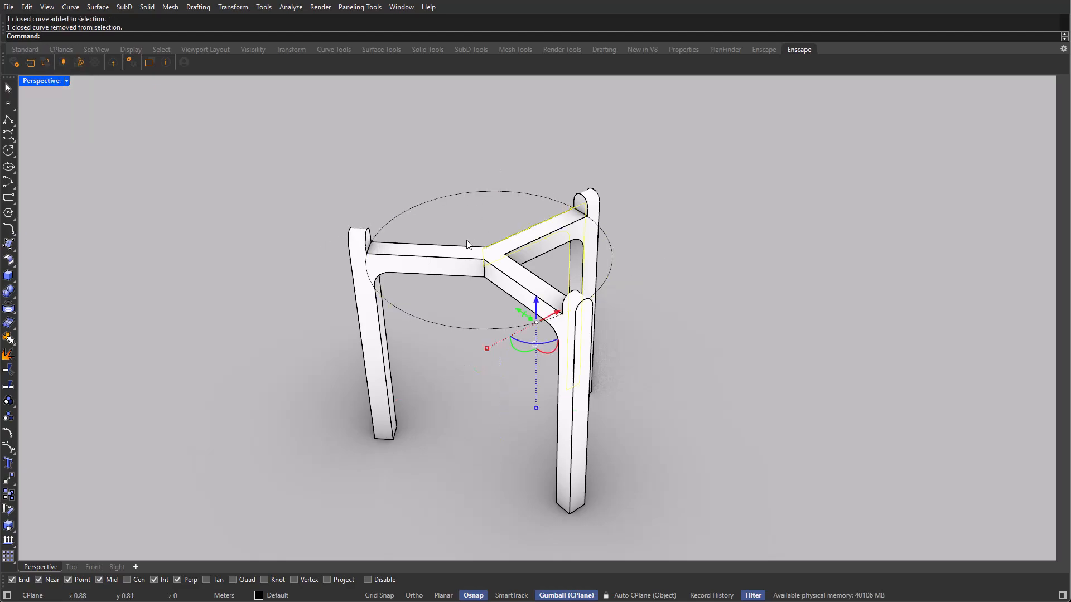
key("Delete")
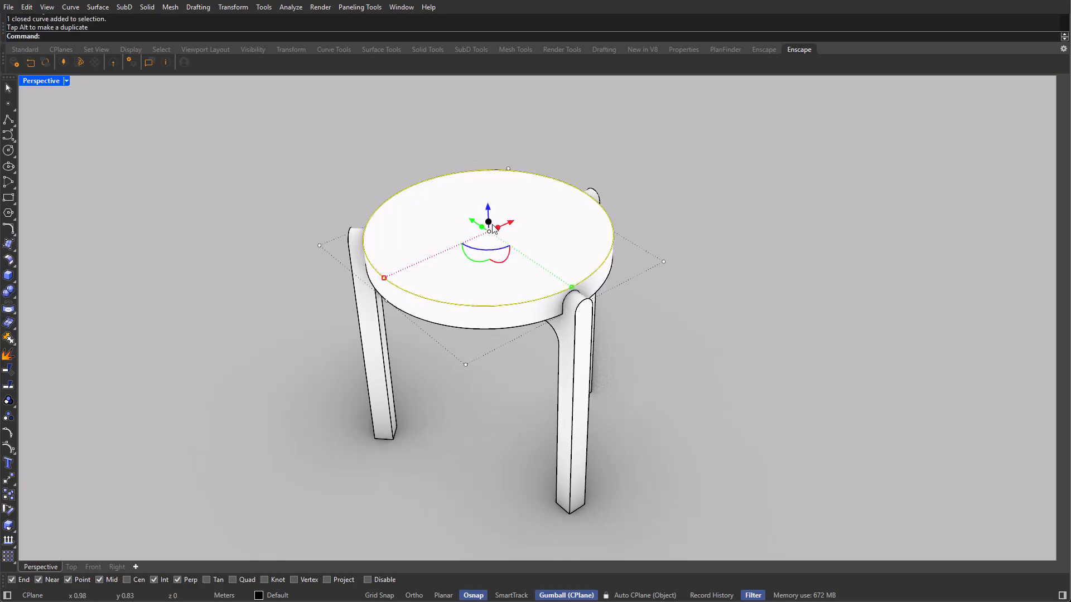
Step: Extrude the circle into a solid round tabletop, then pick its overlapping edge
left_click(464, 306)
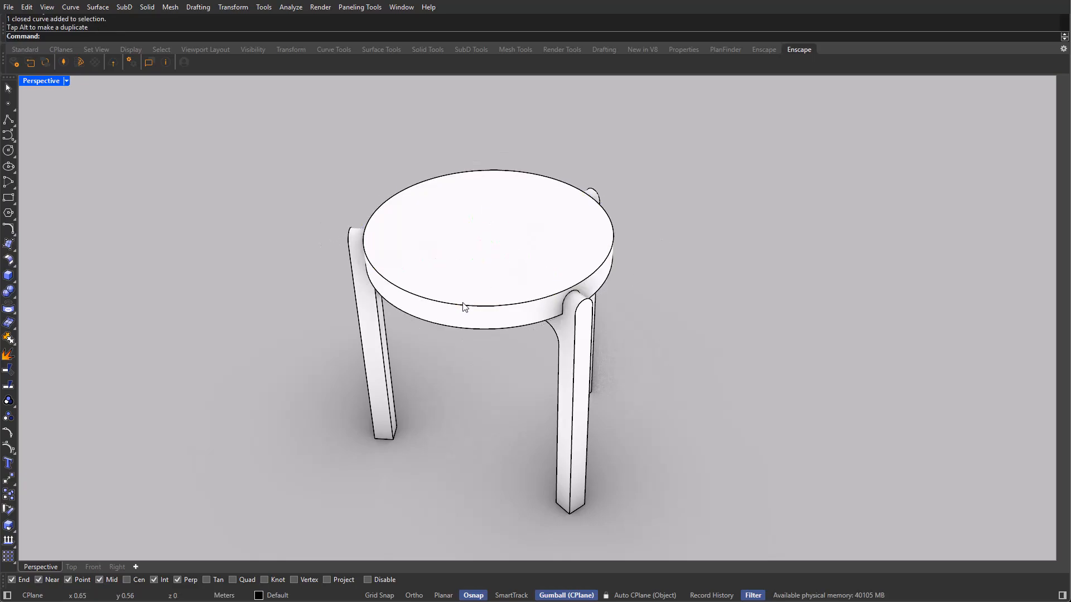
left_click(464, 308)
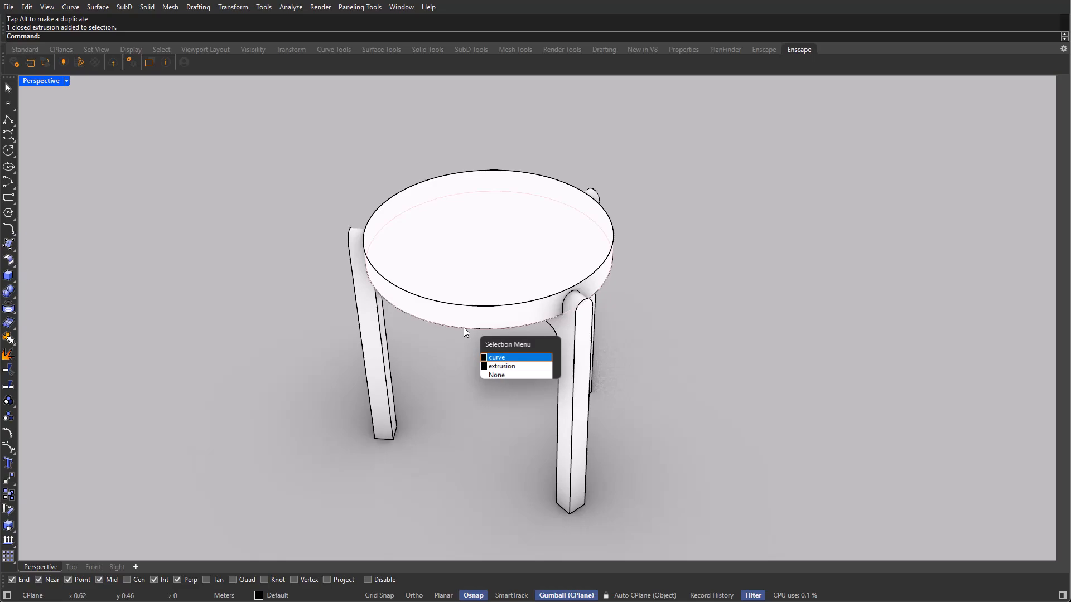
Step: Scale the chosen circle inward, cut the recessed centre into the top, and delete the curve
left_click(496, 357)
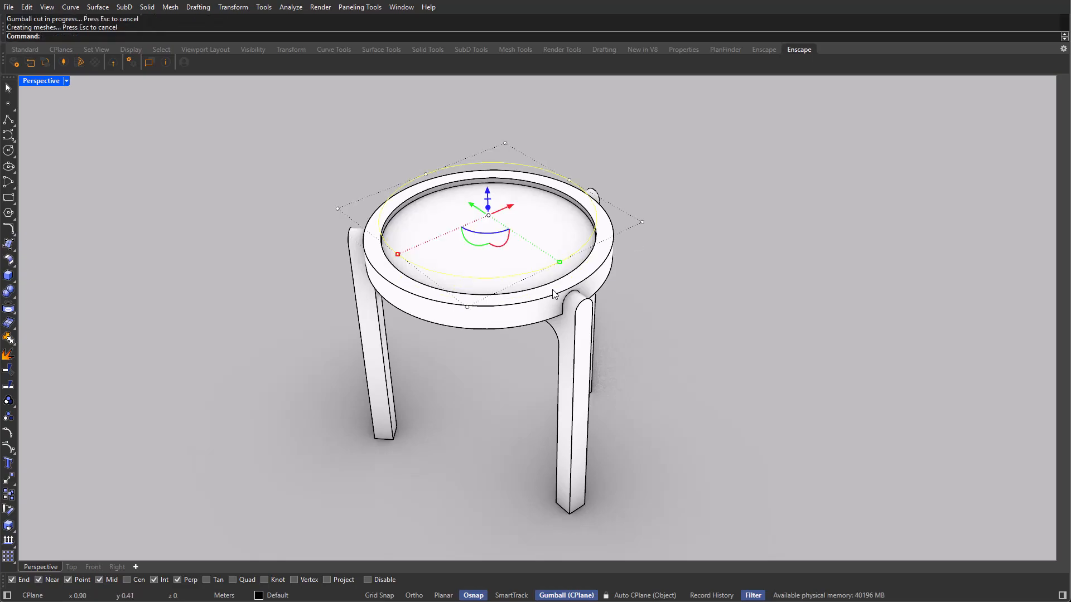
key("Delete")
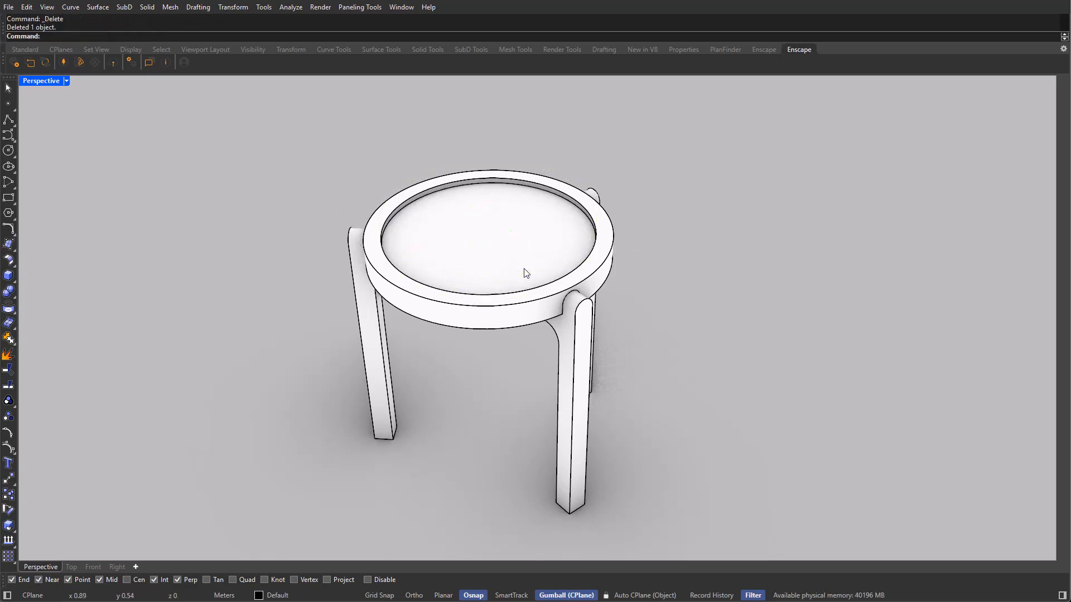
mouse_move(515, 347)
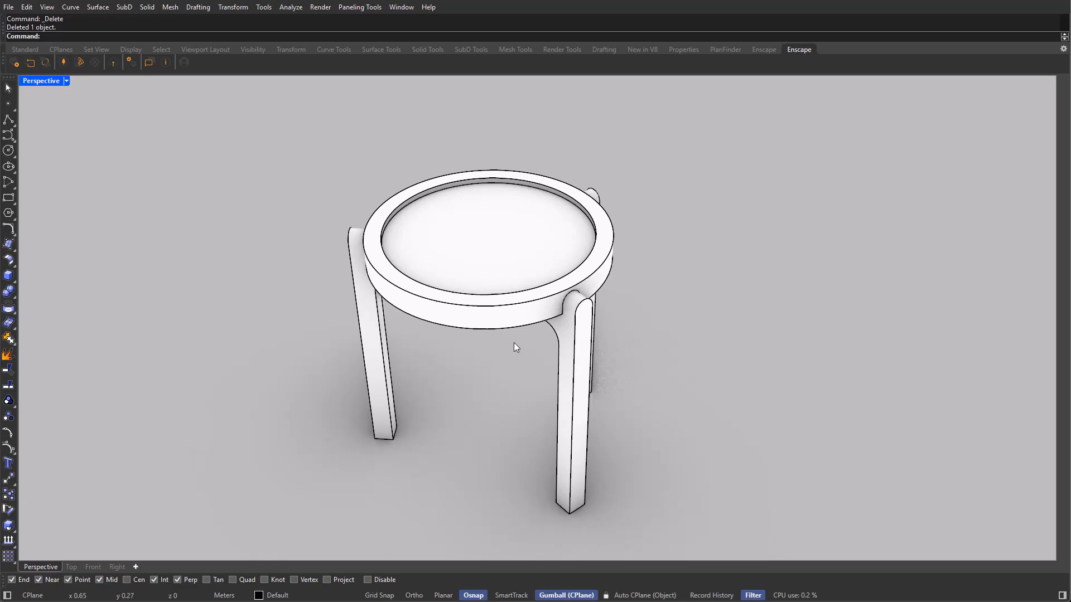